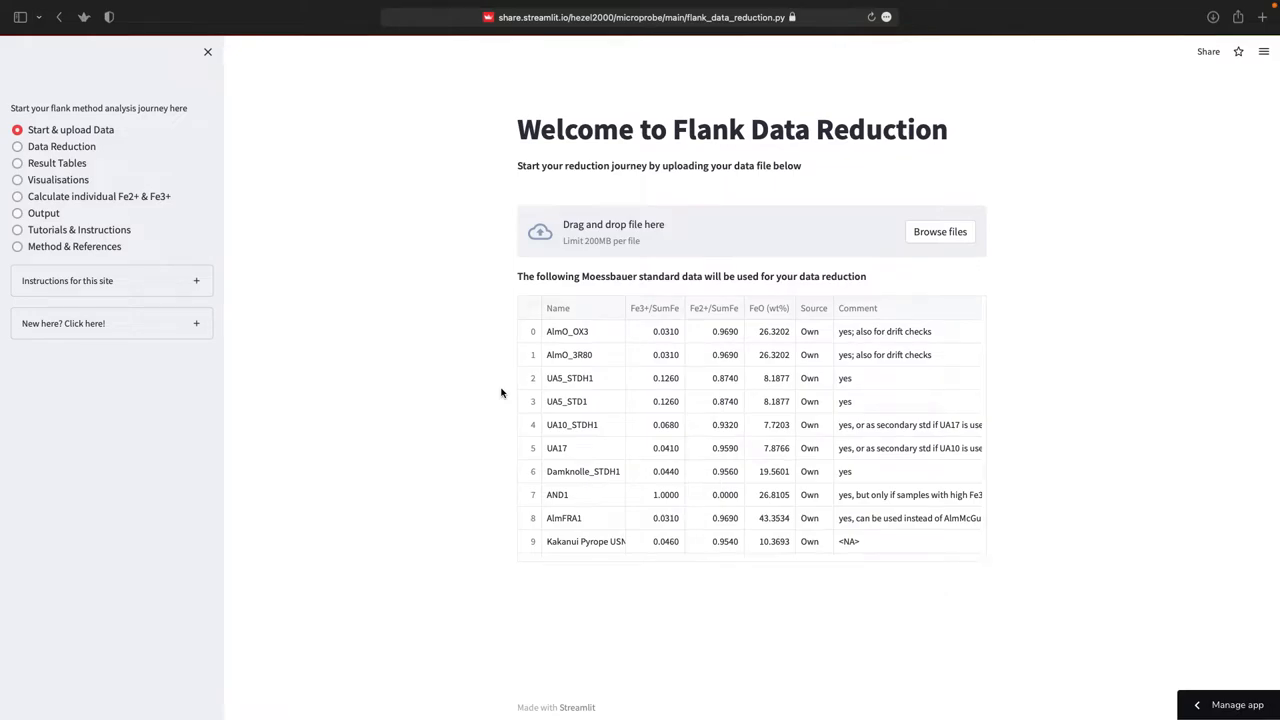
mouse_move(738, 267)
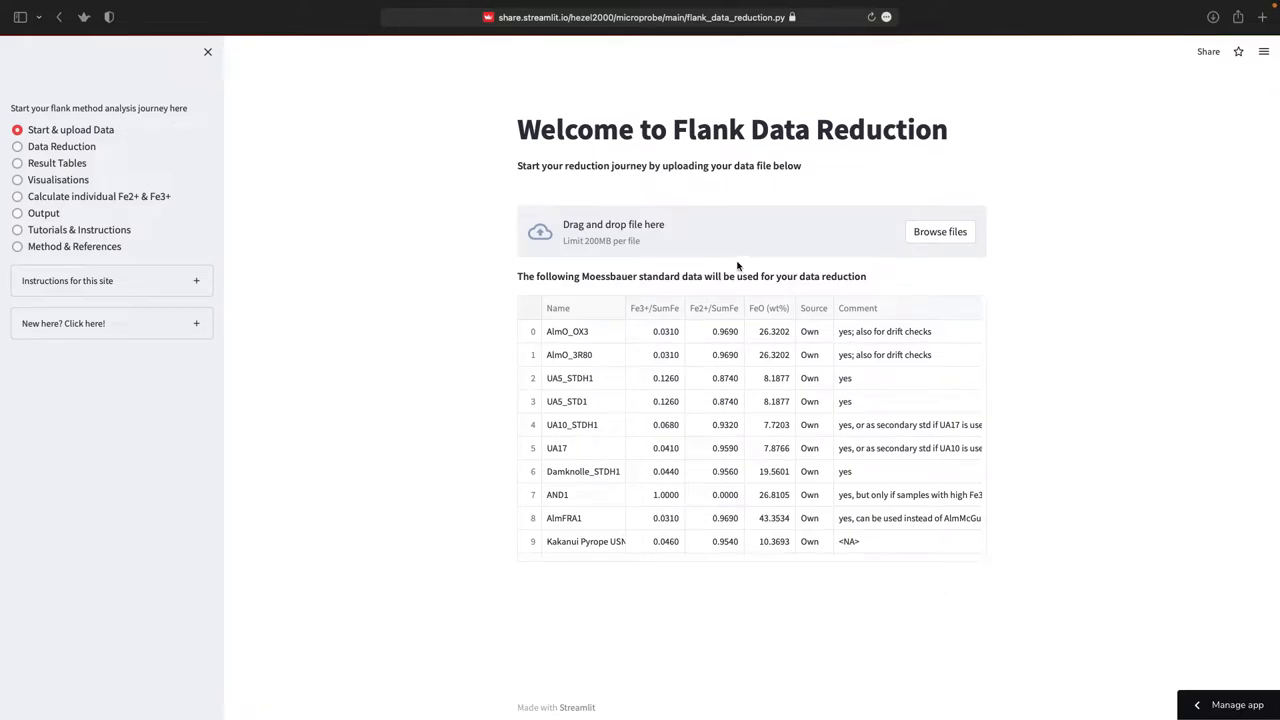
mouse_move(680, 213)
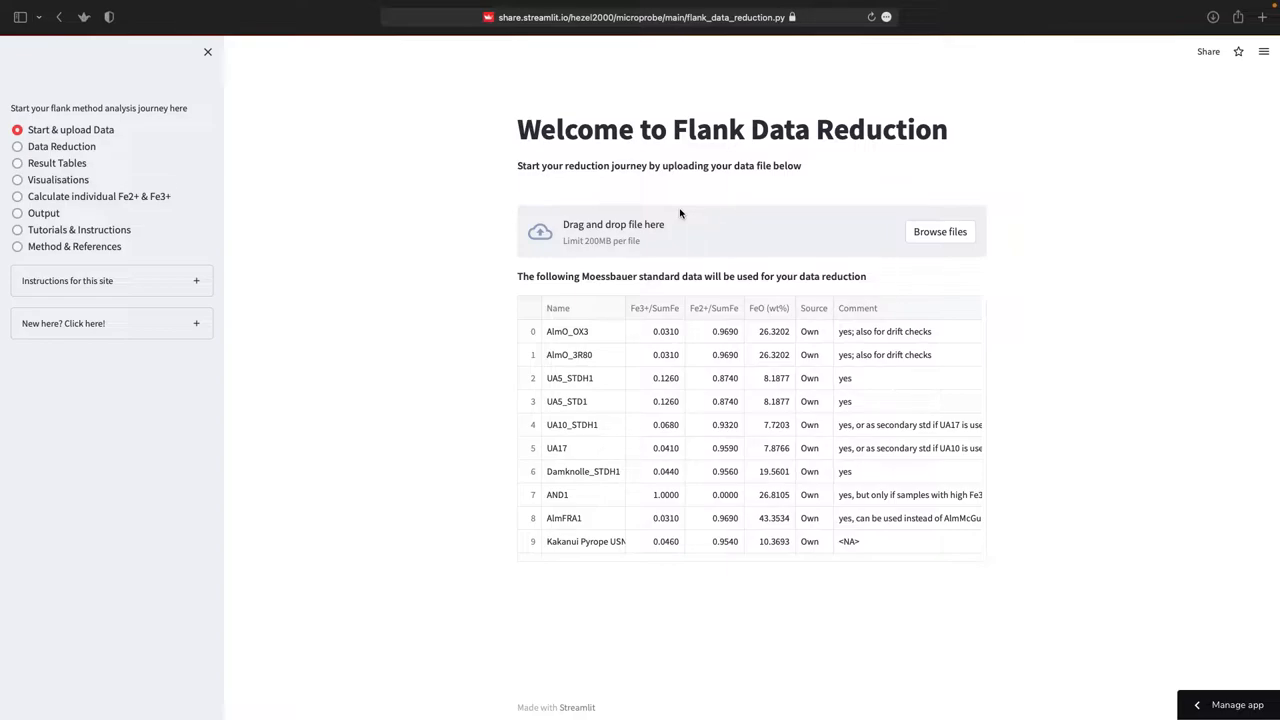
mouse_move(740, 230)
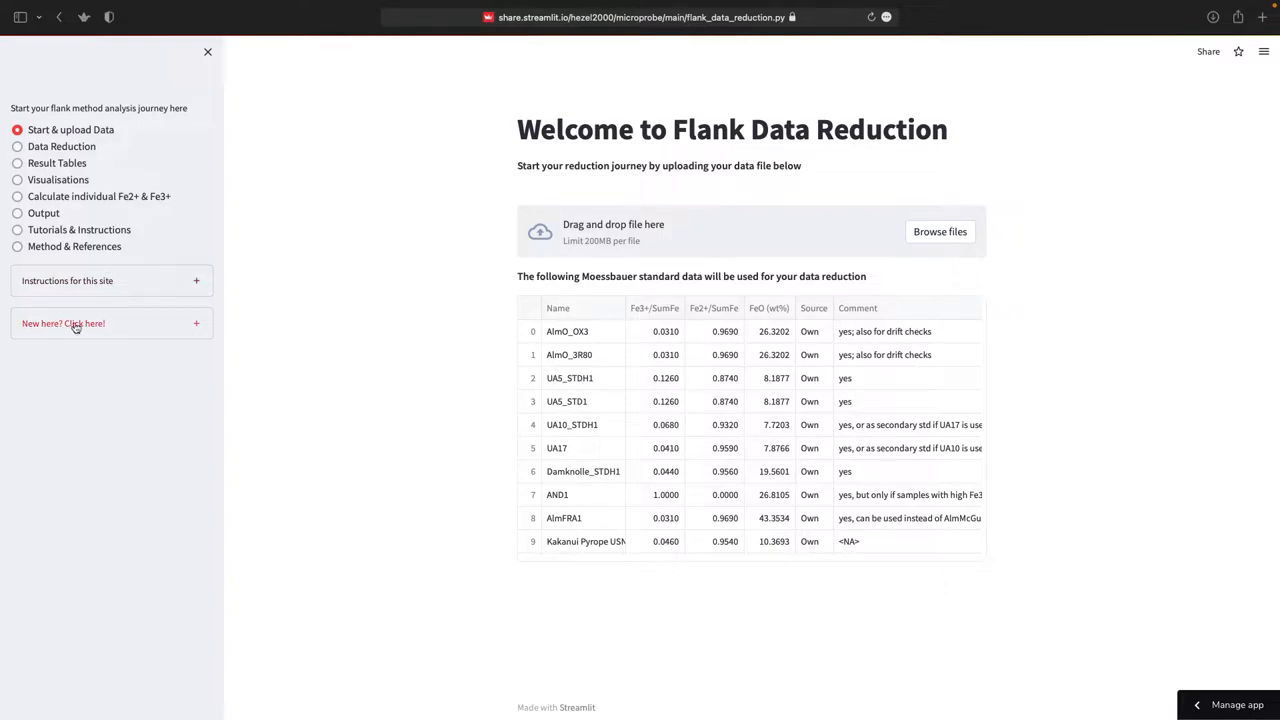
Expand the first-time-user advice and go to Tutorials & Instructions with the test dataset.
left_click(63, 323)
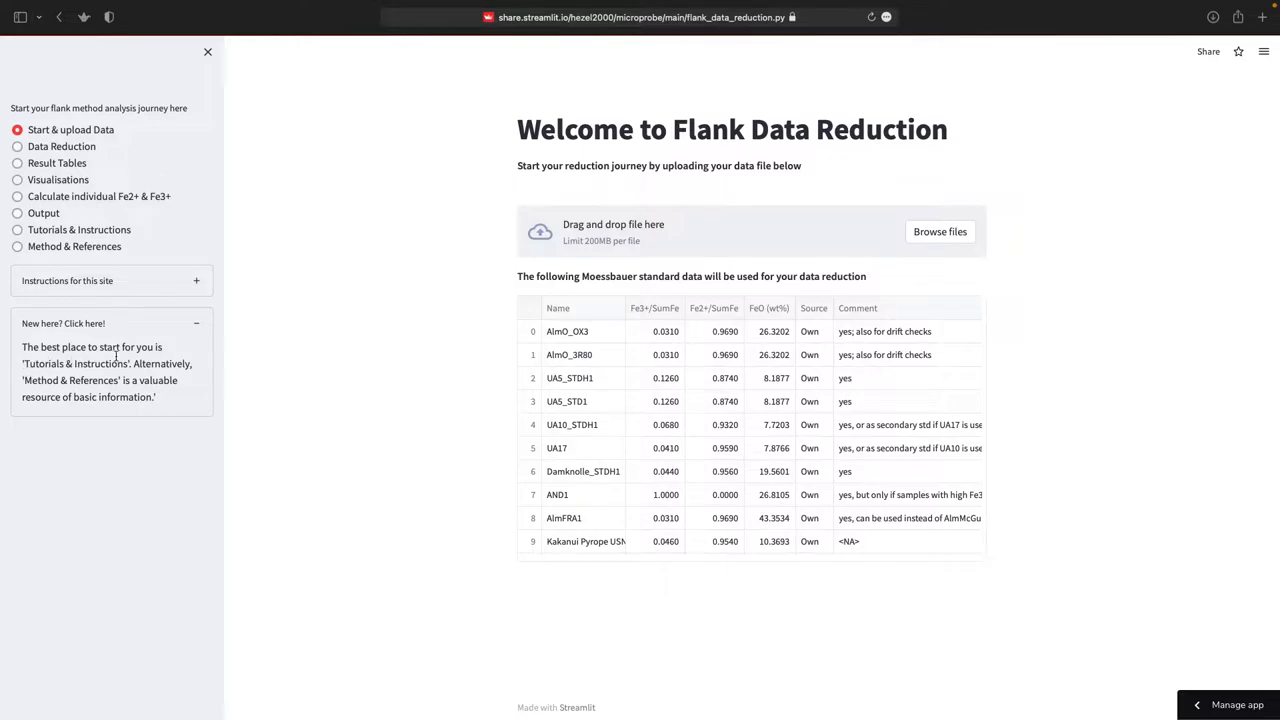
left_click(79, 229)
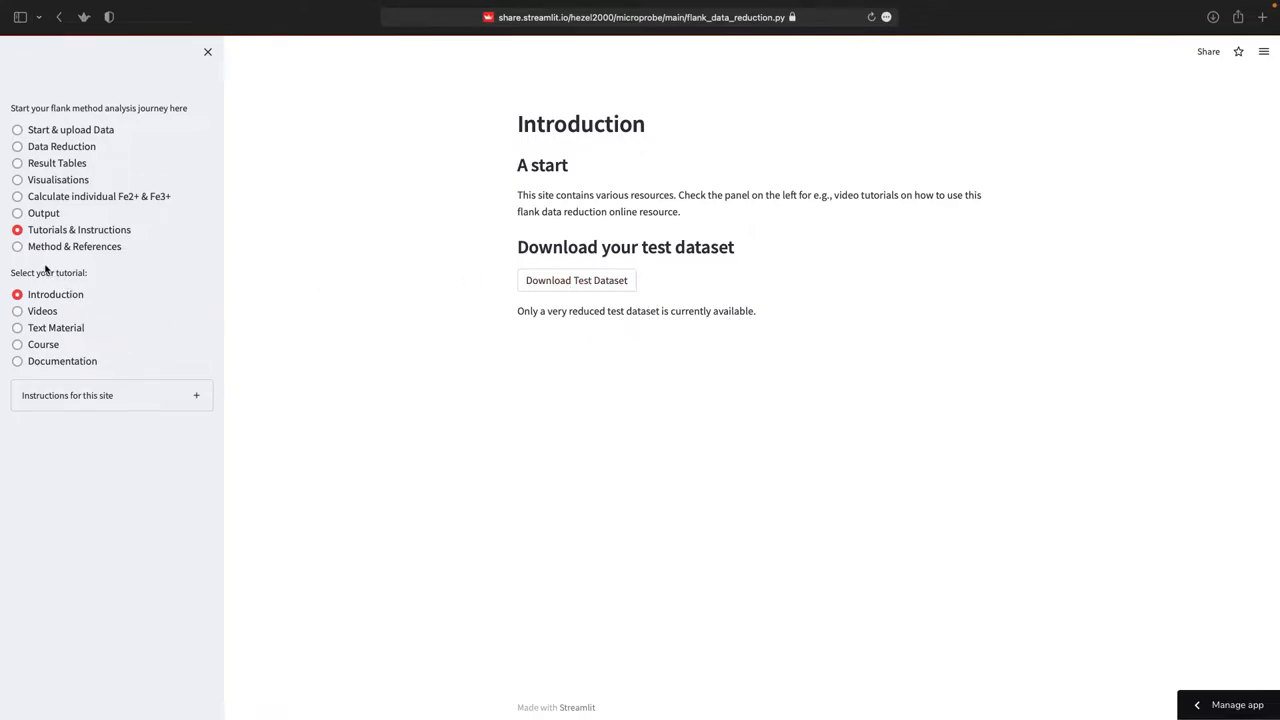
mouse_move(67, 395)
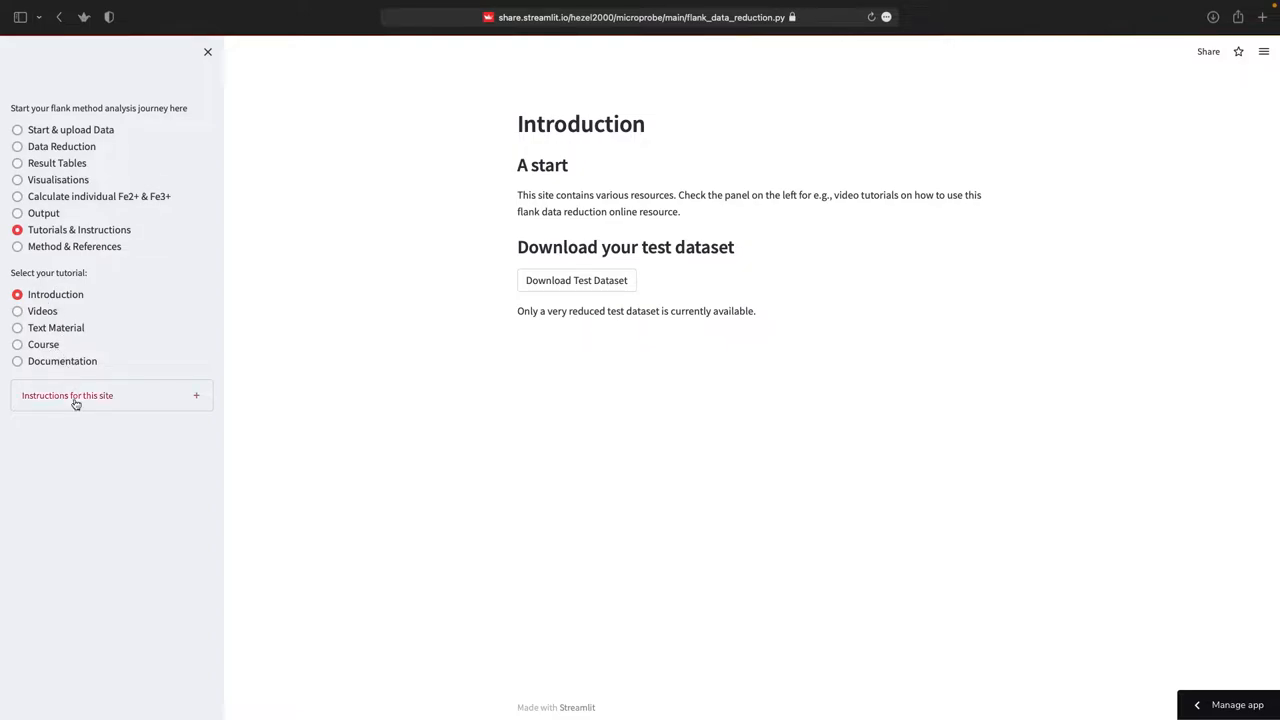
Show the Microprobe Peak Position video from the Videos tutorial list.
left_click(17, 311)
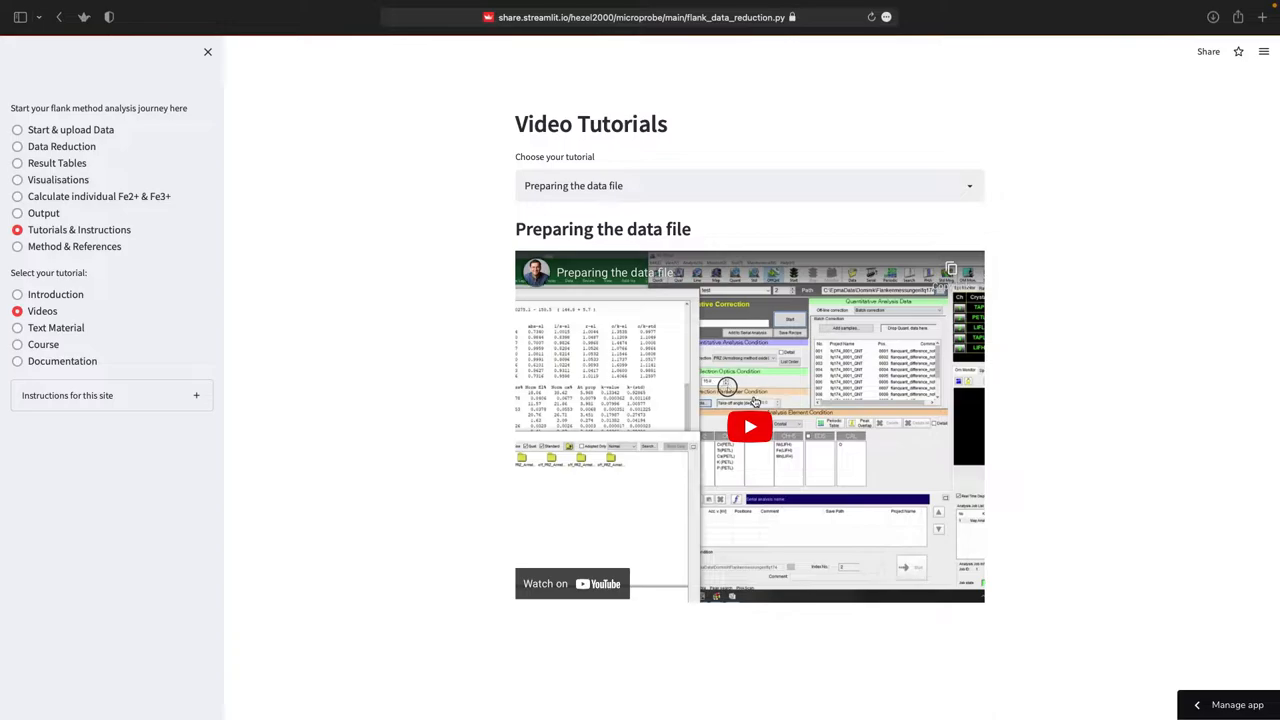
left_click(748, 185)
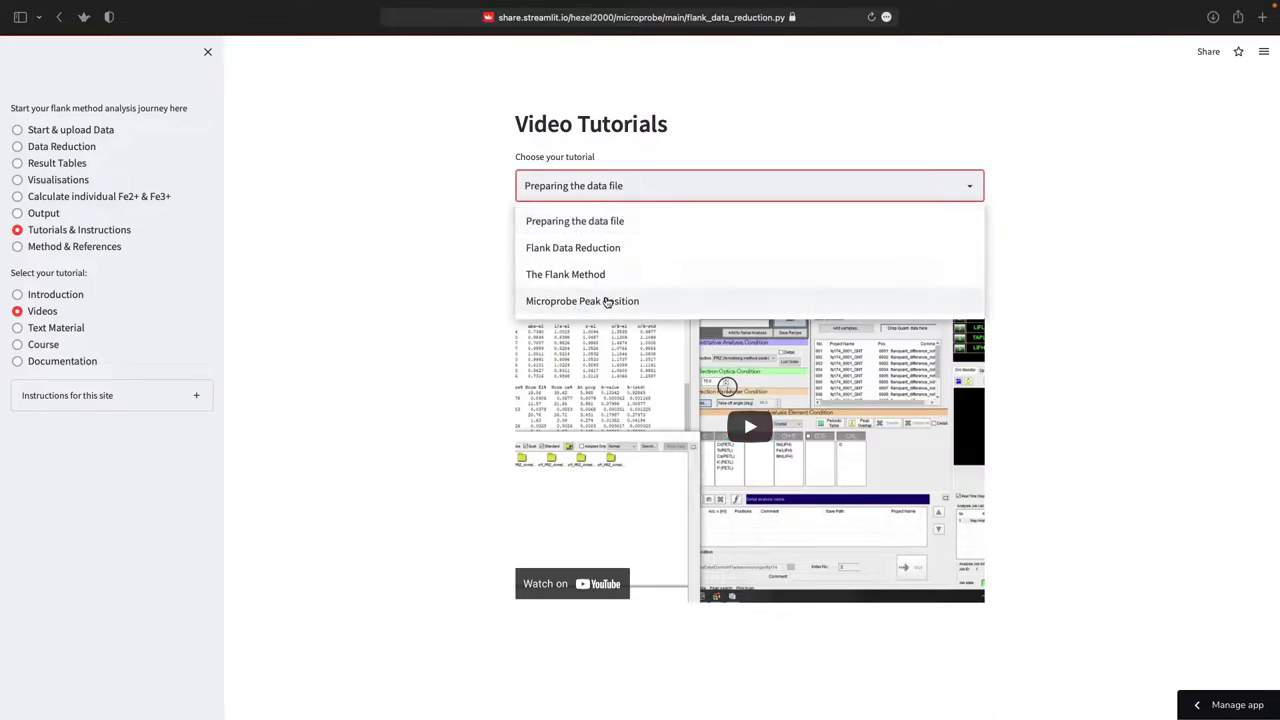
left_click(582, 301)
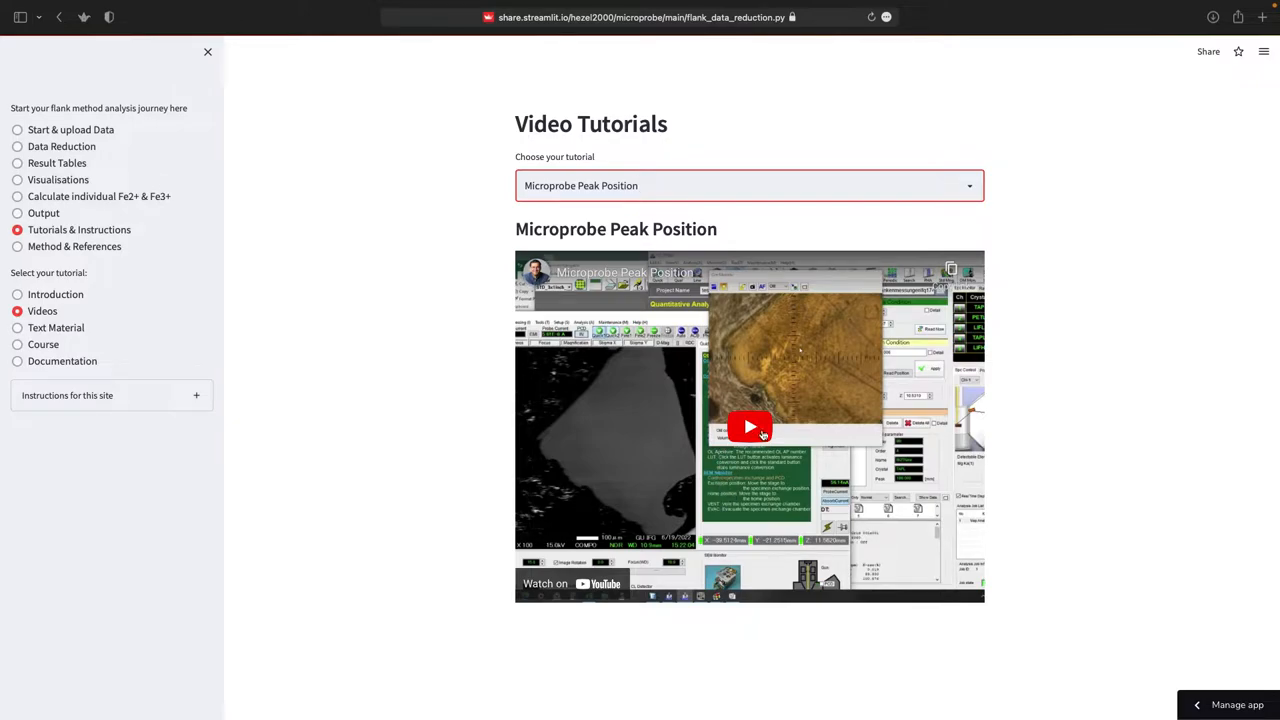
left_click(748, 185)
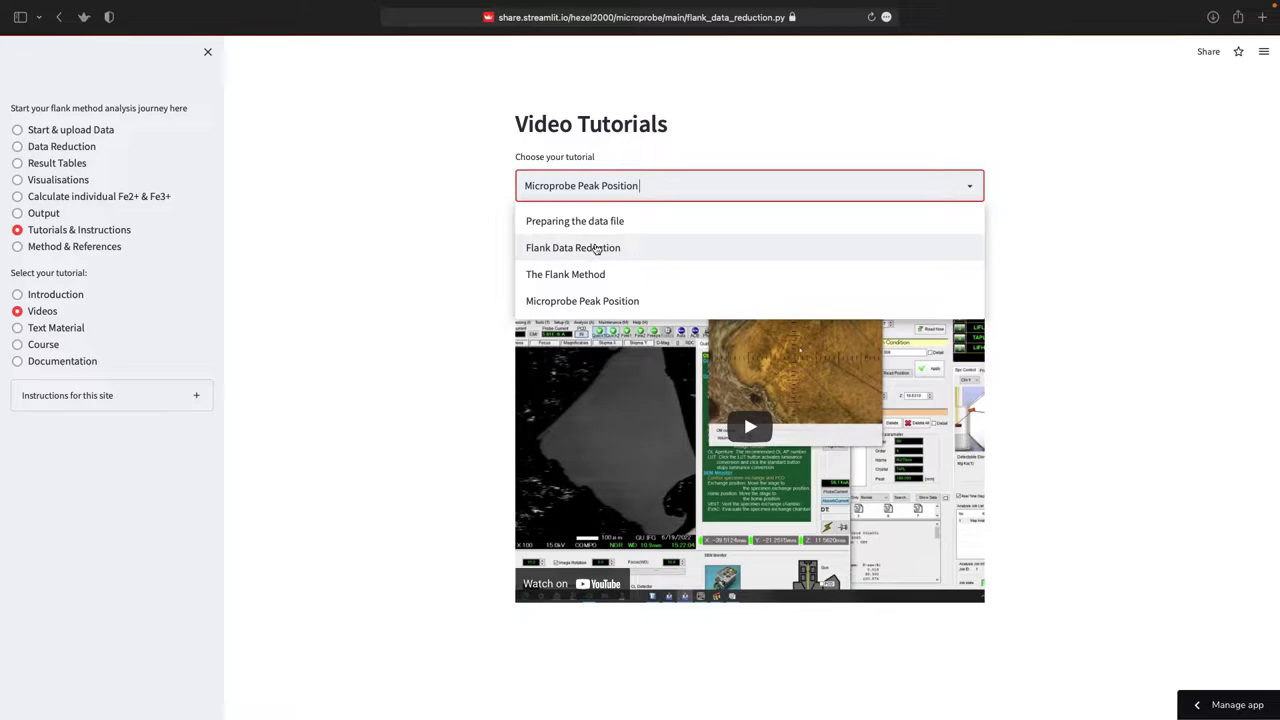
mouse_move(327, 258)
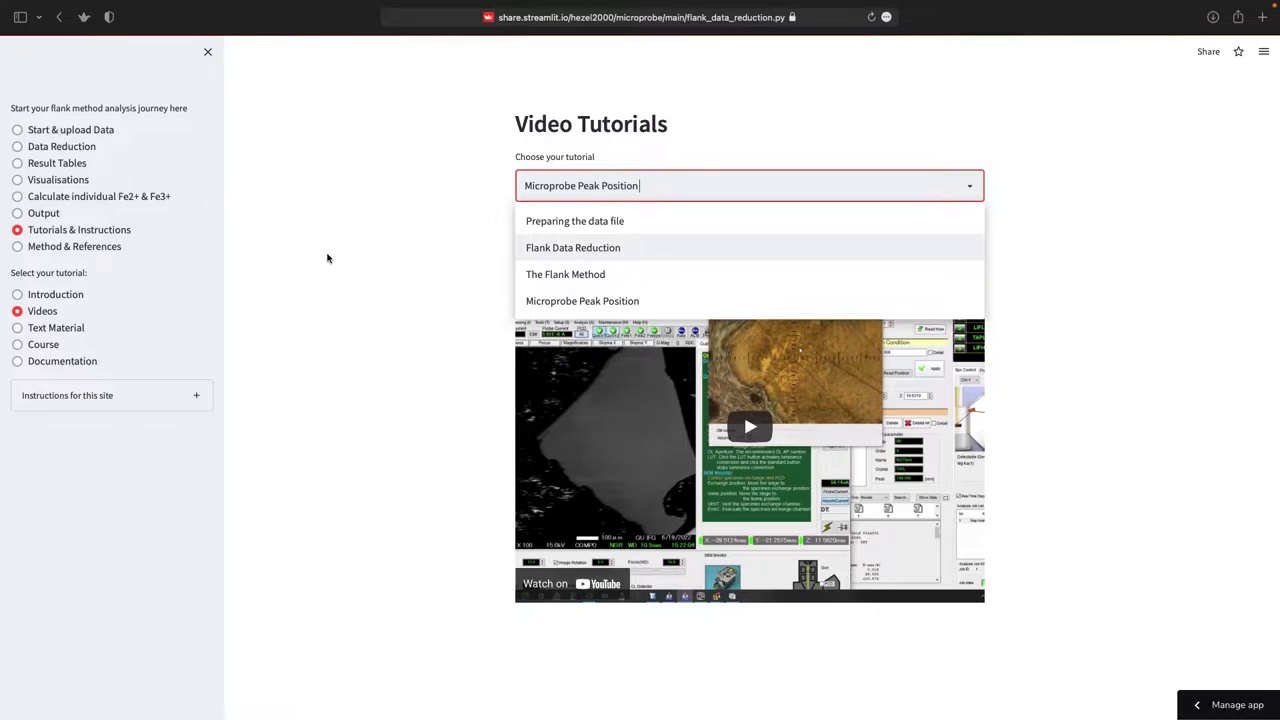
mouse_move(52, 322)
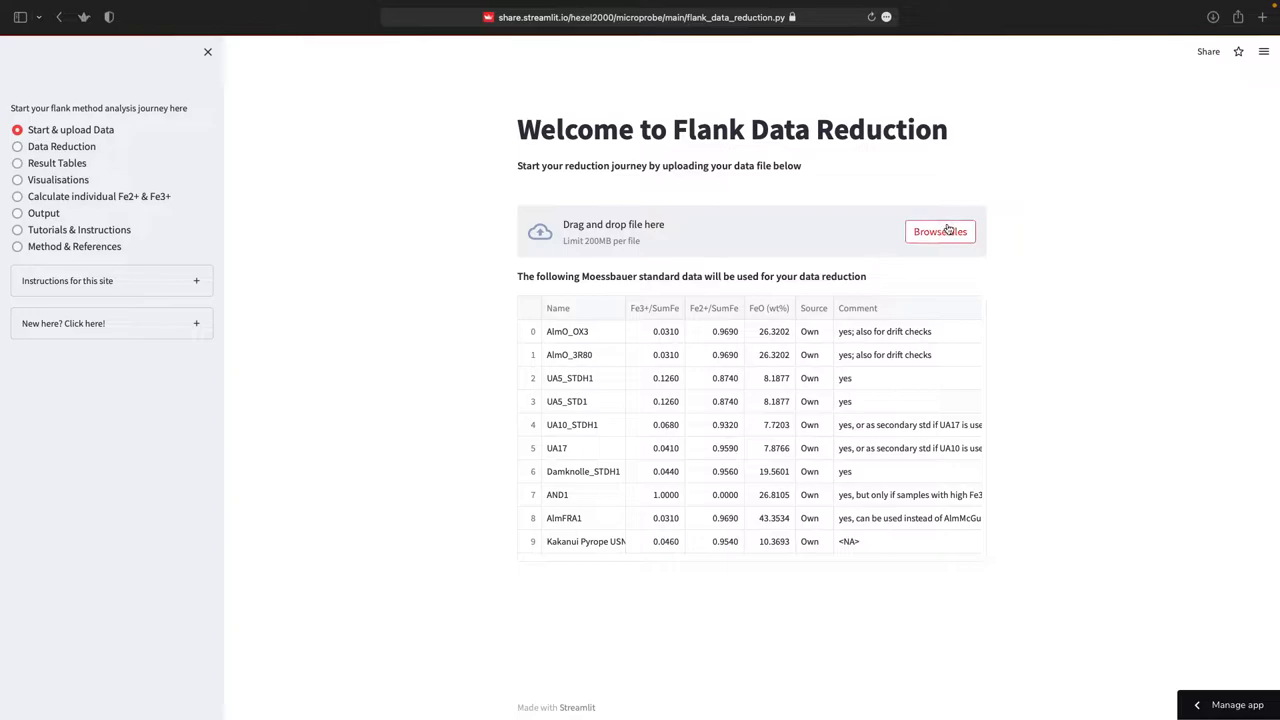
Upload 'f174 PRZ Armstrong recalibrated Al only_inspected.csv' and review its data table full-screen.
left_click(939, 231)
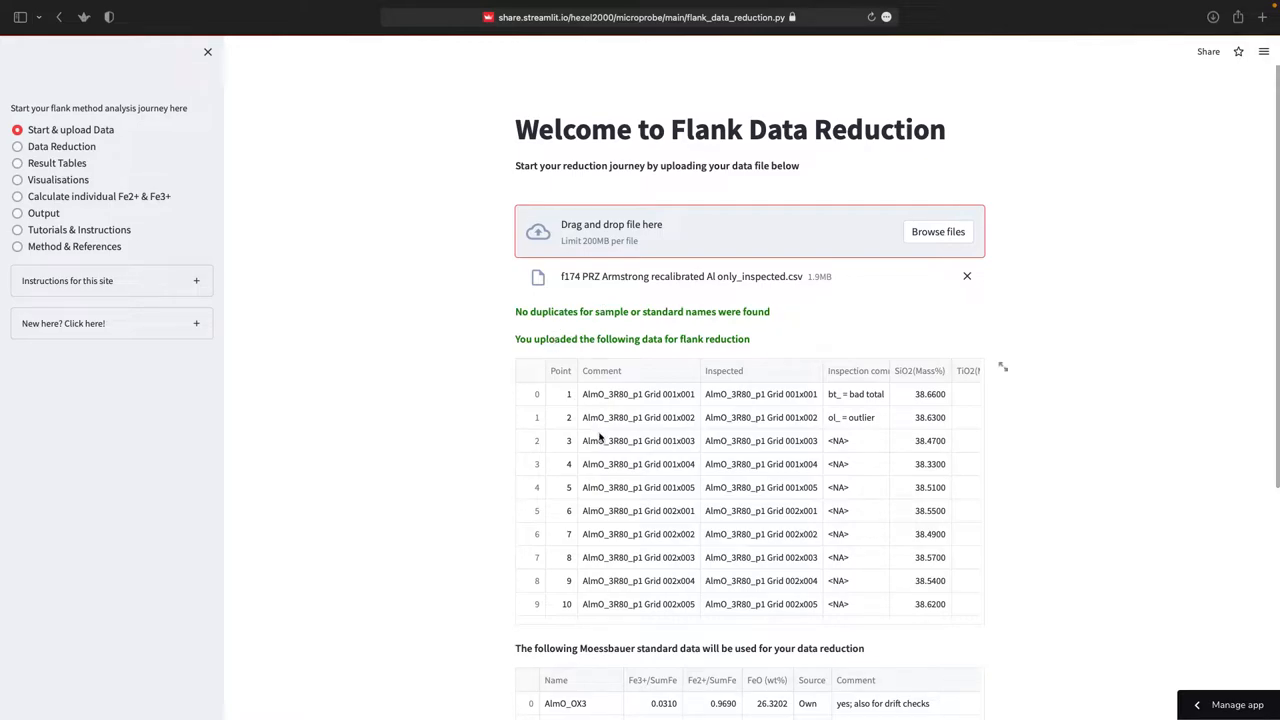
mouse_move(783, 497)
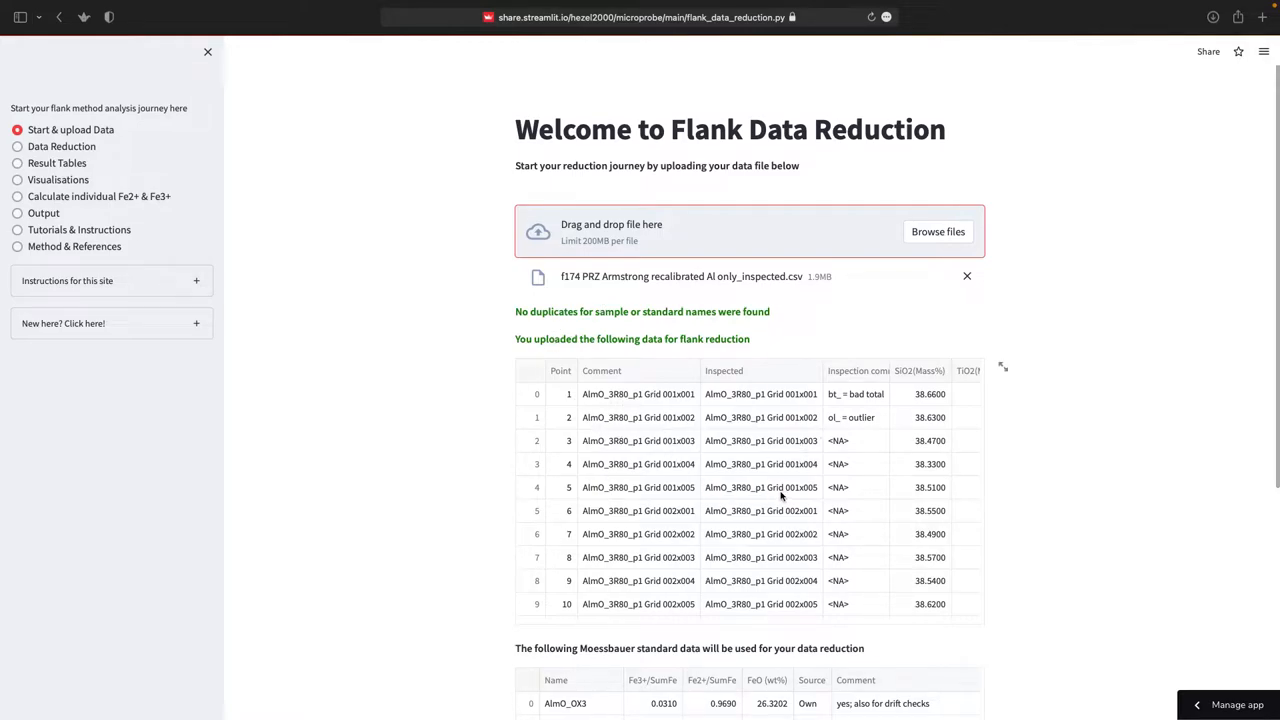
scroll("down", 3)
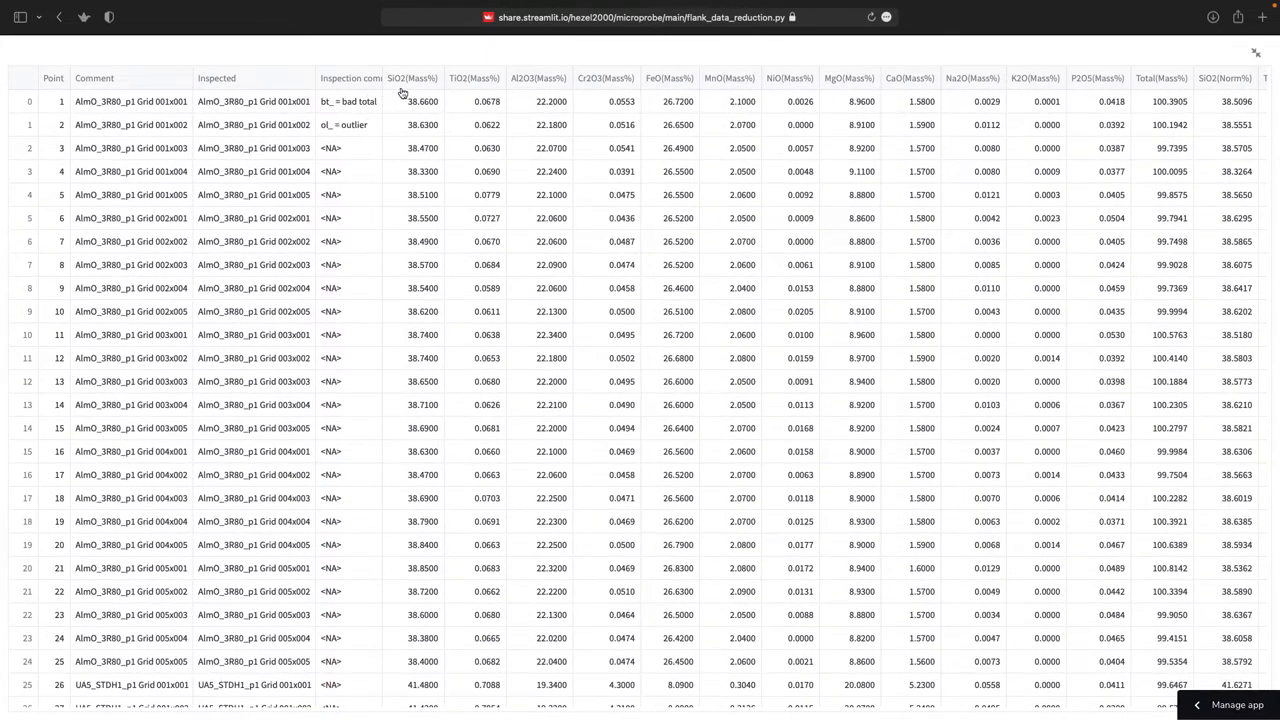
left_click(412, 78)
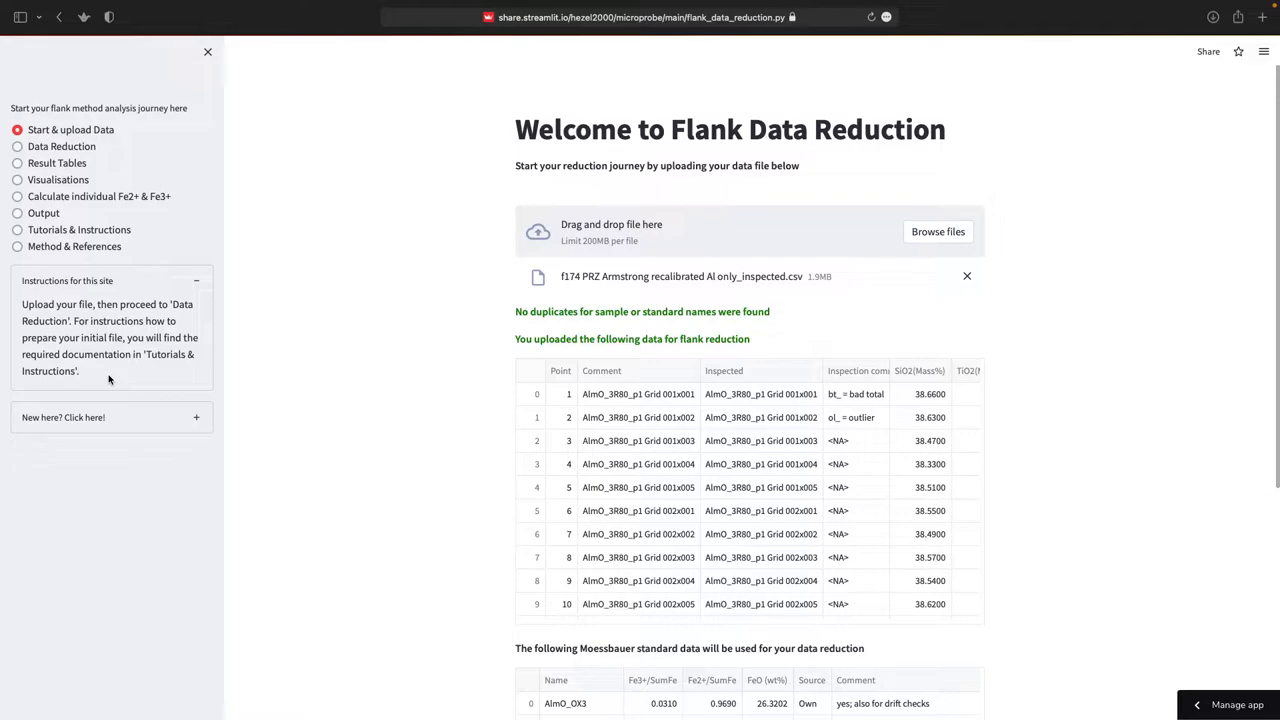
Open the Data Reduction page and set it to reduce all data.
left_click(17, 146)
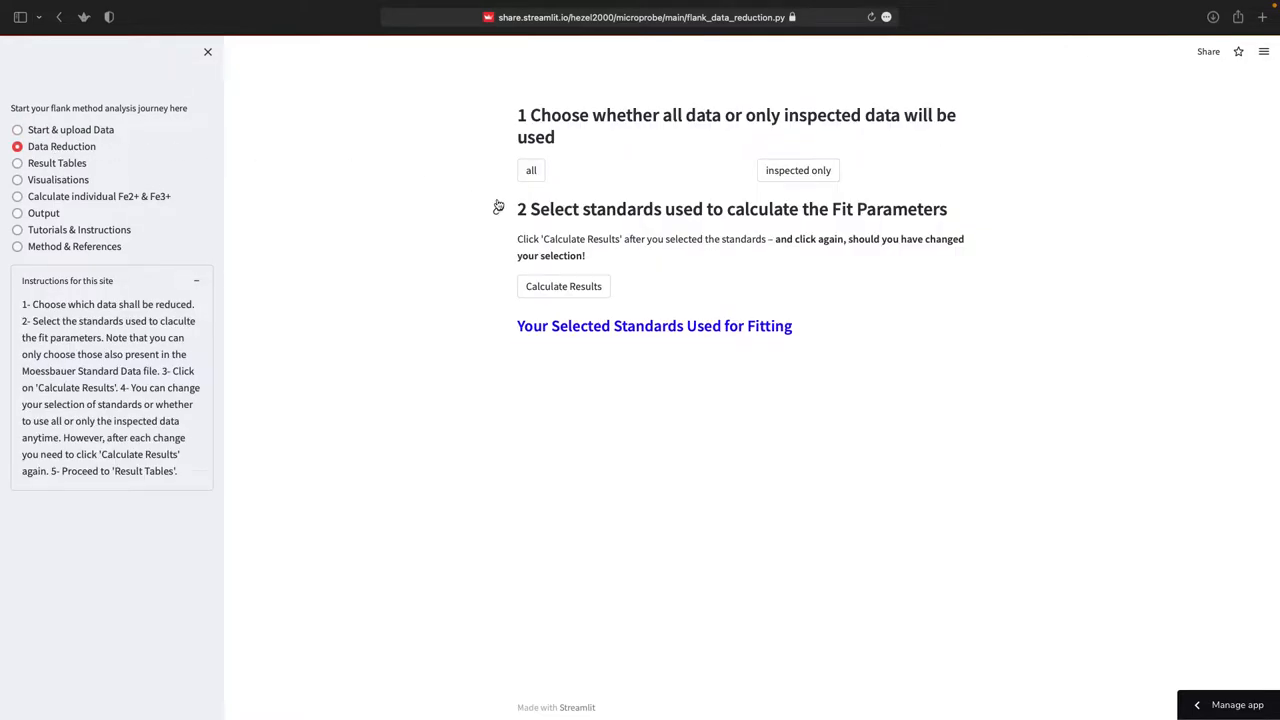
left_click(531, 170)
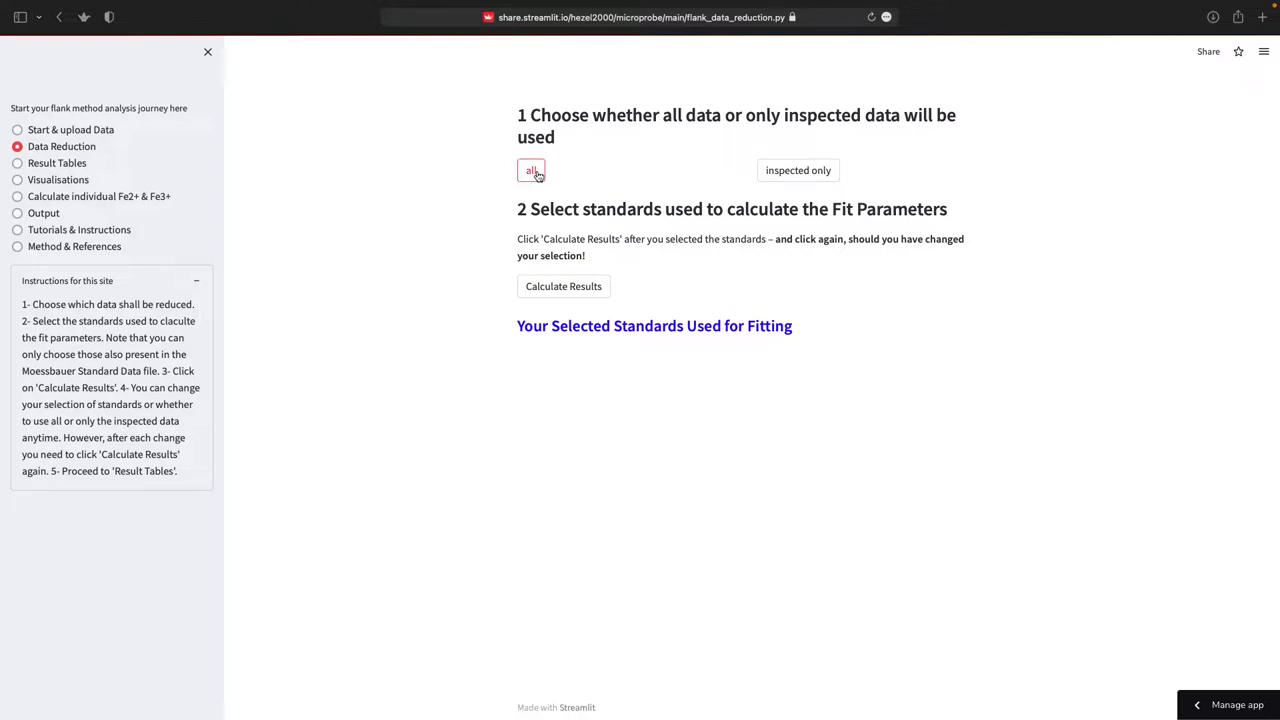
left_click(798, 170)
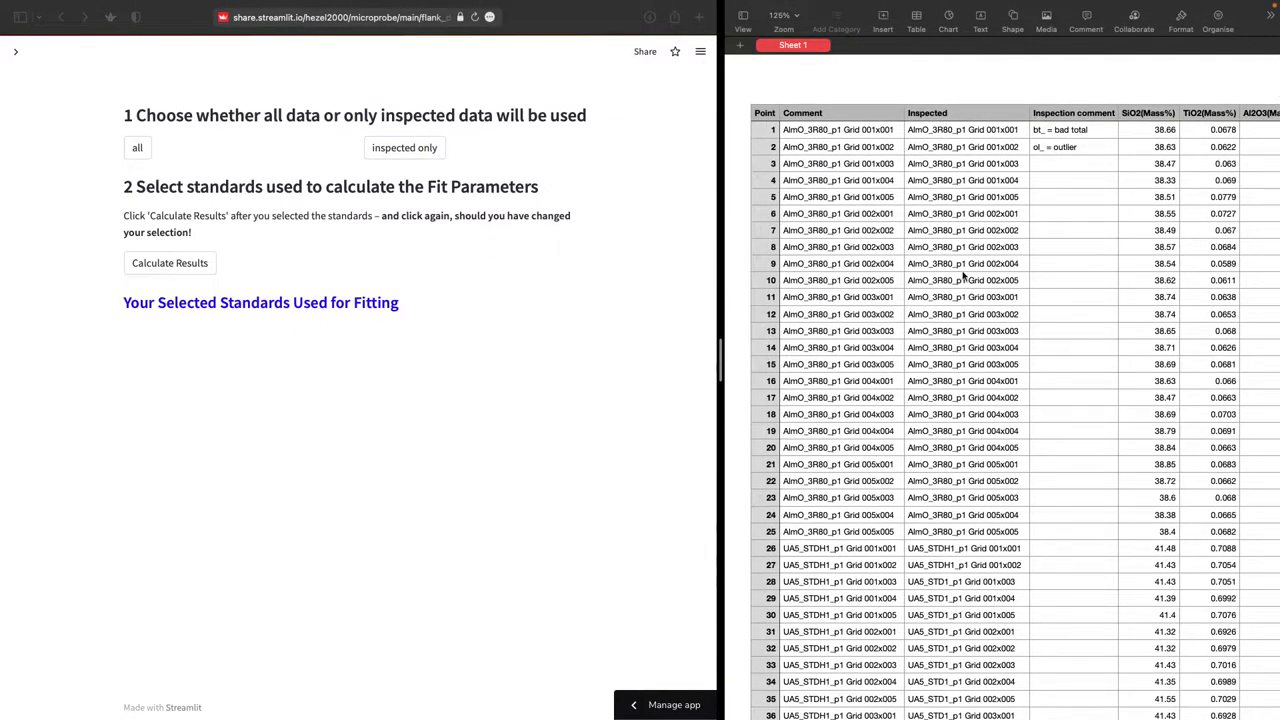
mouse_move(905, 393)
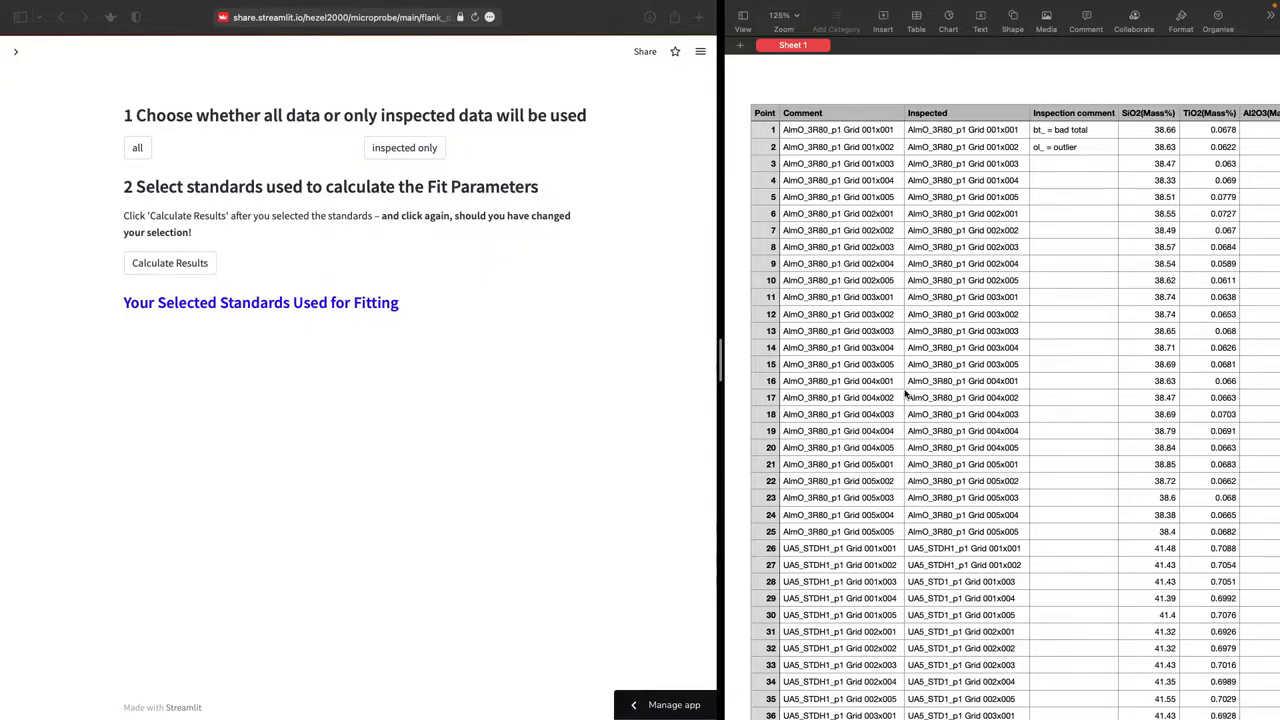
Prefix point 34's Inspected entry with 'du' in Numbers.
scroll("down", 3)
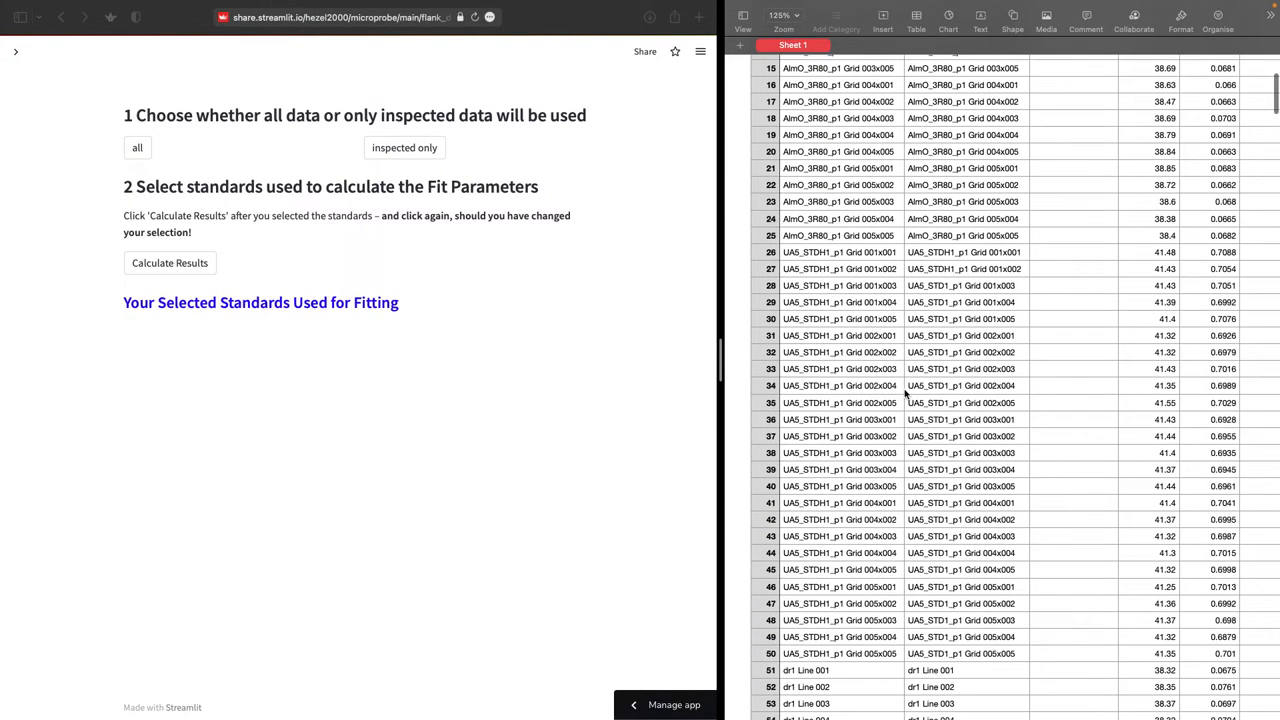
left_click(840, 385)
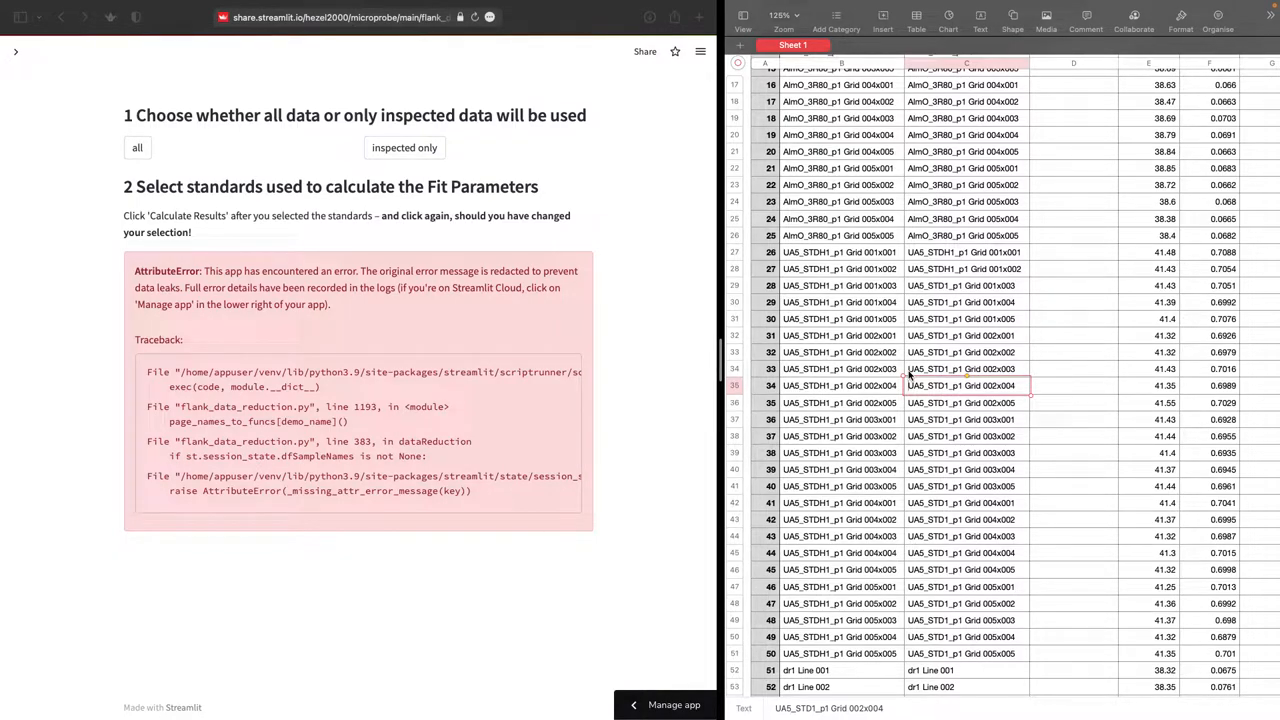
type("du")
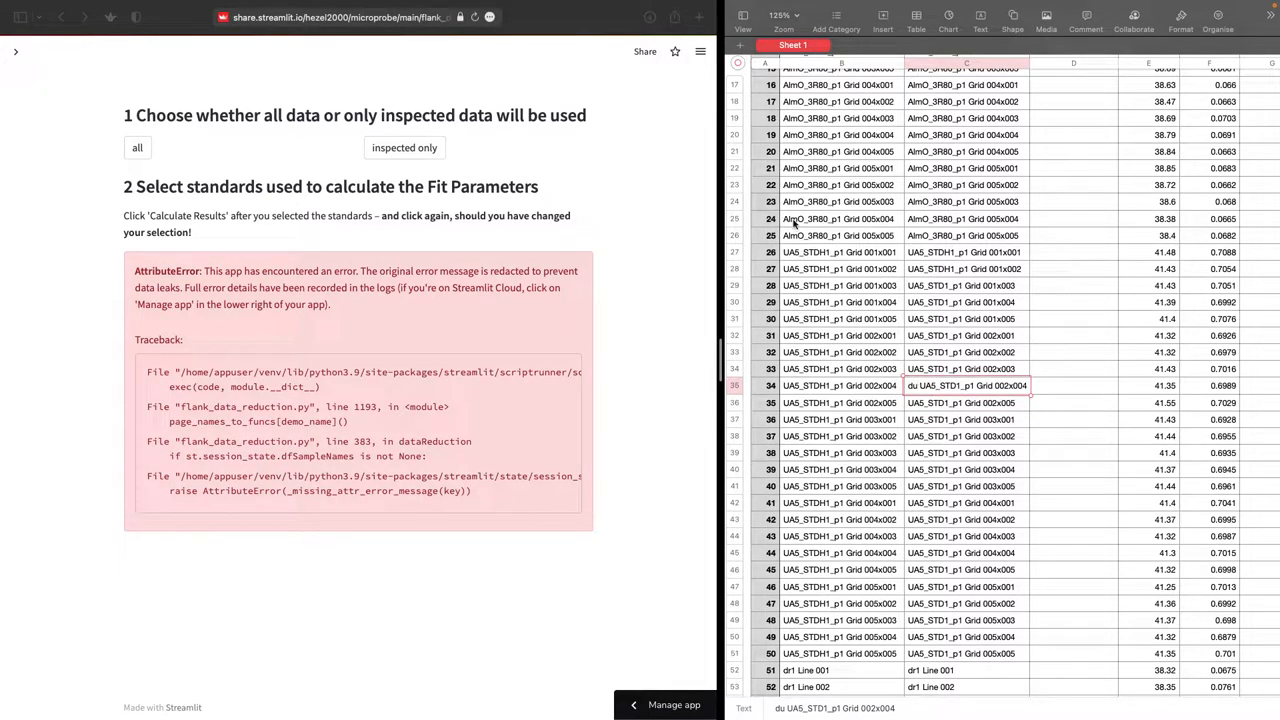
mouse_move(211, 178)
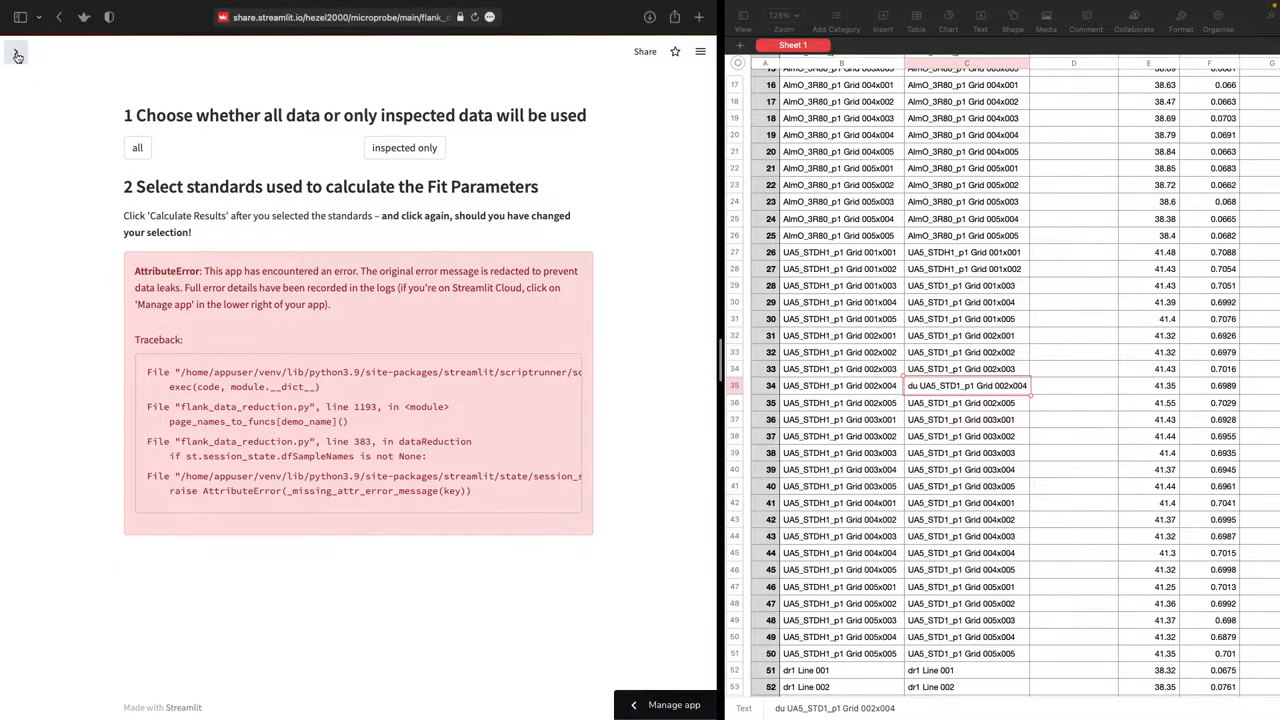
Re-upload the edited f174 inspected CSV and reopen the Data Reduction page error-free.
left_click(16, 54)
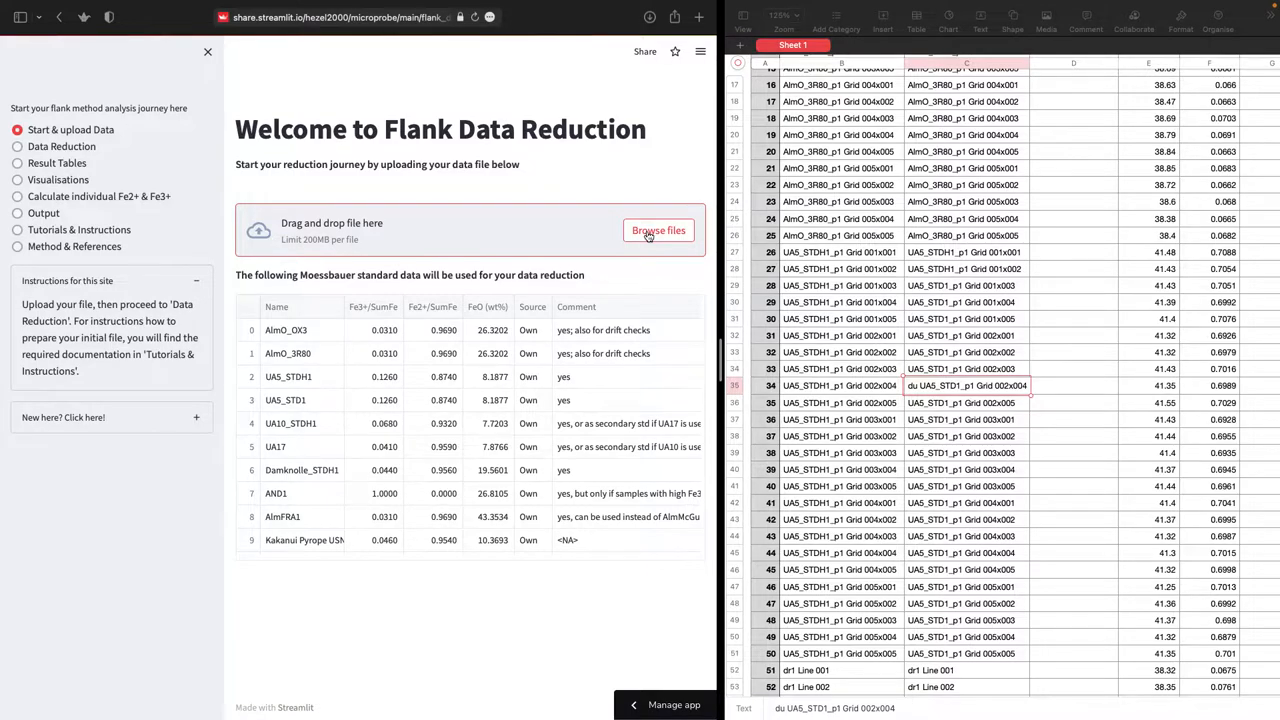
left_click(658, 230)
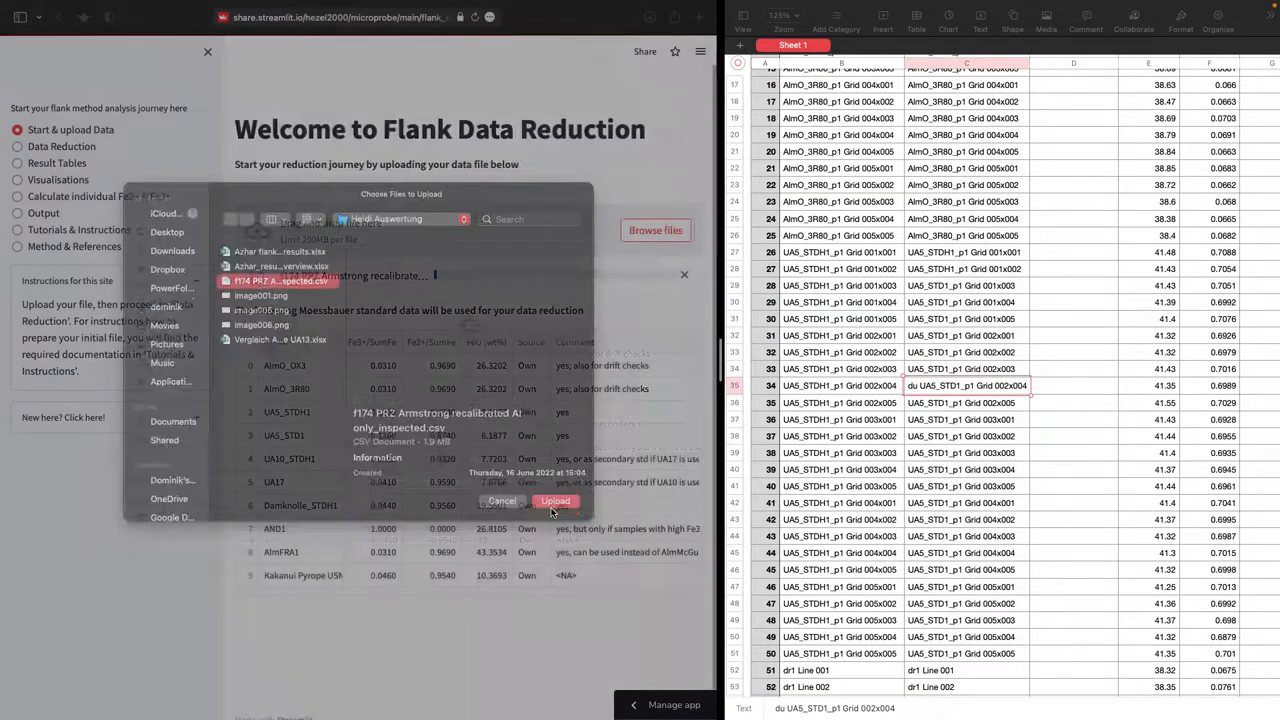
left_click(555, 501)
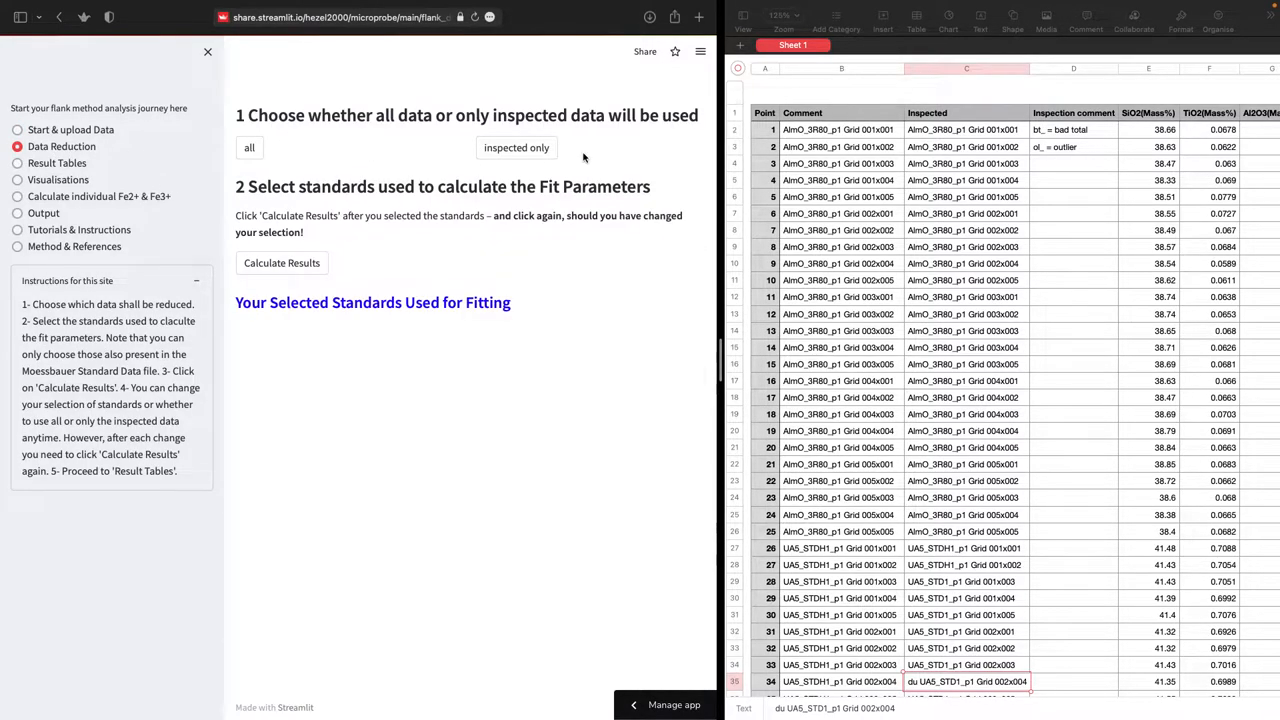
mouse_move(1063, 560)
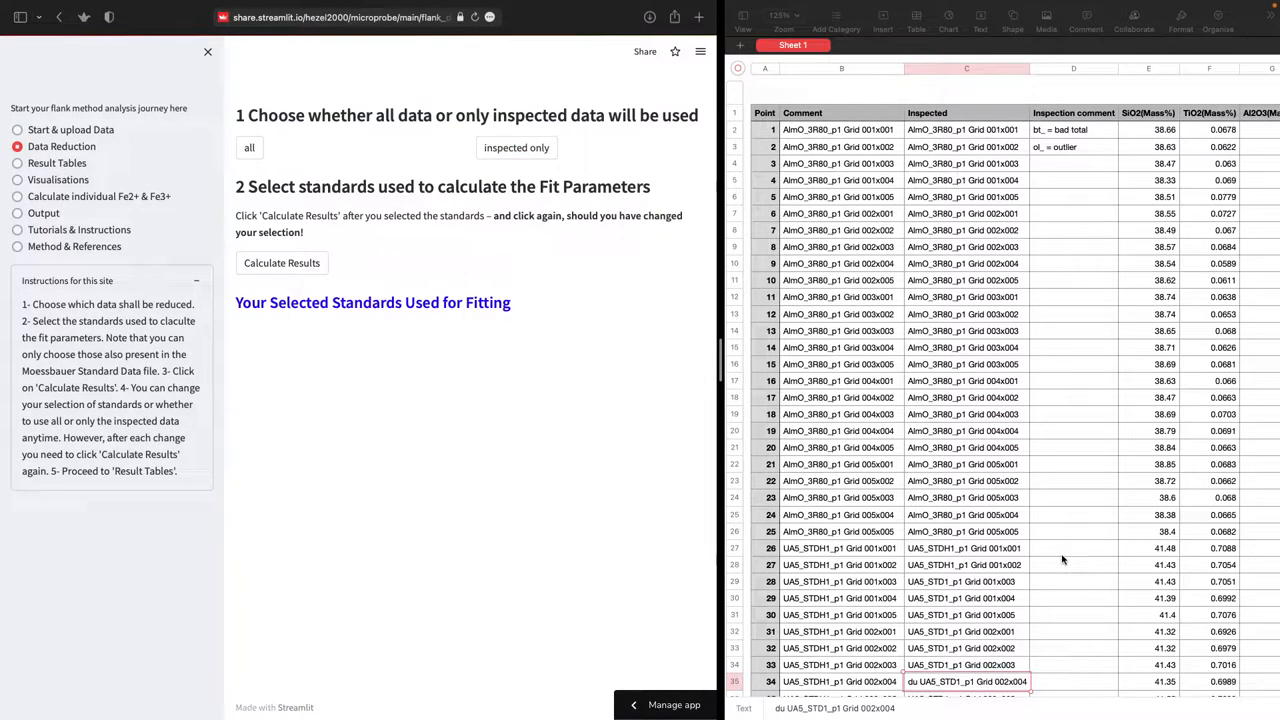
scroll("down", 3)
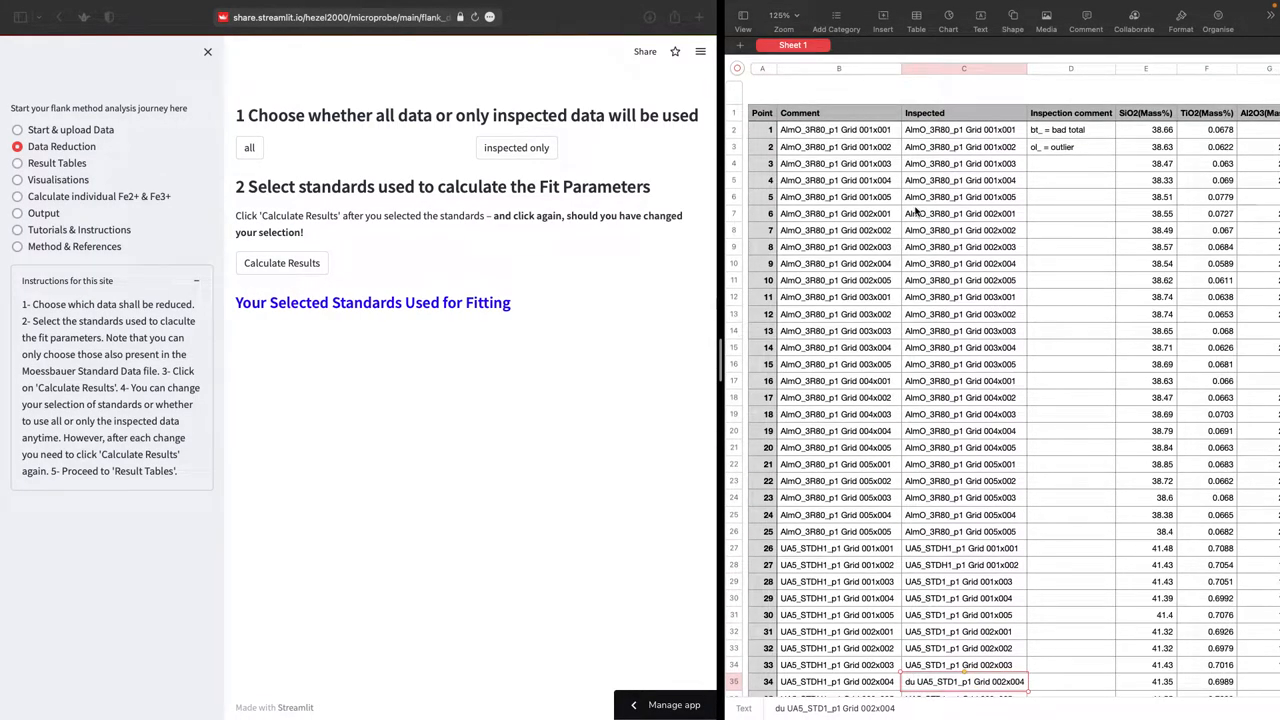
mouse_move(453, 141)
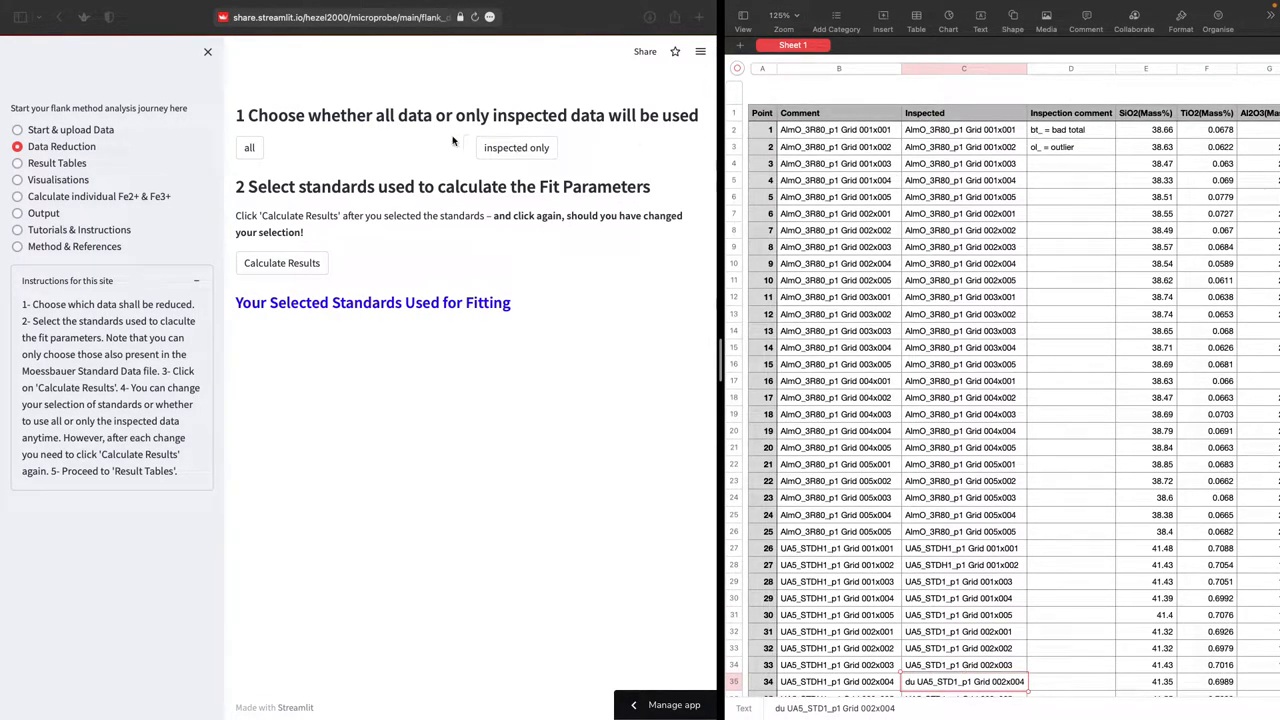
Switch the data reduction to inspected data only.
left_click(516, 147)
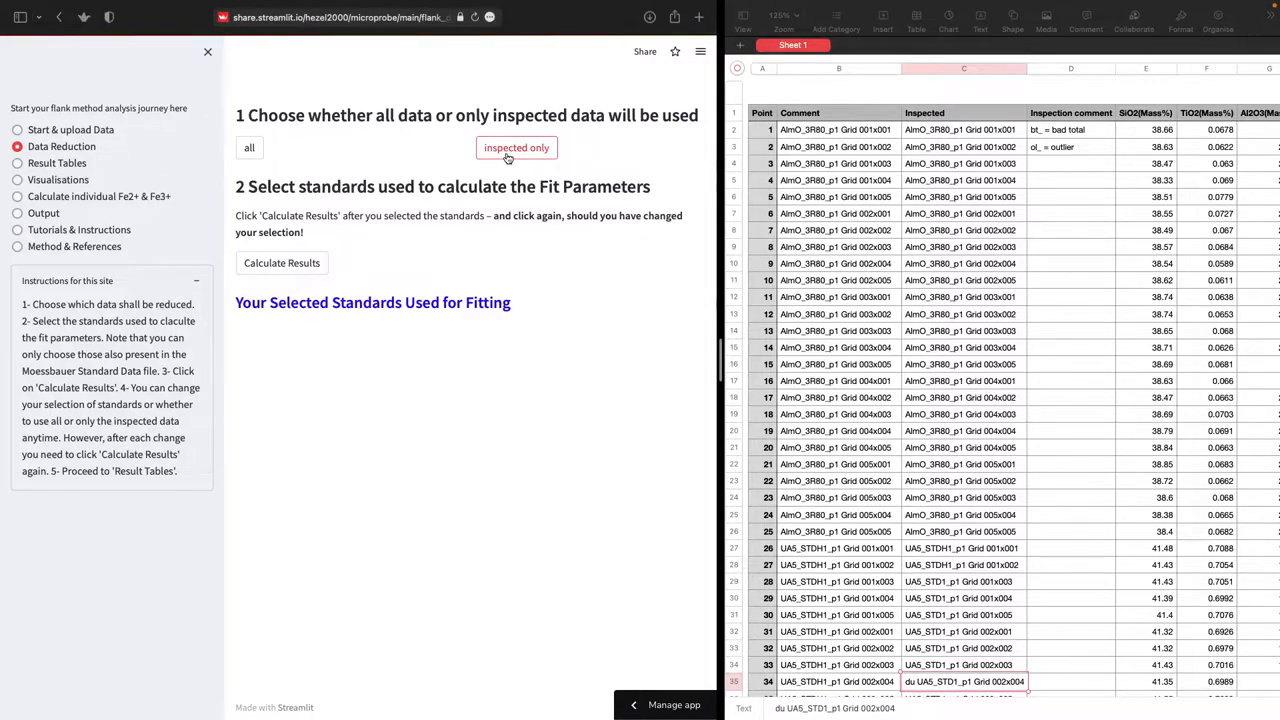
left_click(516, 147)
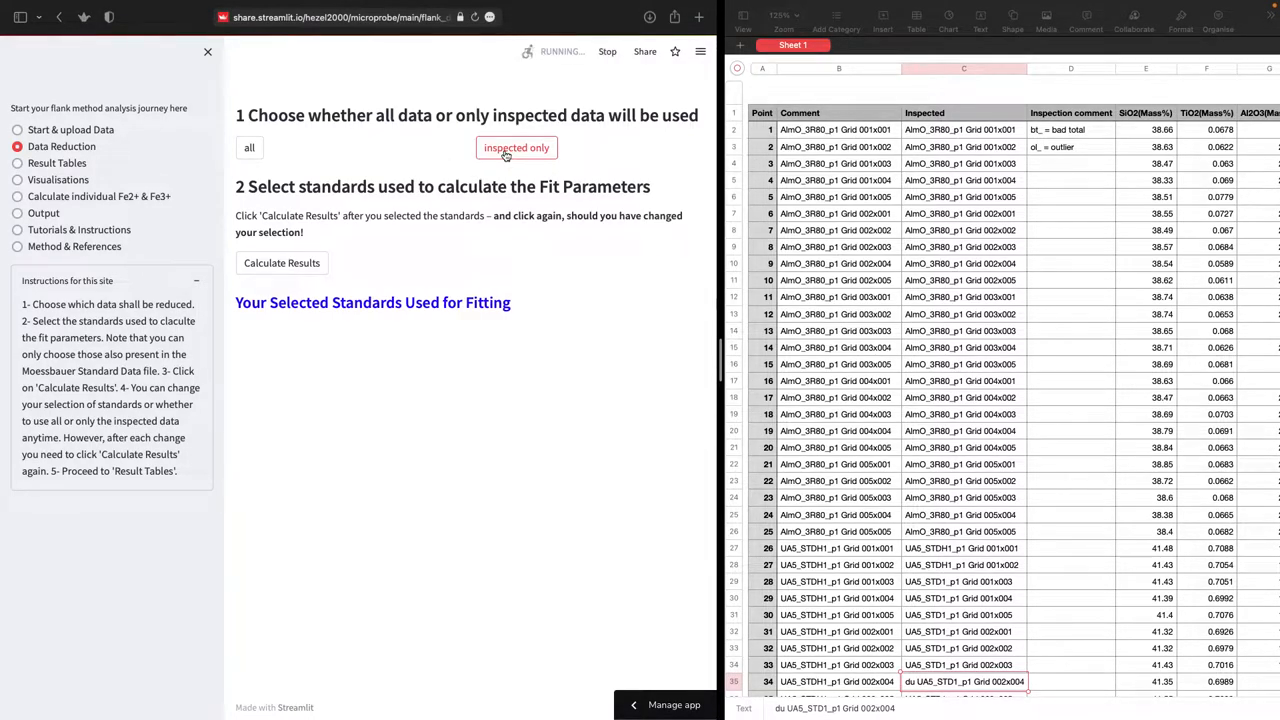
left_click(516, 147)
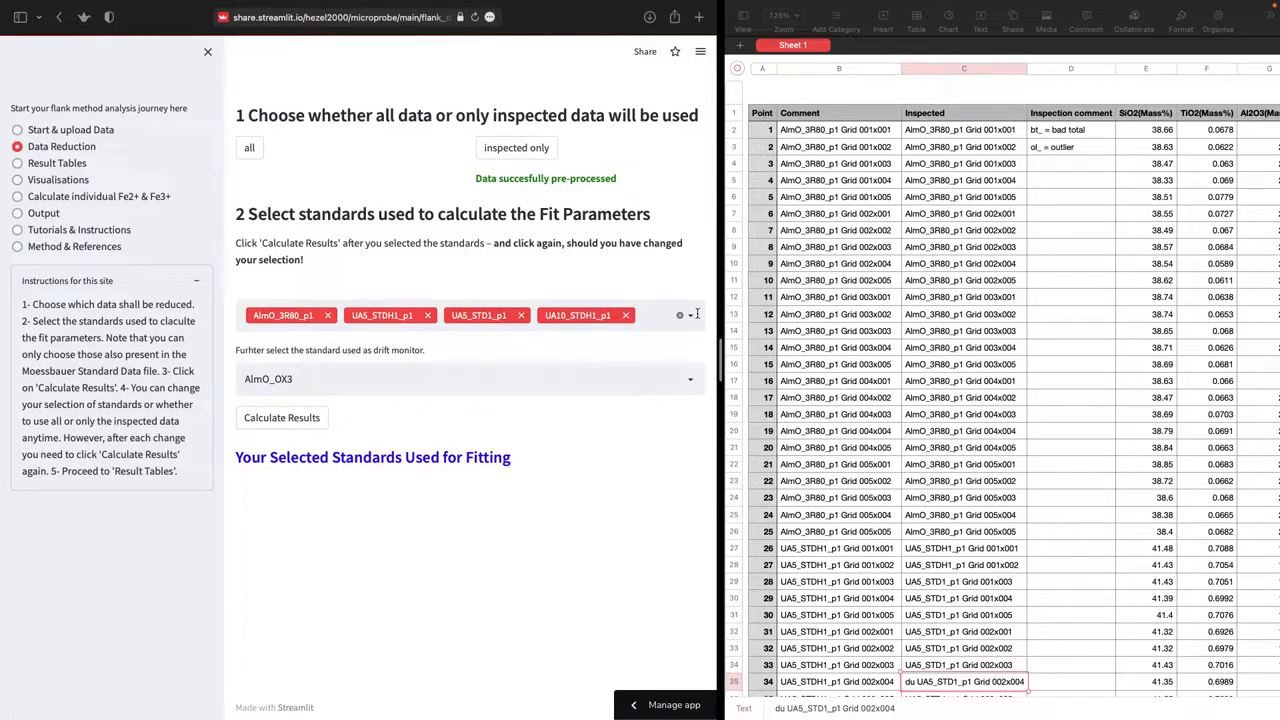
Replace UA5_STDH1_p1 with Damknolle_STDH1_p1, set AlmO_3R80 as drift monitor, and calculate.
left_click(470, 315)
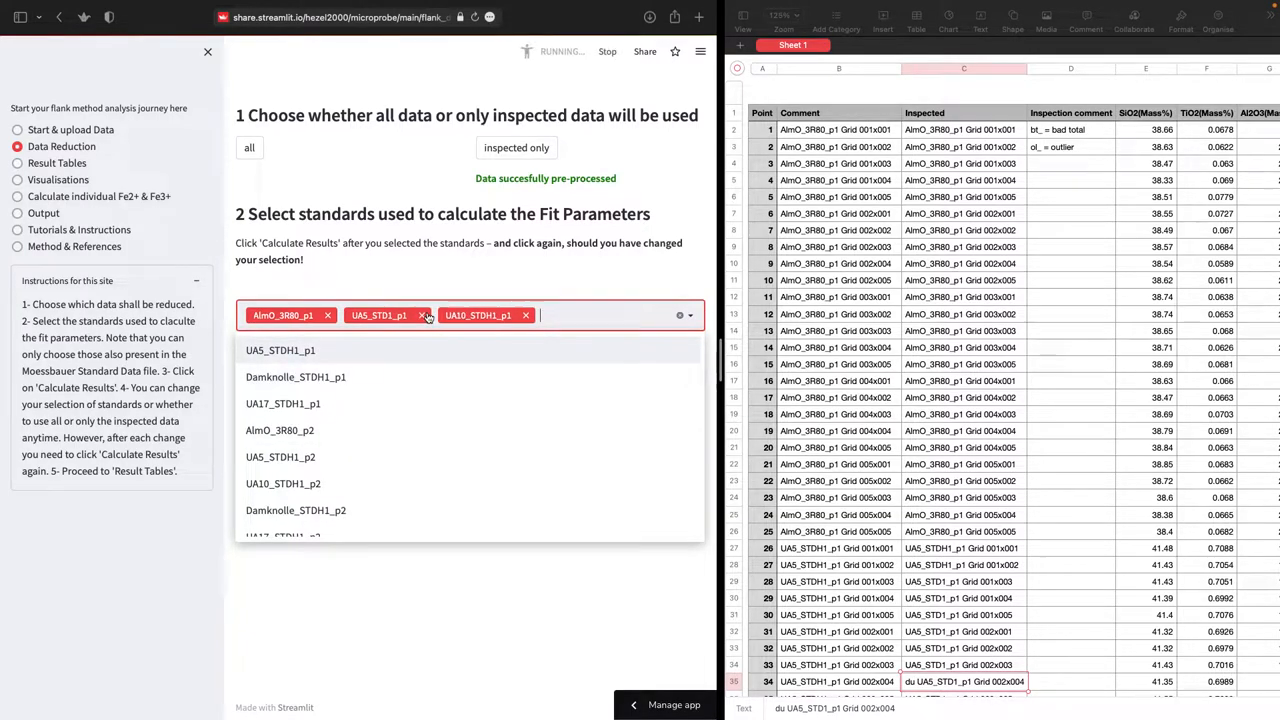
left_click(296, 377)
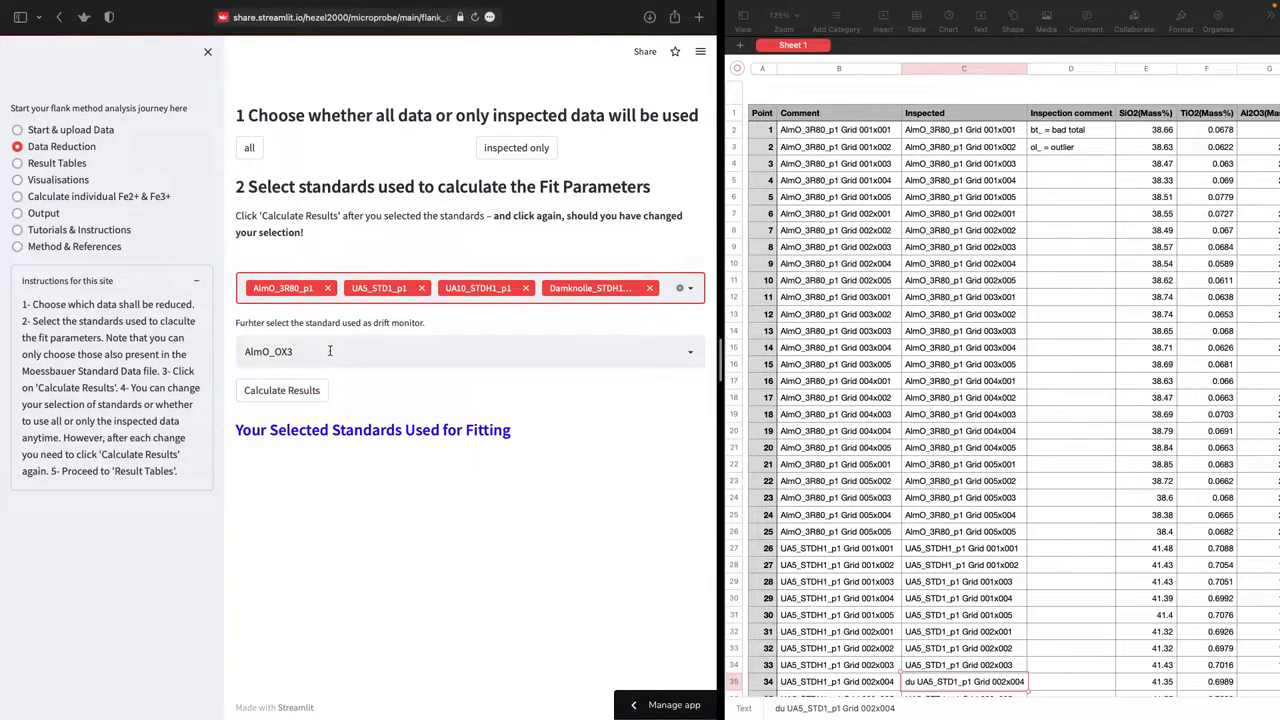
left_click(470, 351)
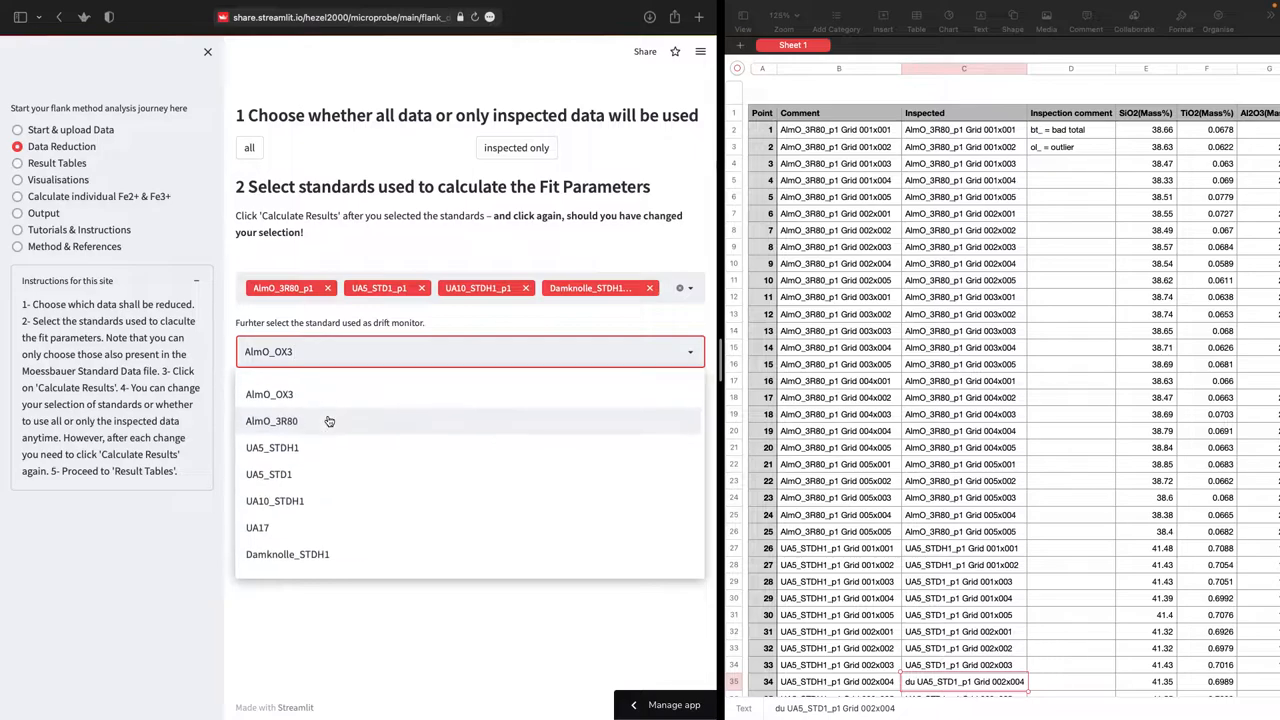
left_click(272, 421)
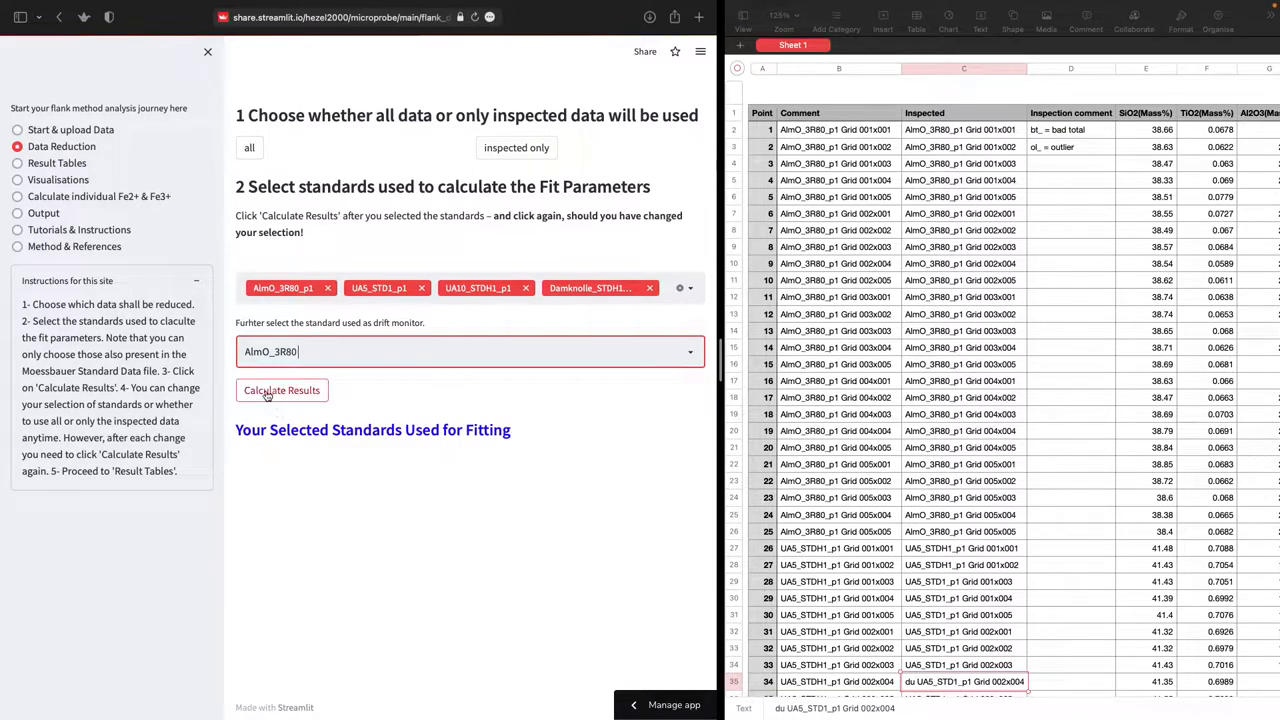
left_click(281, 390)
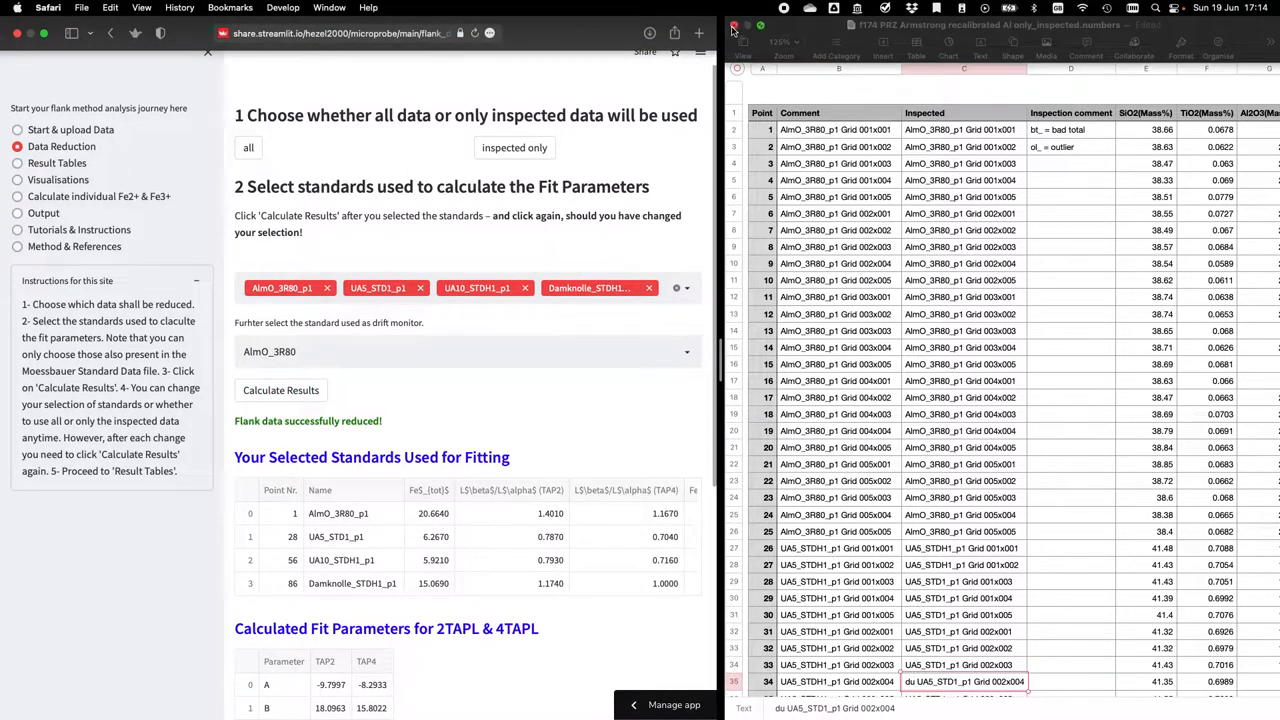
Close Numbers and scroll to the 2TAPL and 4TAPL fit parameters A–D.
left_click(733, 24)
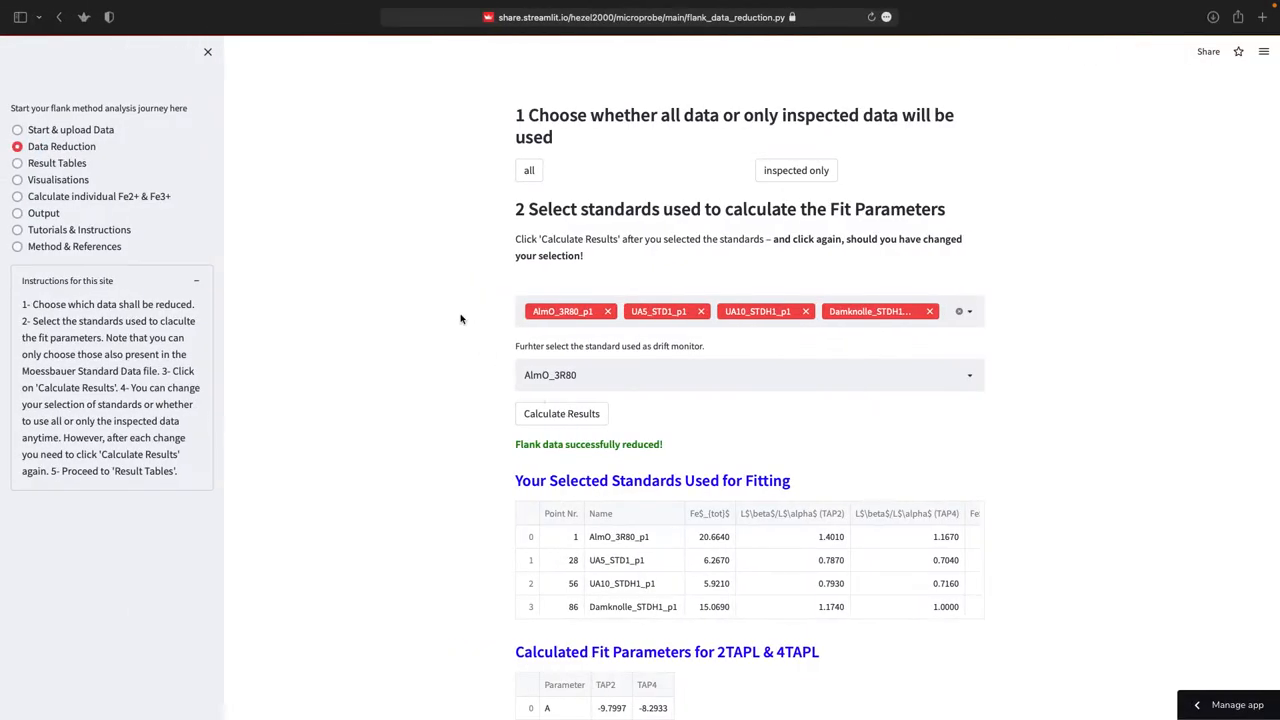
scroll("down", 3)
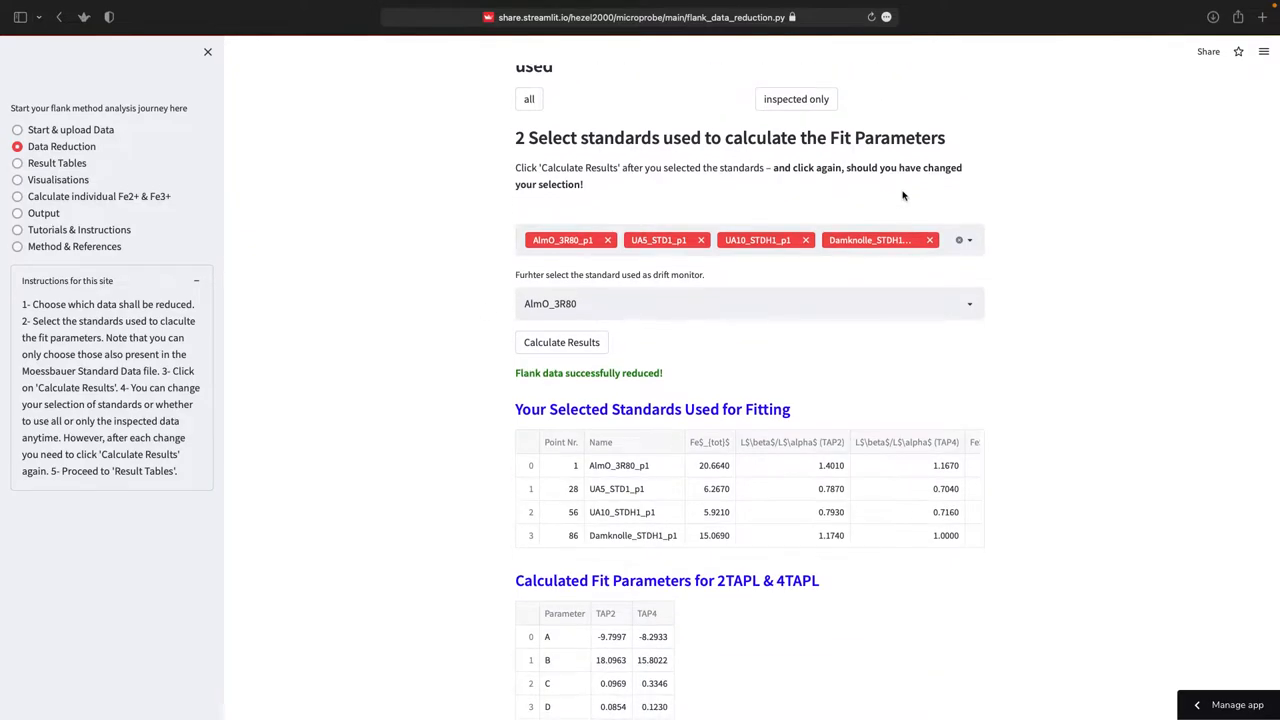
mouse_move(685, 462)
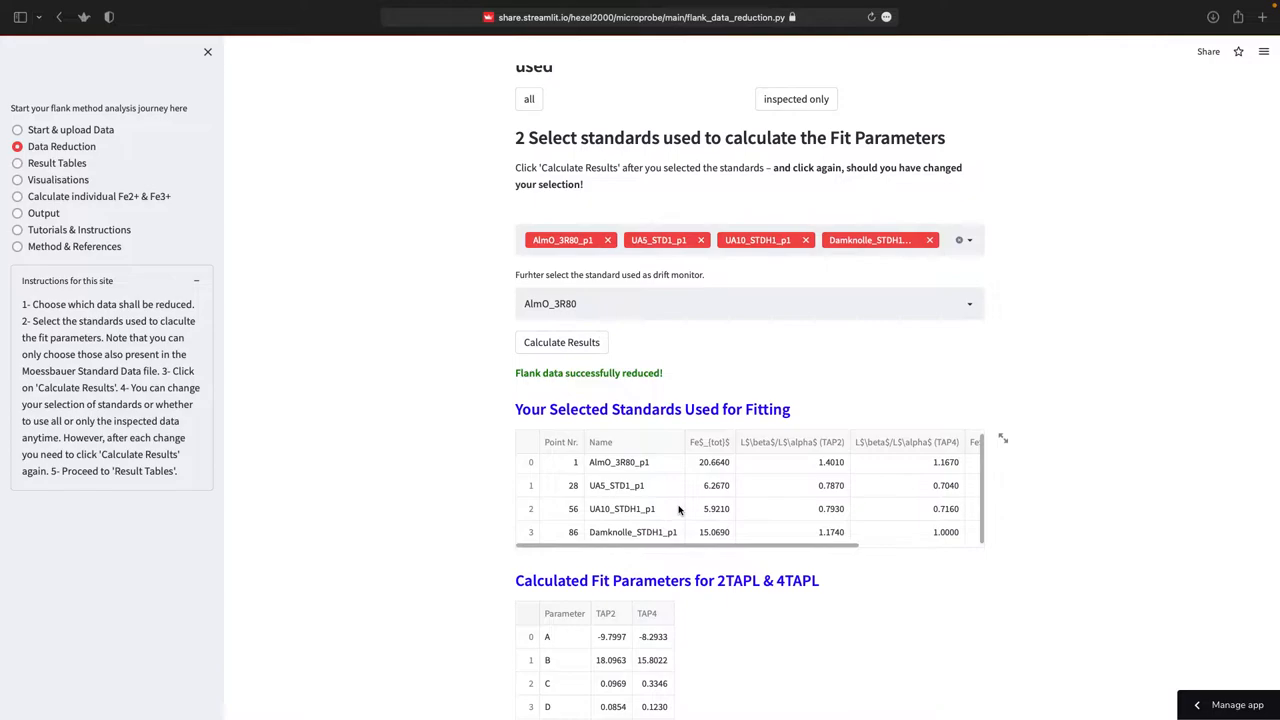
mouse_move(658, 202)
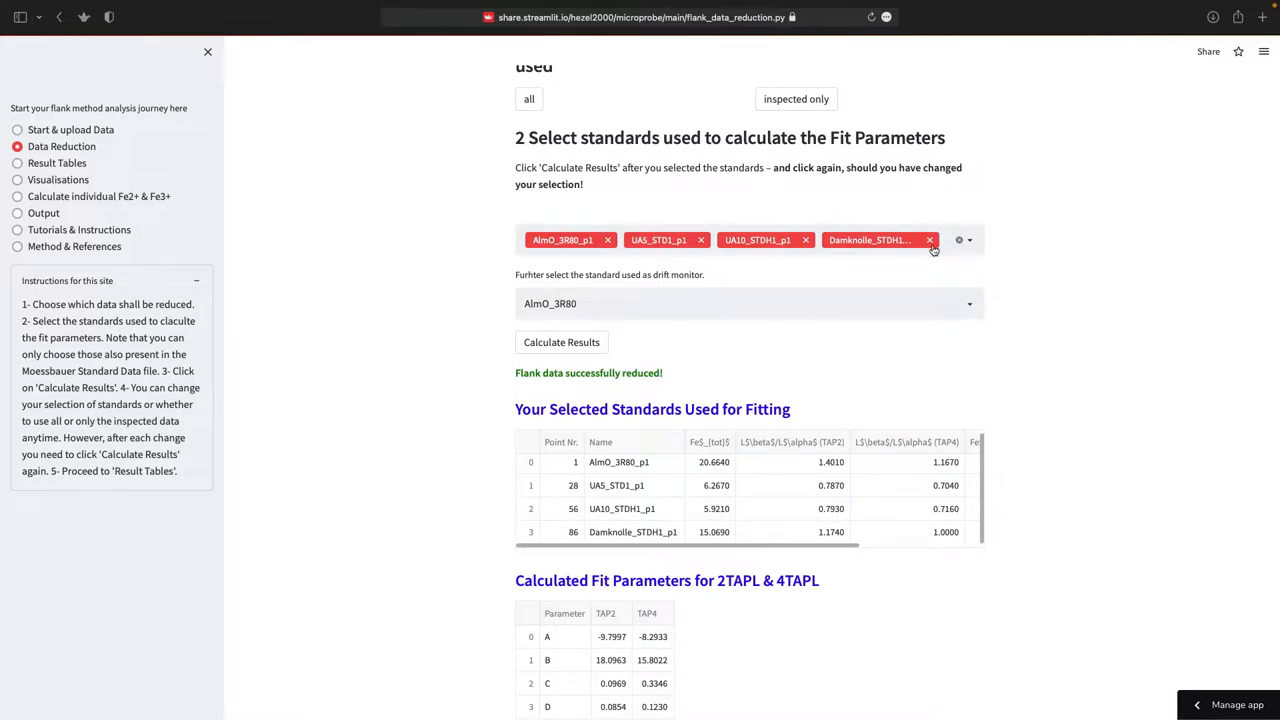
Add UA17_STDH1_p1 as a fifth standard, recalculate, and review the updated tables.
left_click(945, 239)
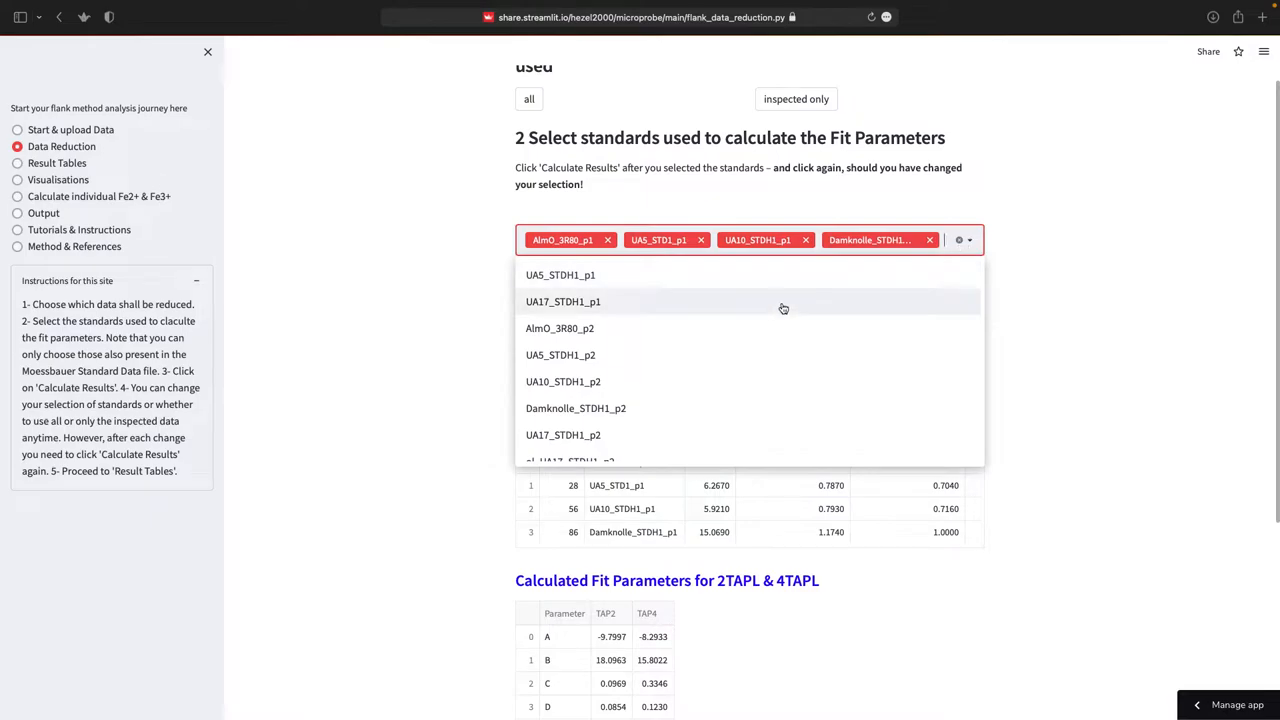
left_click(563, 301)
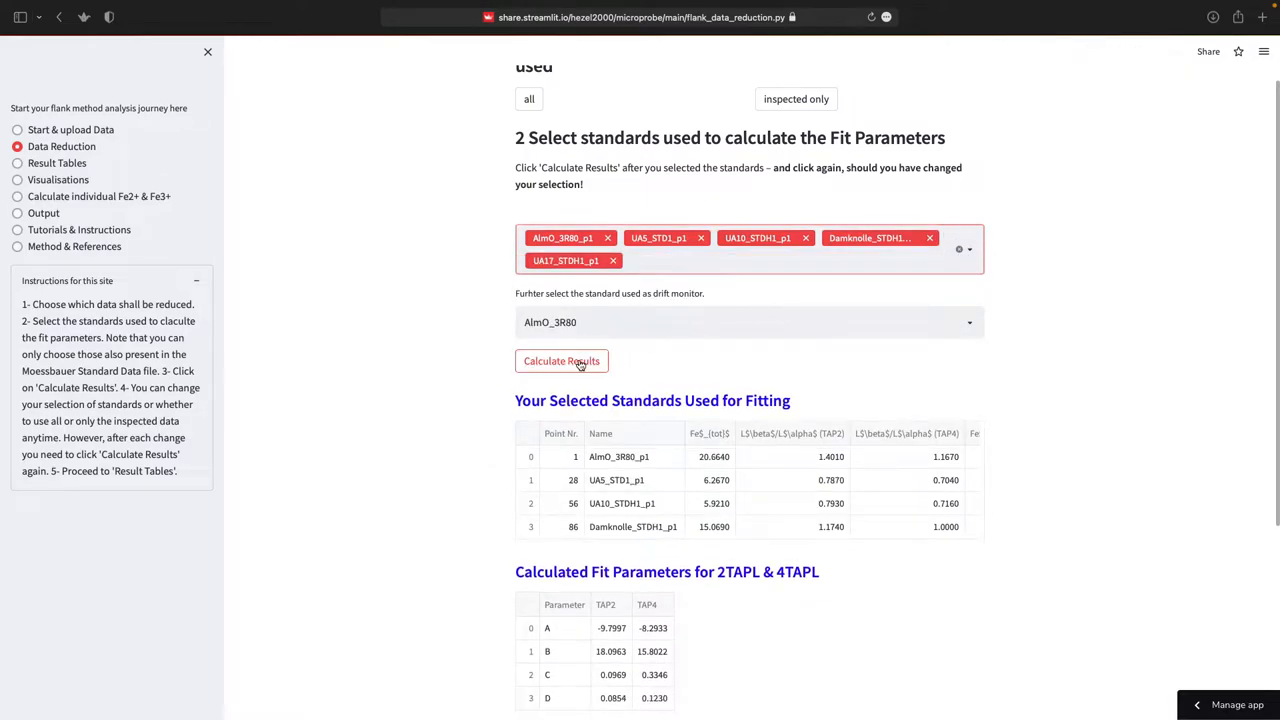
left_click(561, 361)
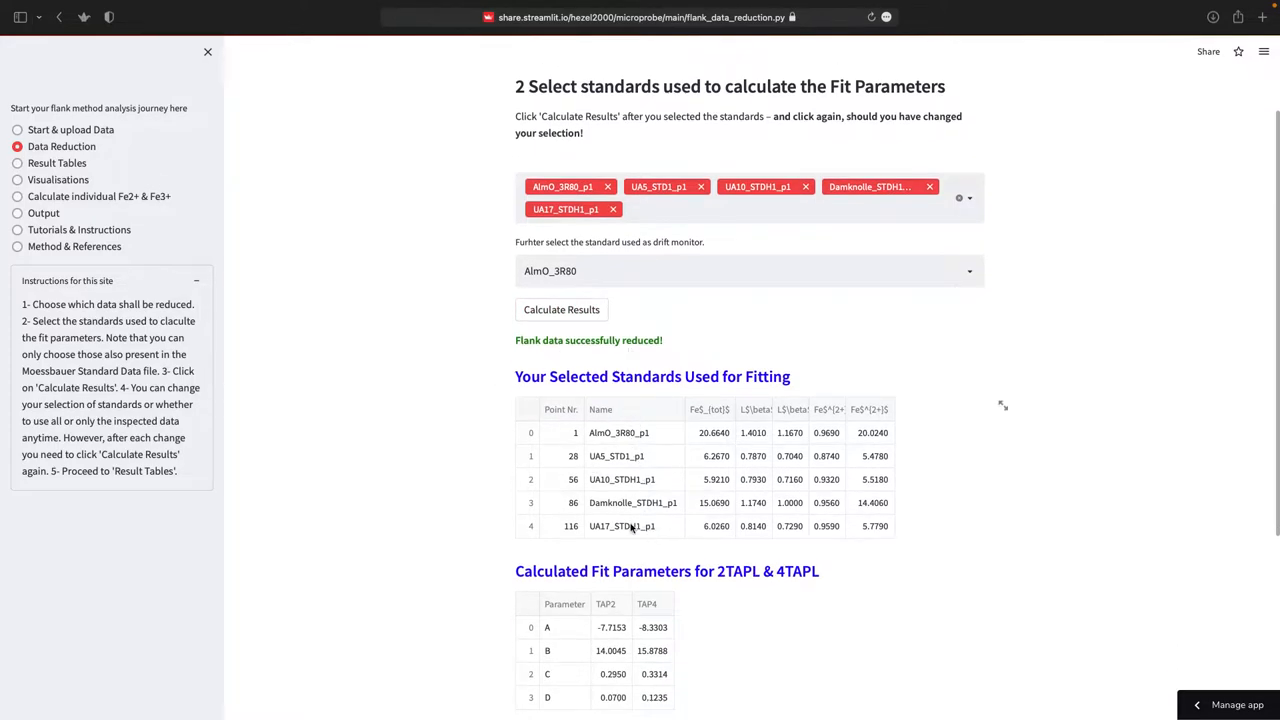
scroll("down", 3)
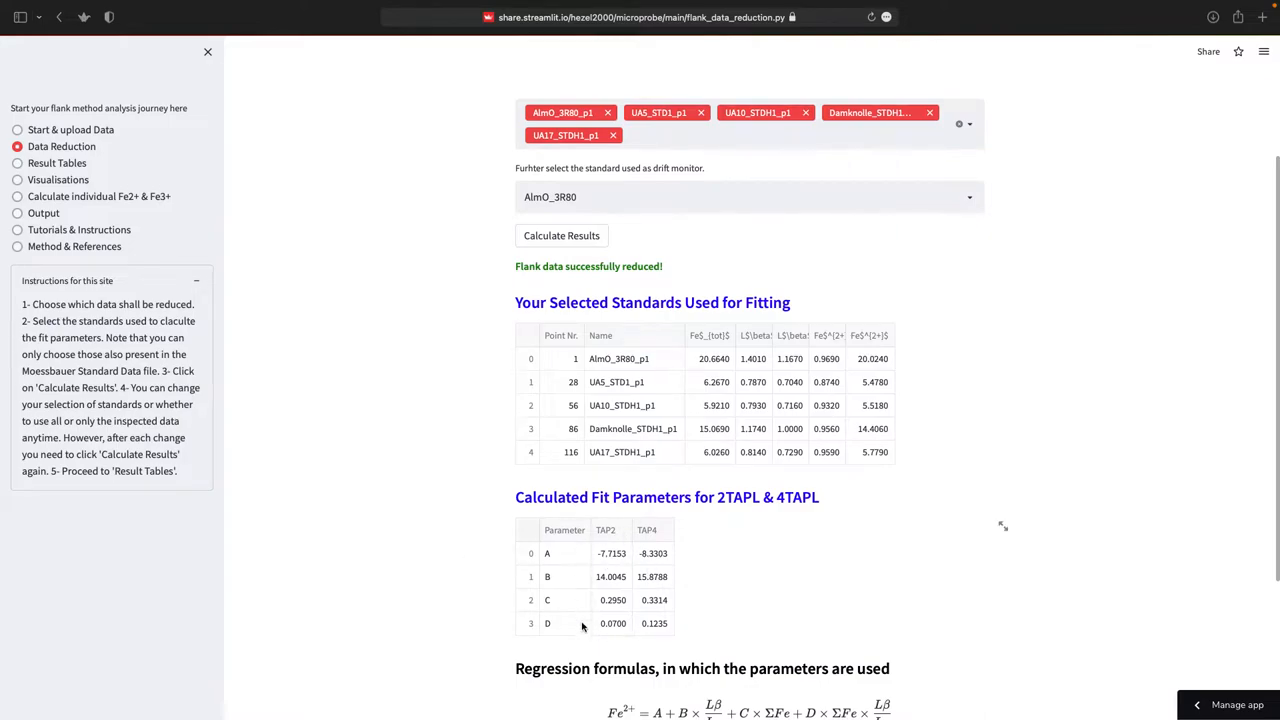
scroll("down", 3)
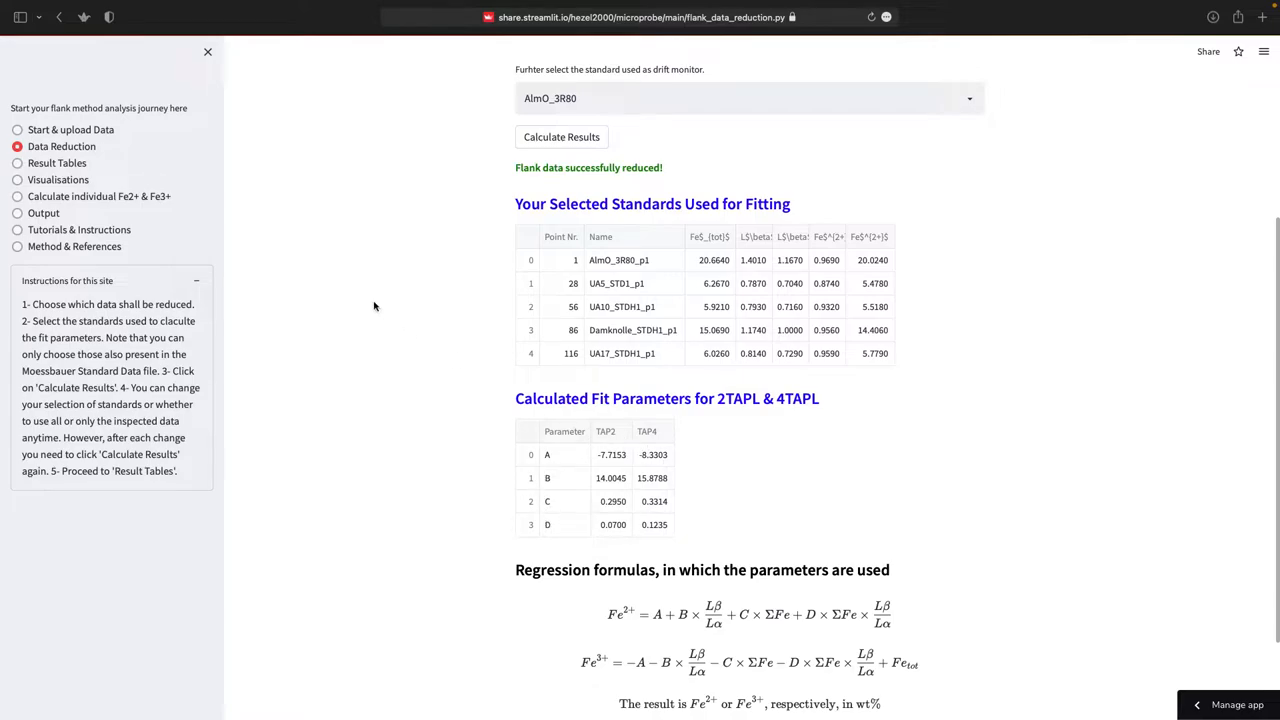
left_click(17, 163)
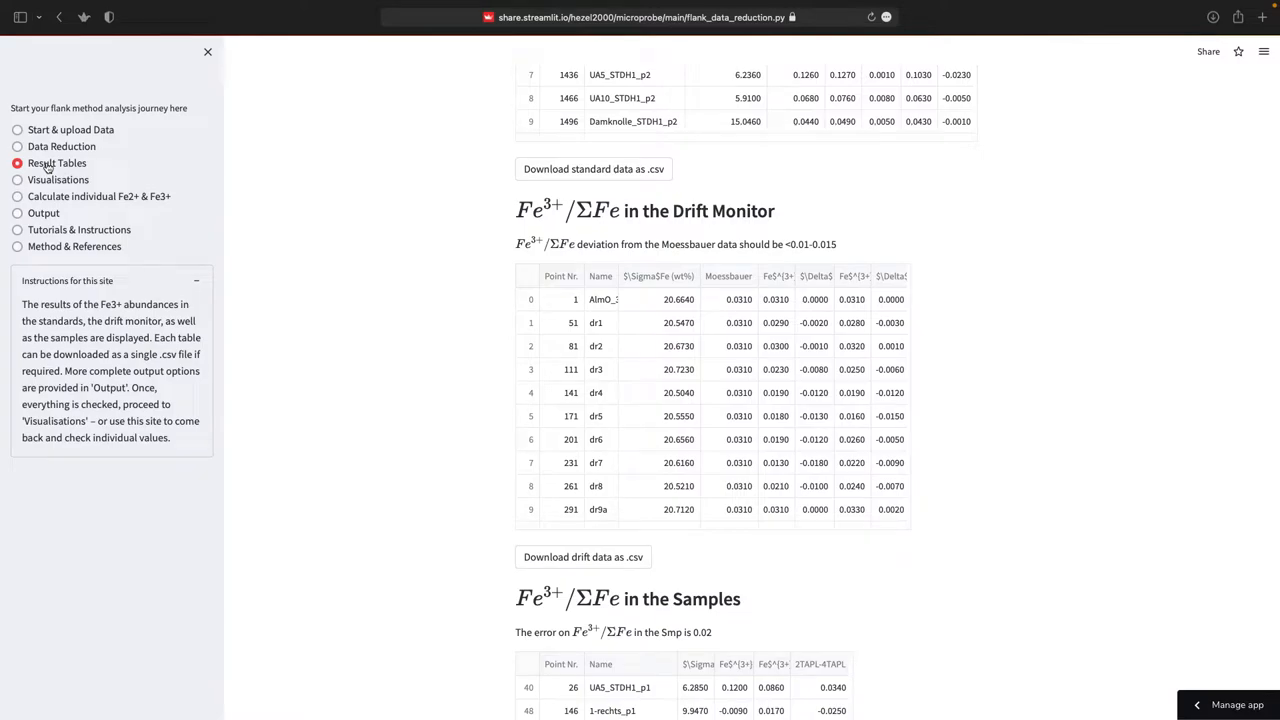
Sort the standards Fe3+/ΣFe table by Fe3+, then by point number, checking Moessbauer deviations.
scroll("up", 3)
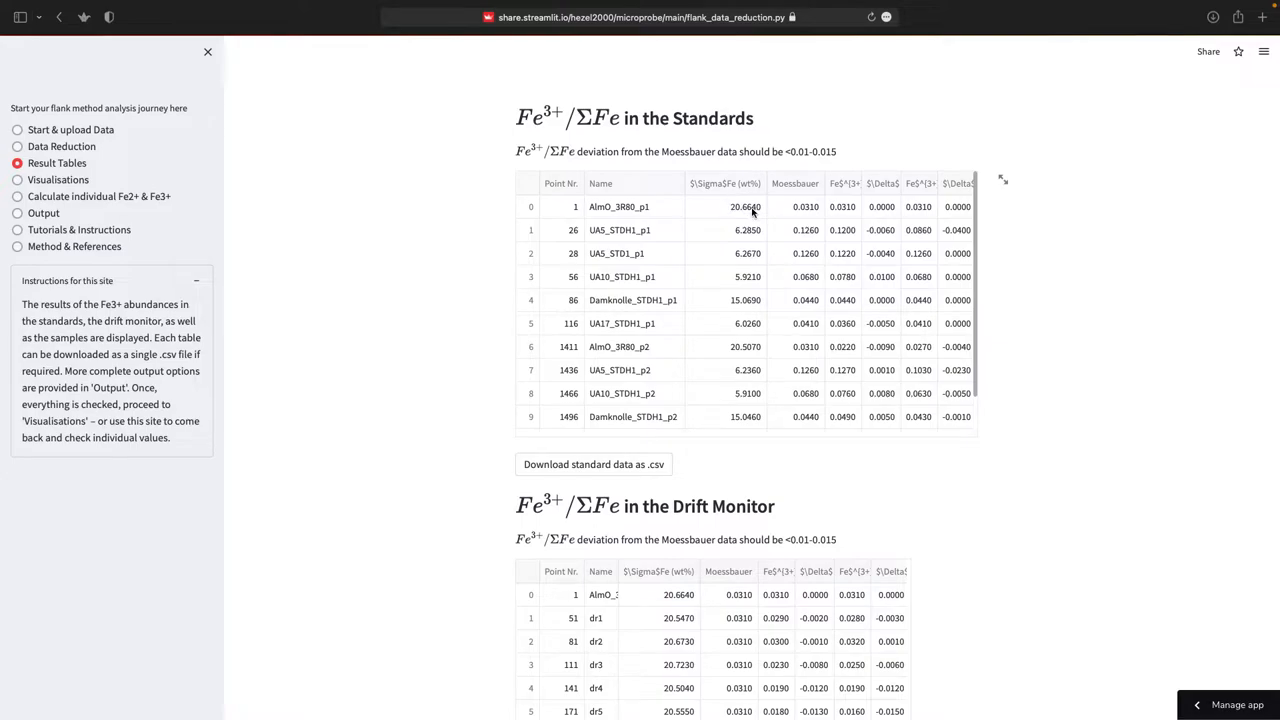
mouse_move(846, 207)
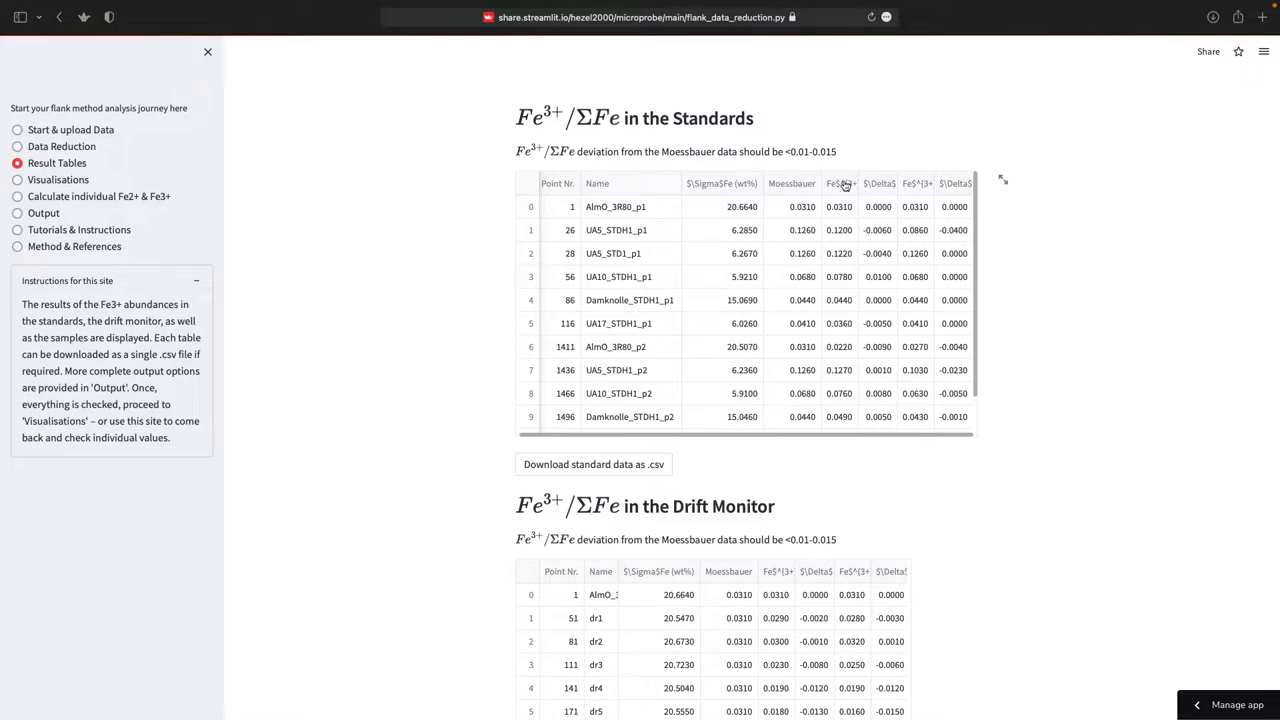
left_click(843, 183)
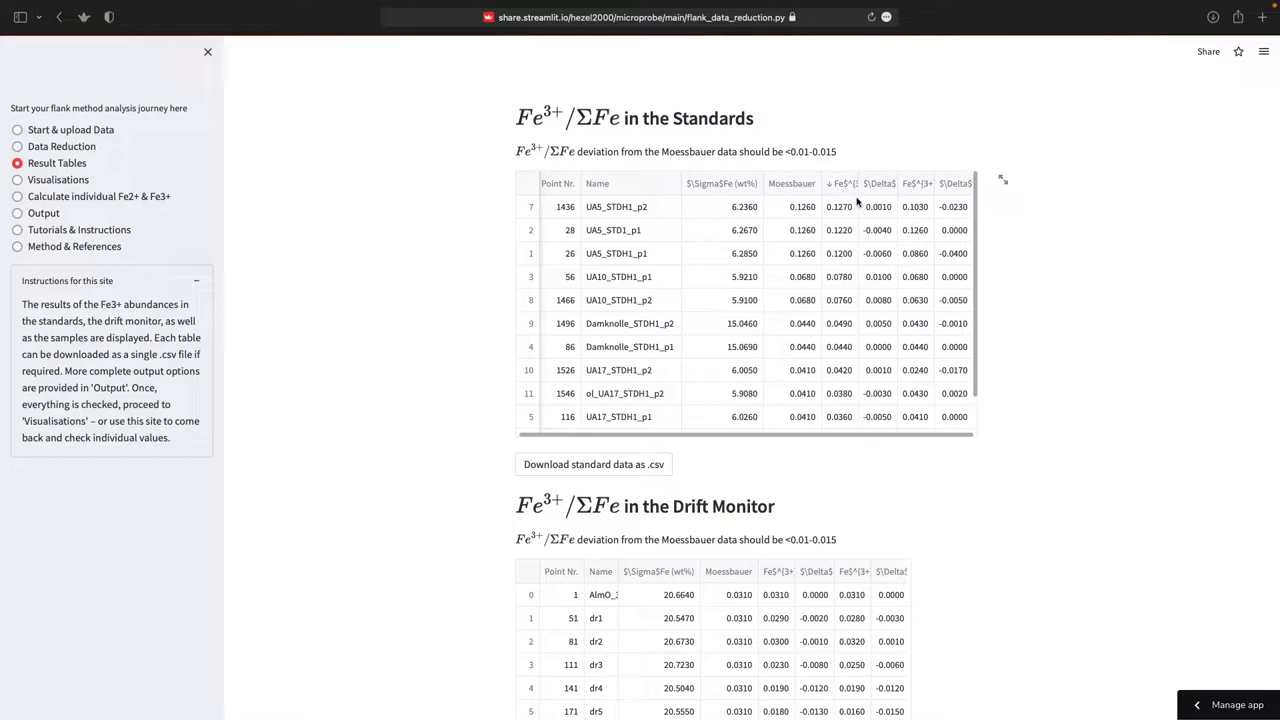
left_click(560, 183)
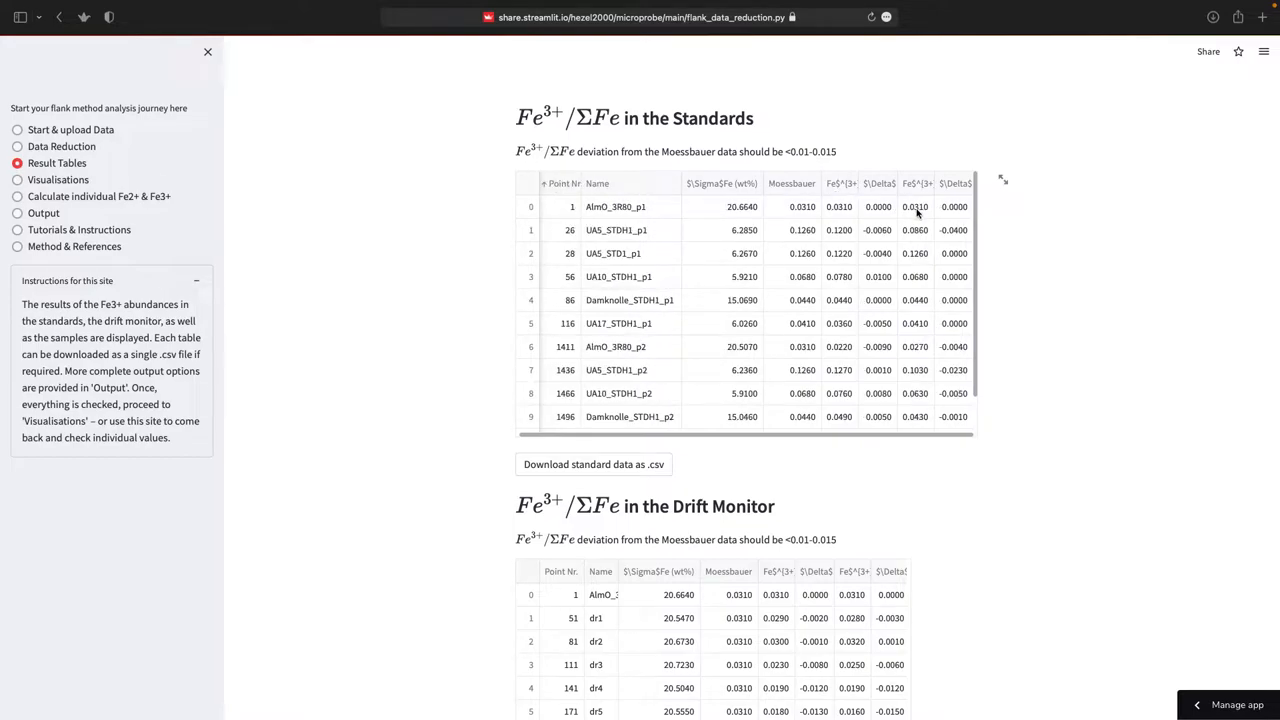
mouse_move(883, 208)
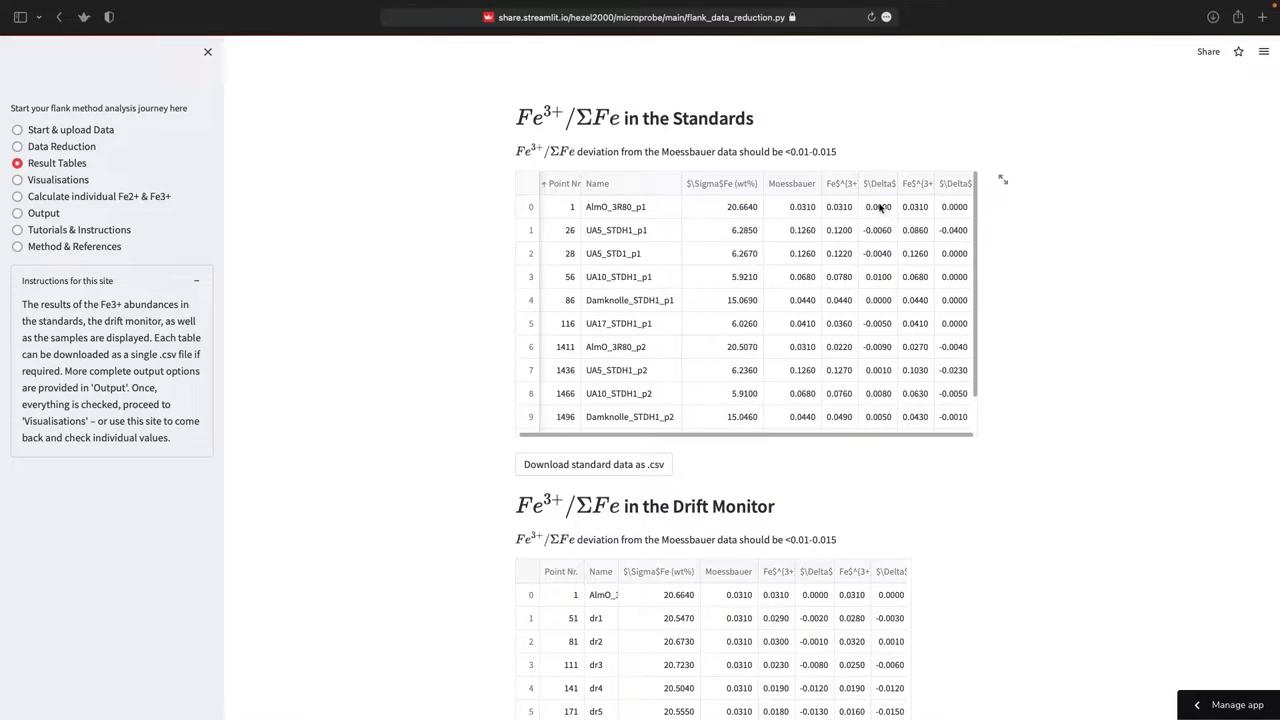
mouse_move(800, 203)
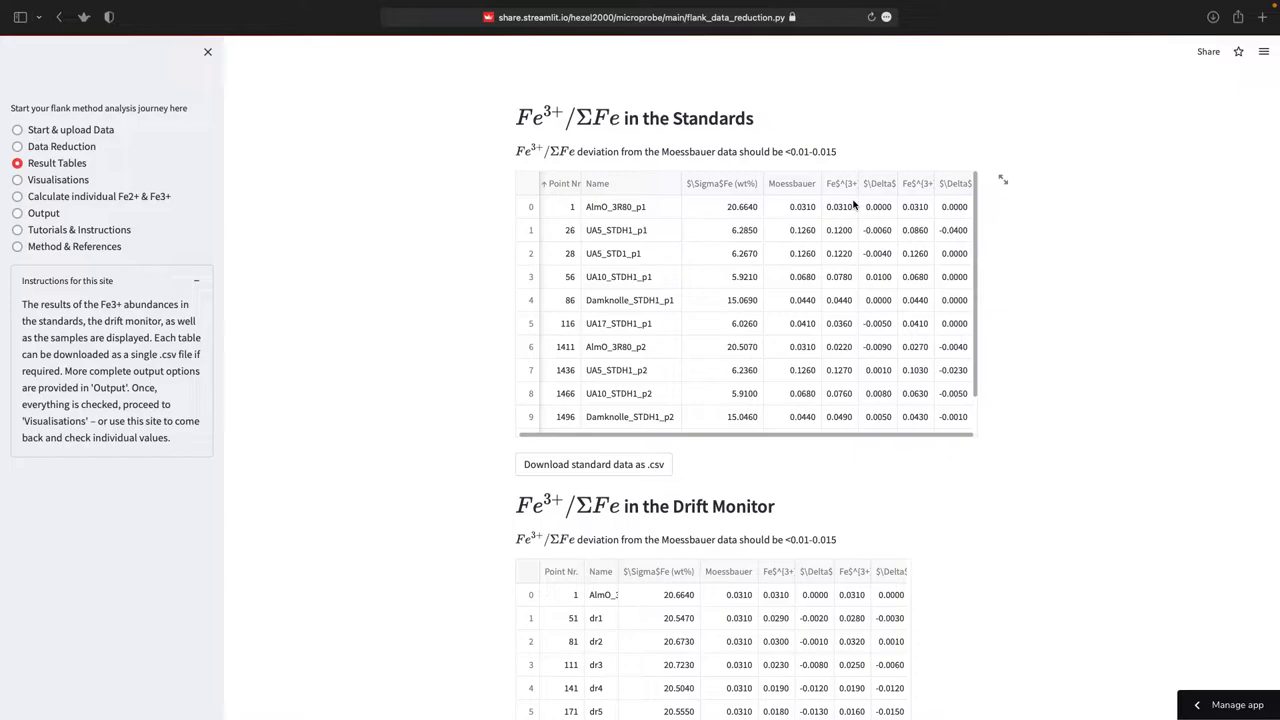
mouse_move(752, 273)
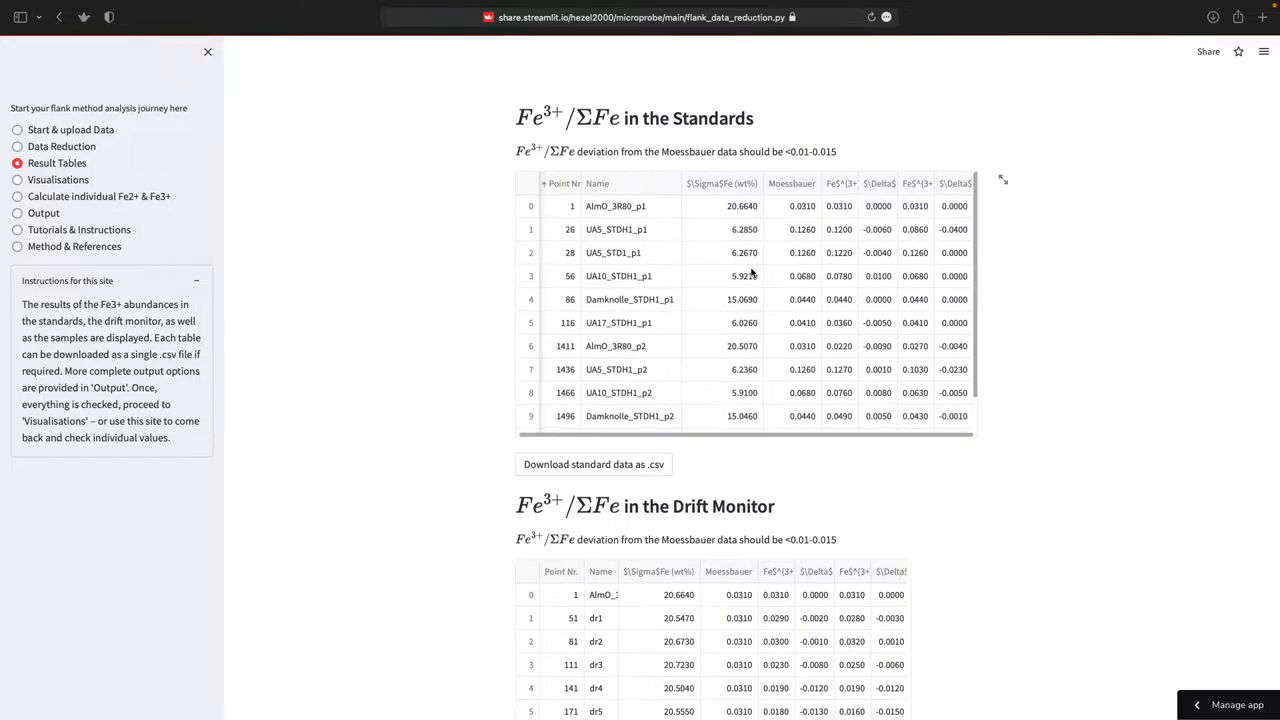
scroll("down", 3)
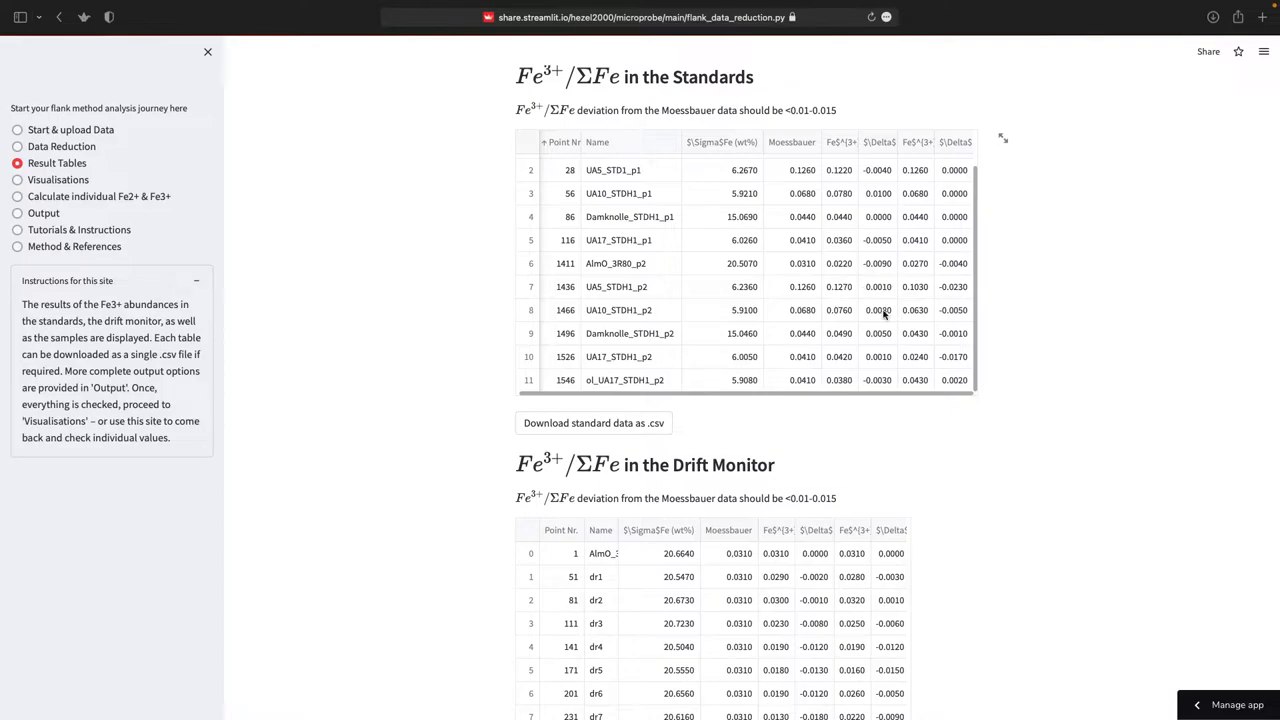
mouse_move(876, 272)
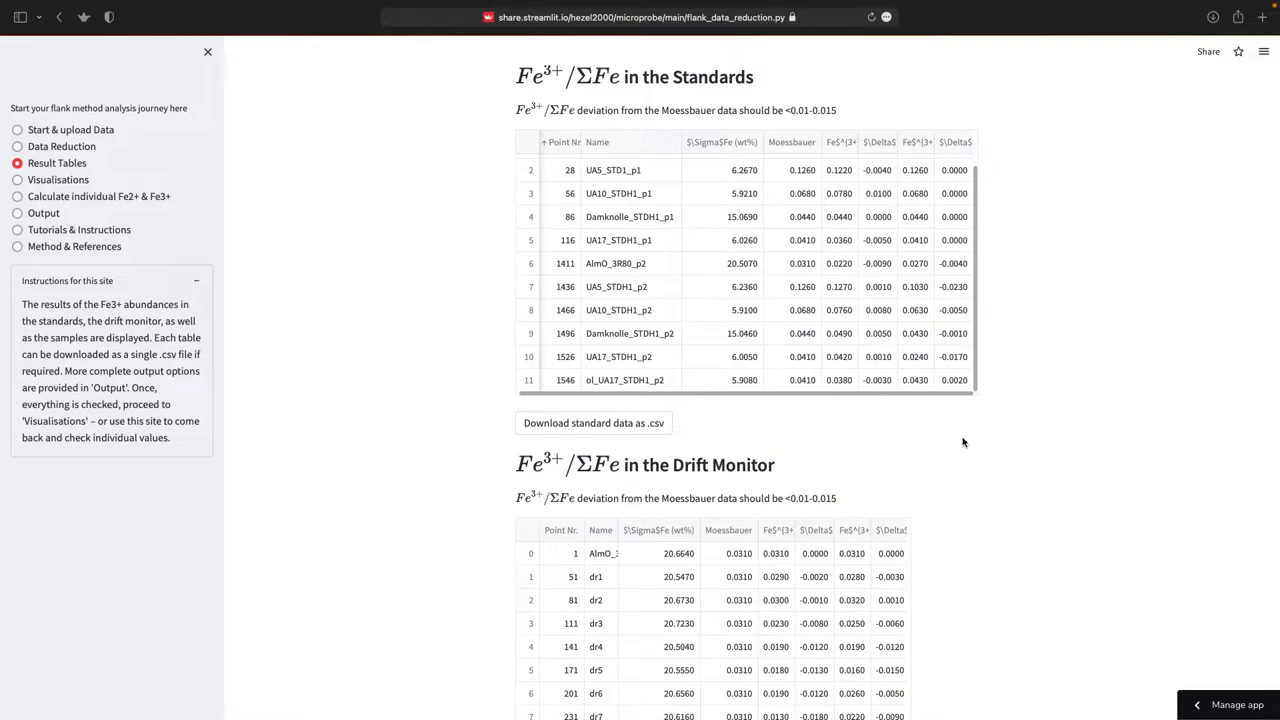
Scroll through the Drift Monitor results, then switch to the Visualisations Drift Inspection page.
scroll("down", 3)
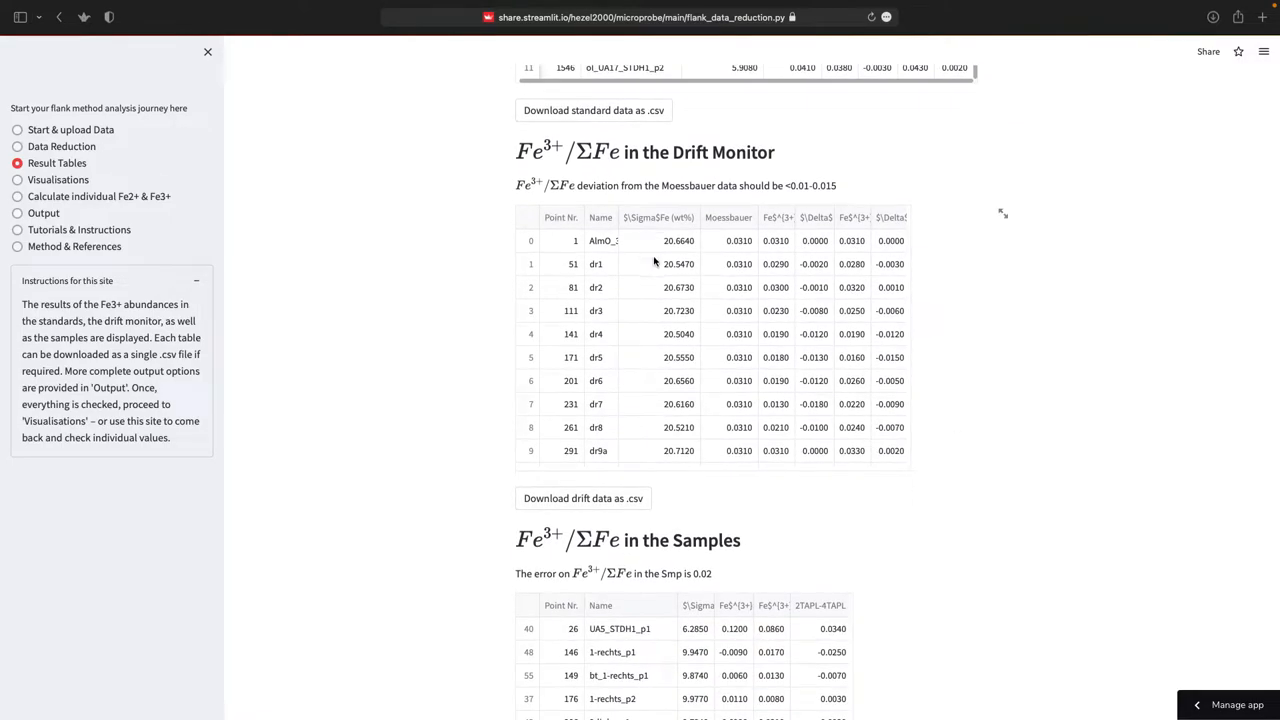
scroll("down", 3)
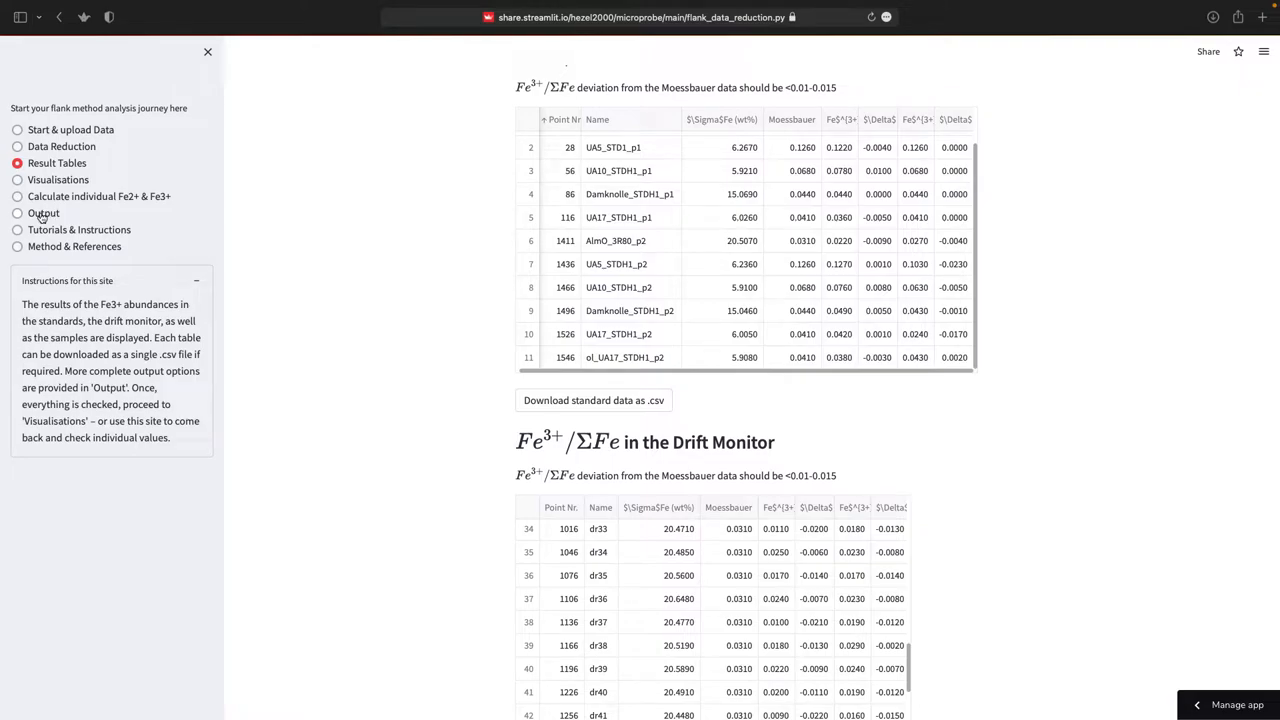
left_click(17, 179)
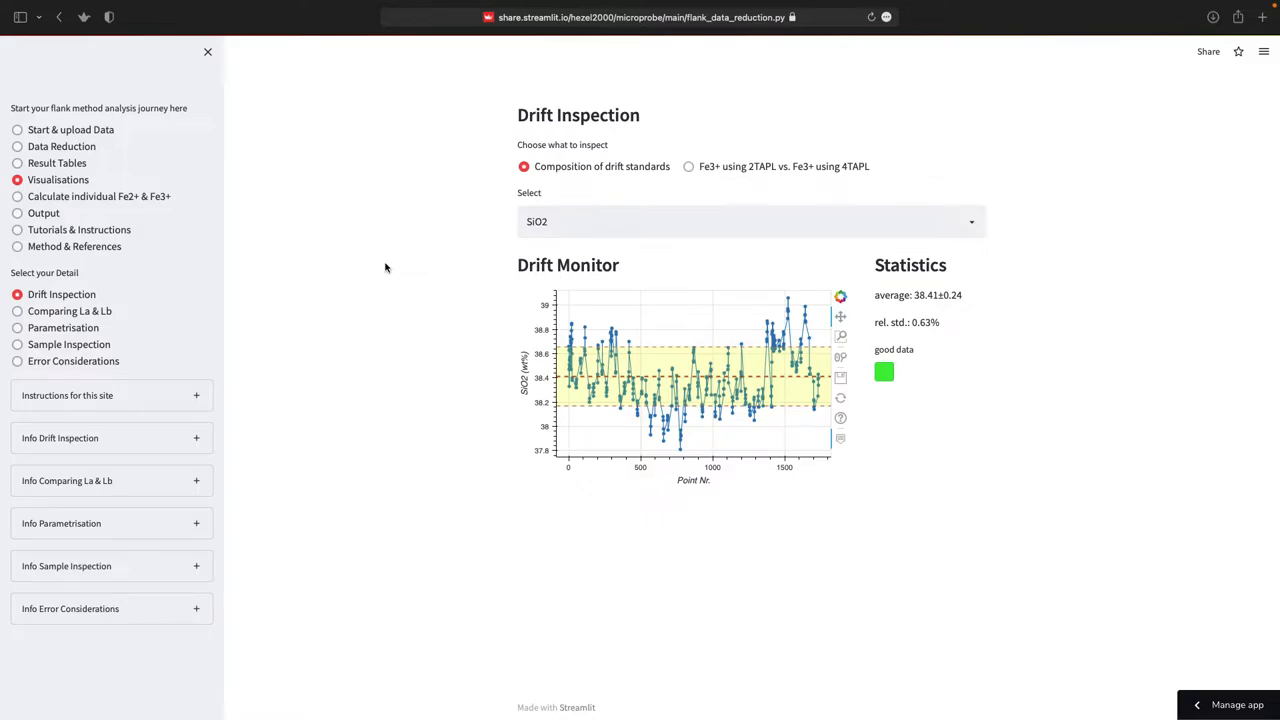
mouse_move(535, 265)
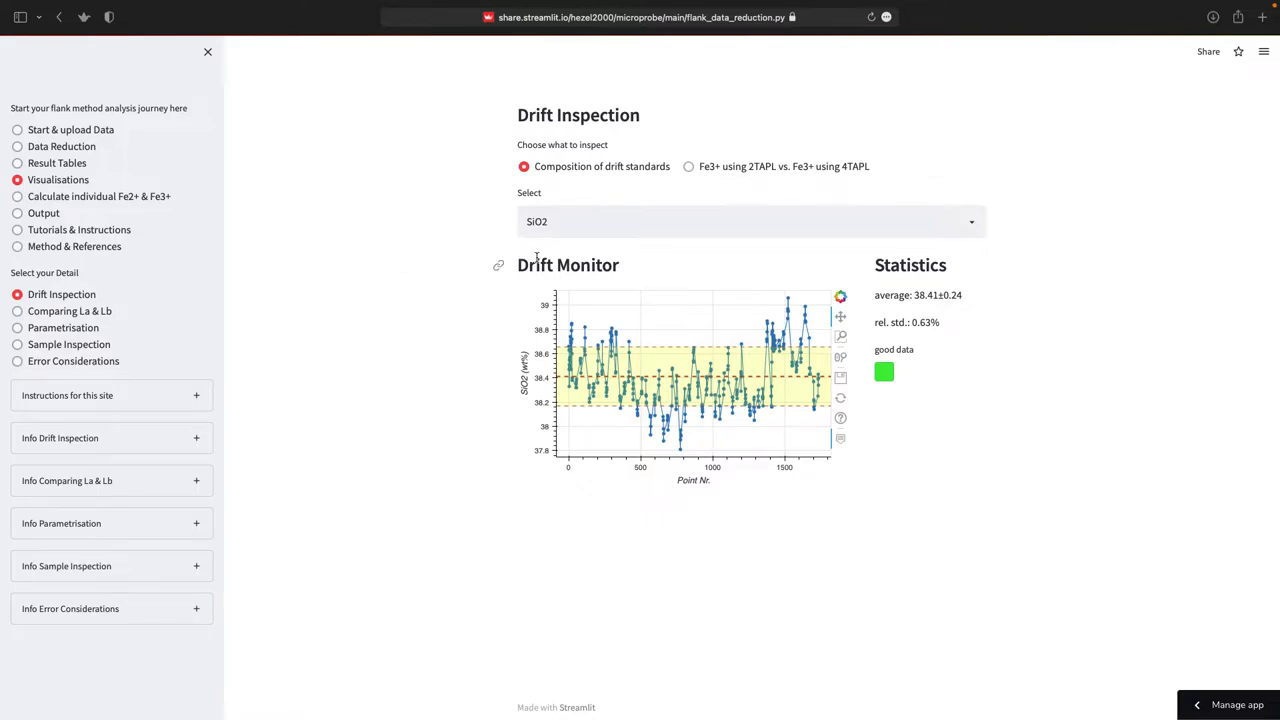
mouse_move(425, 266)
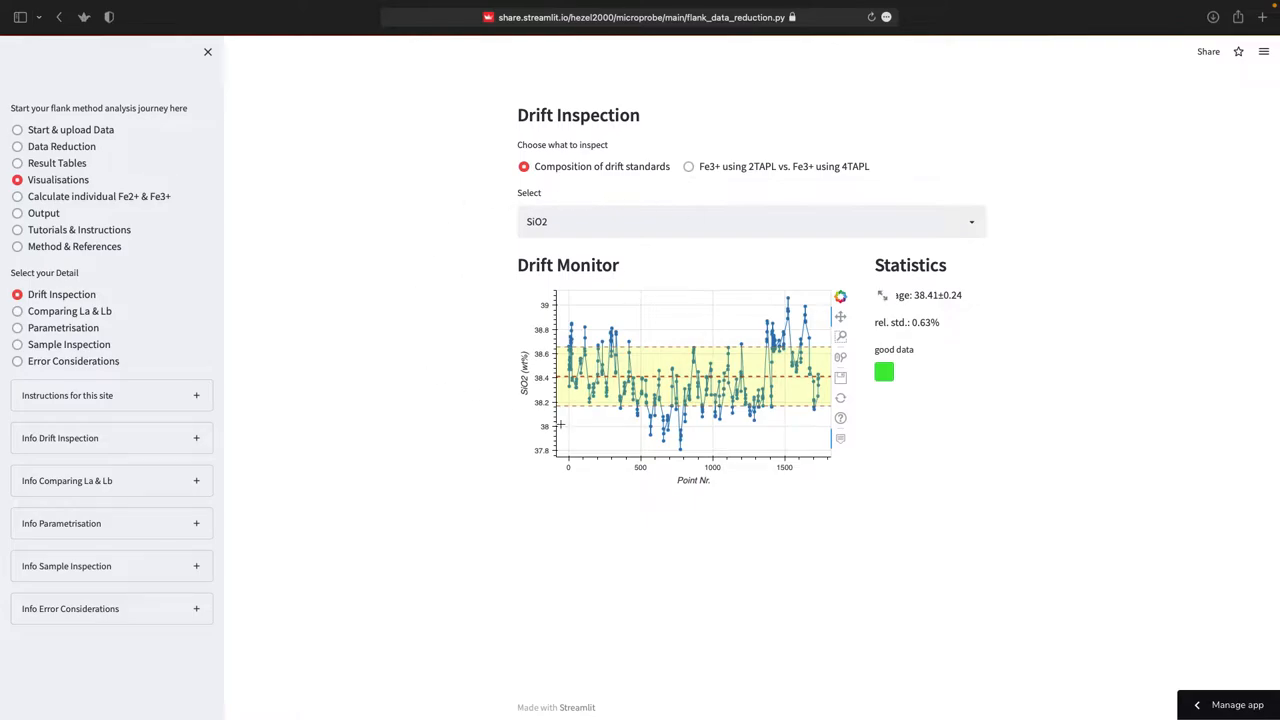
mouse_move(430, 340)
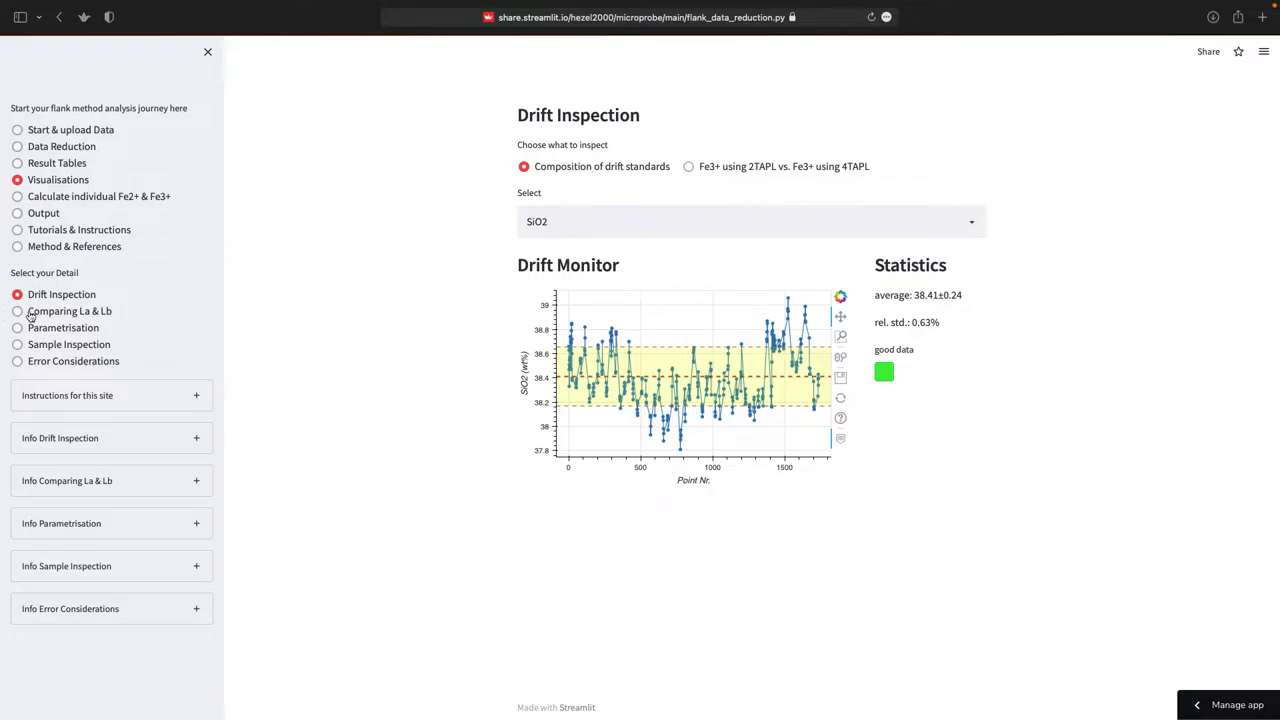
mouse_move(52, 360)
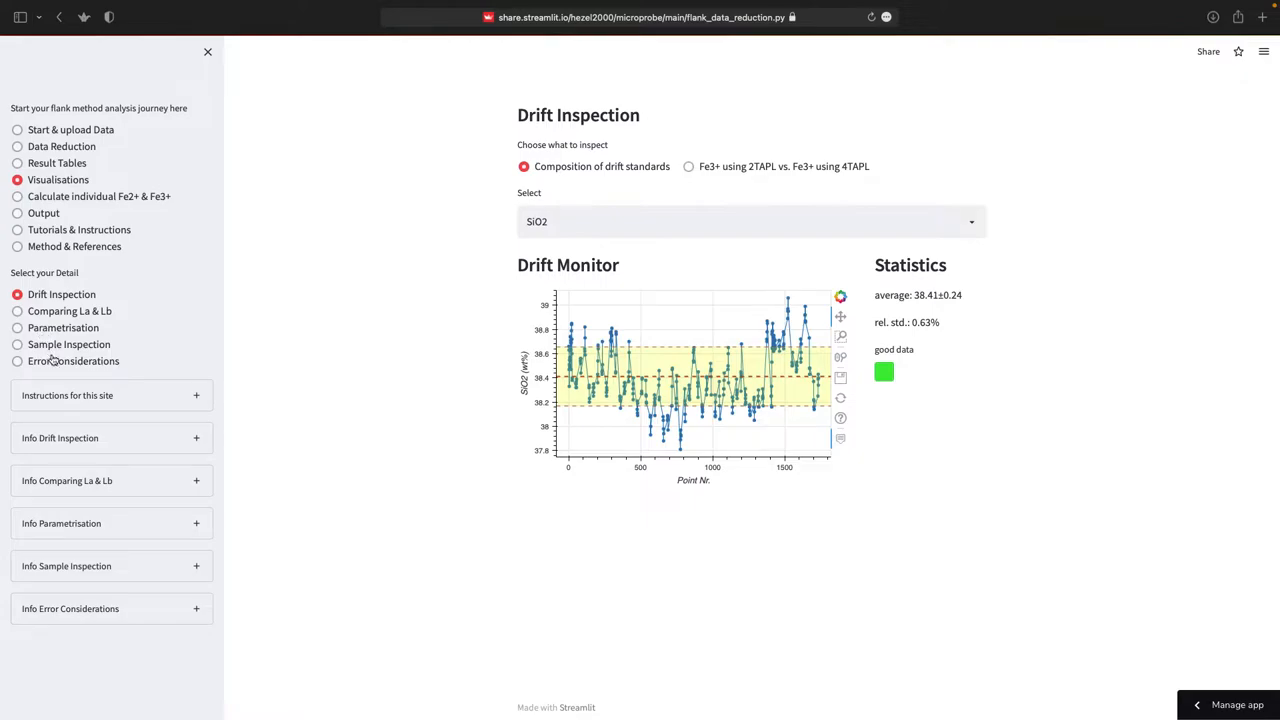
mouse_move(62, 361)
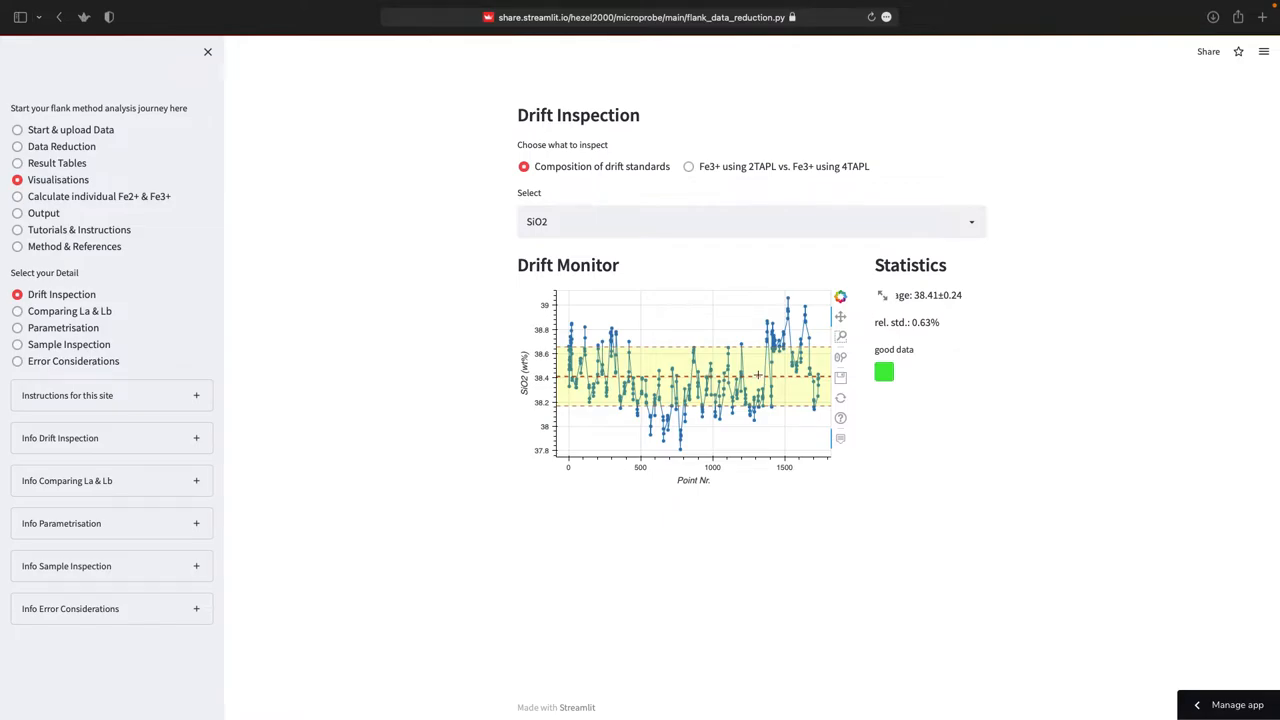
Plot the FeO drift monitor, averaging 26.48±0.13 with 0.51% relative standard deviation.
left_click(750, 221)
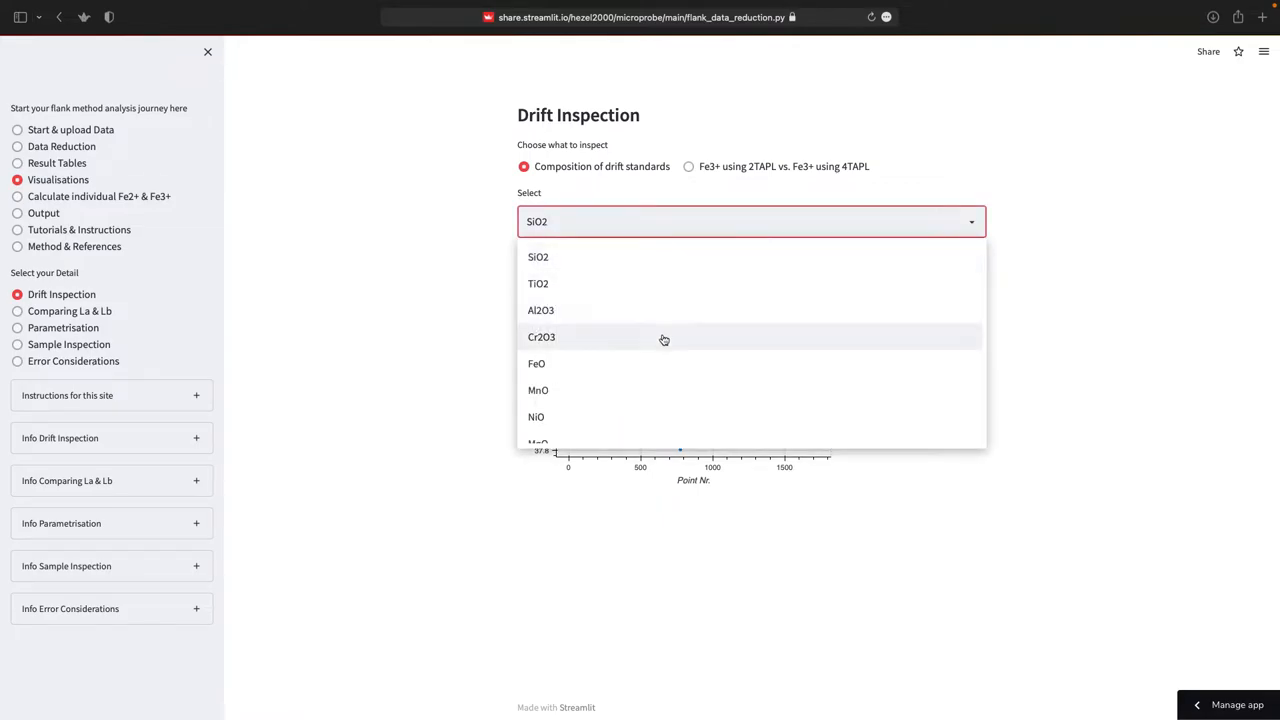
left_click(541, 337)
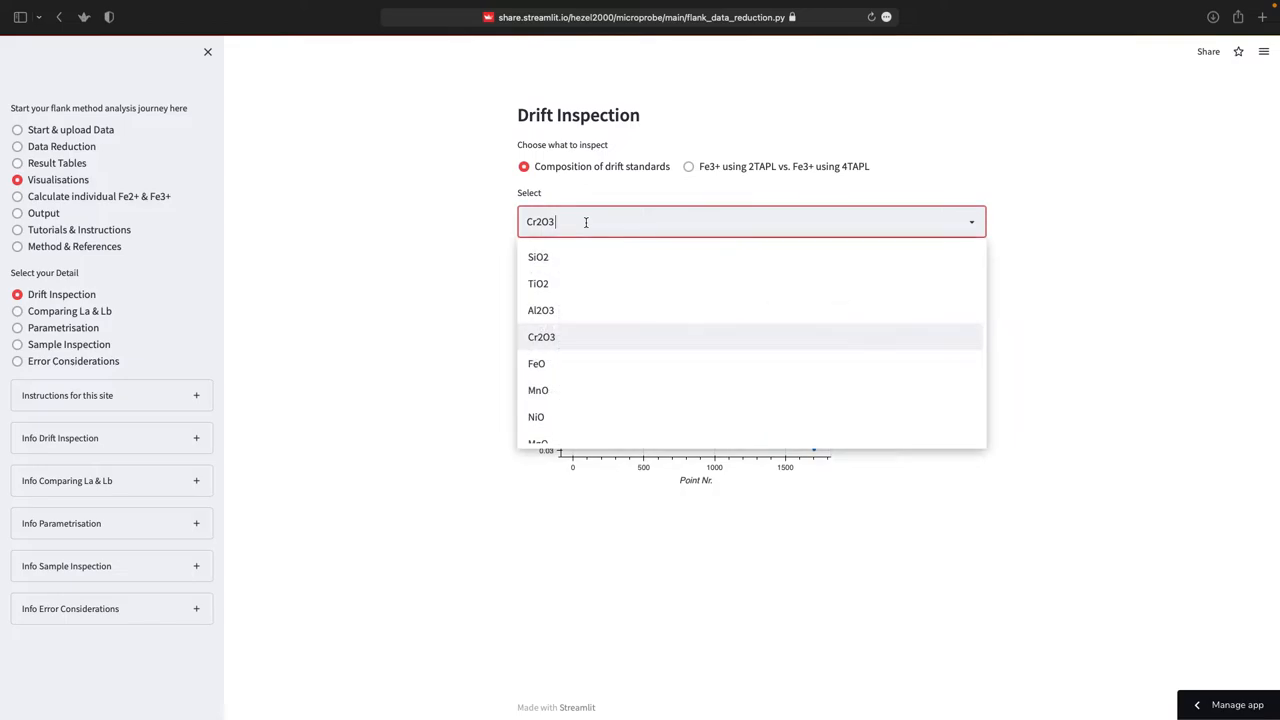
left_click(536, 363)
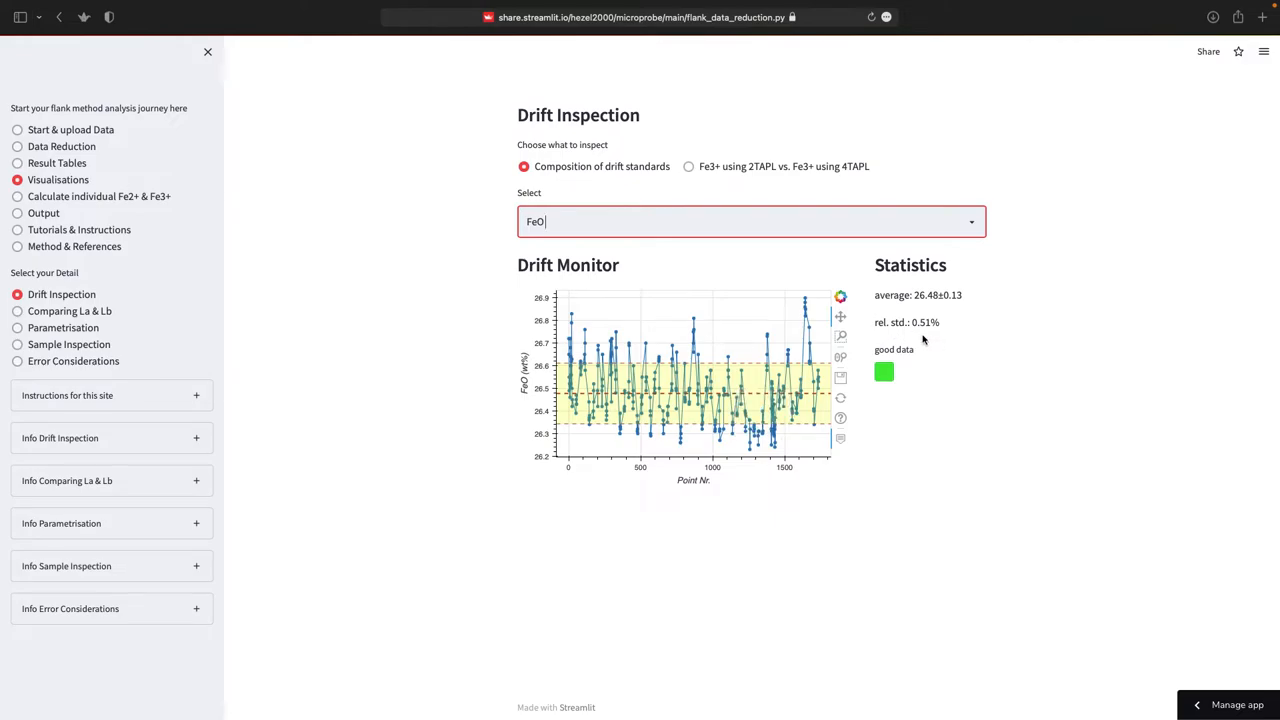
Choose 'Fe3+ using 2TAPL vs. Fe3+ using 4TAPL' to show the scatter with fit line.
left_click(689, 166)
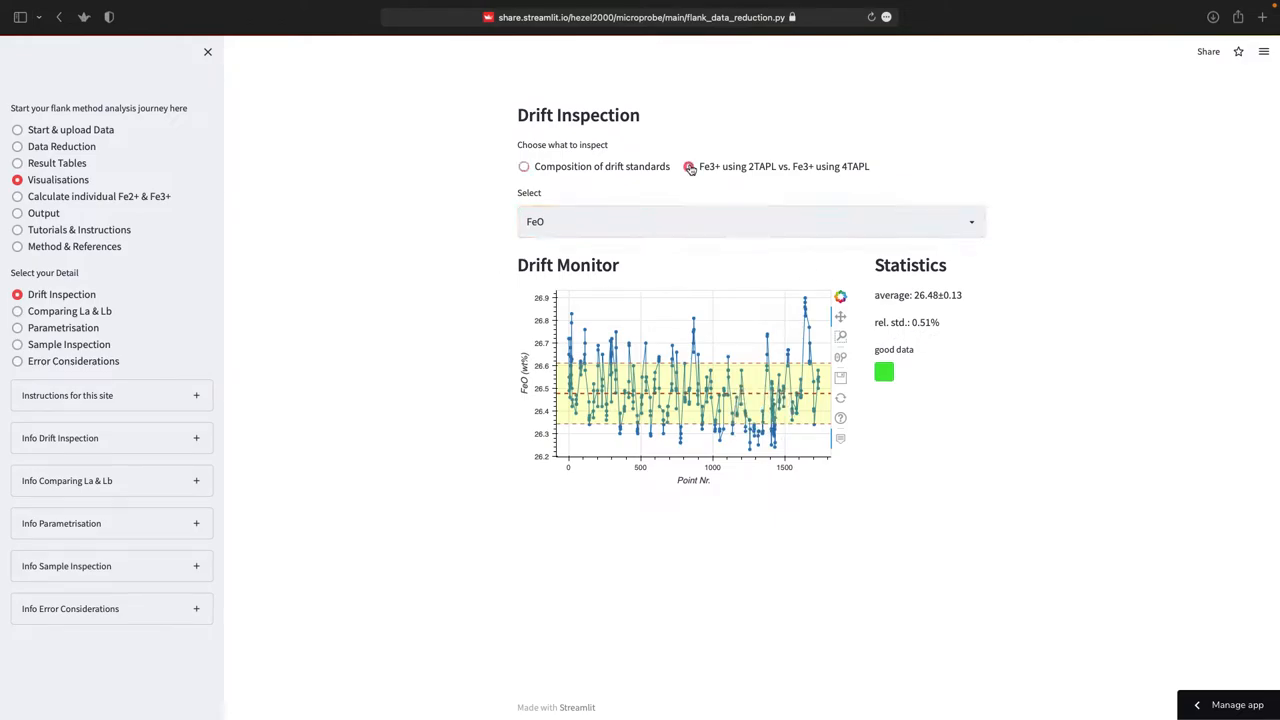
left_click(688, 166)
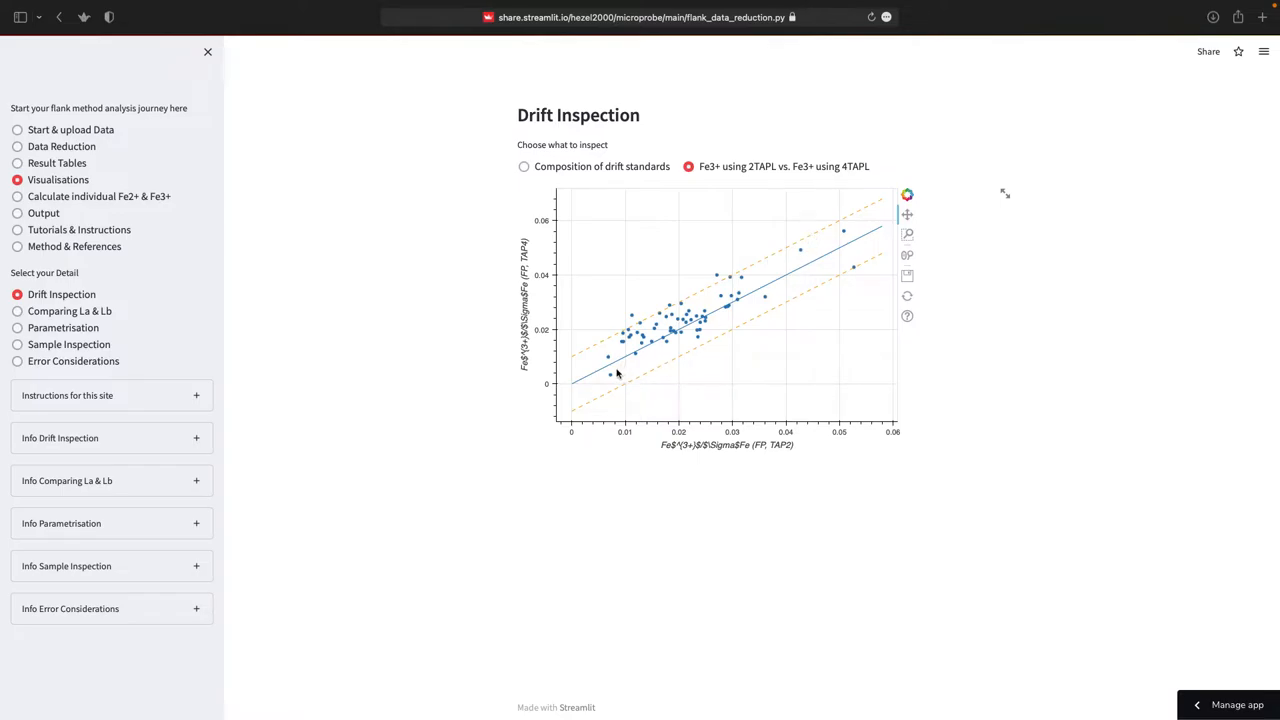
mouse_move(438, 384)
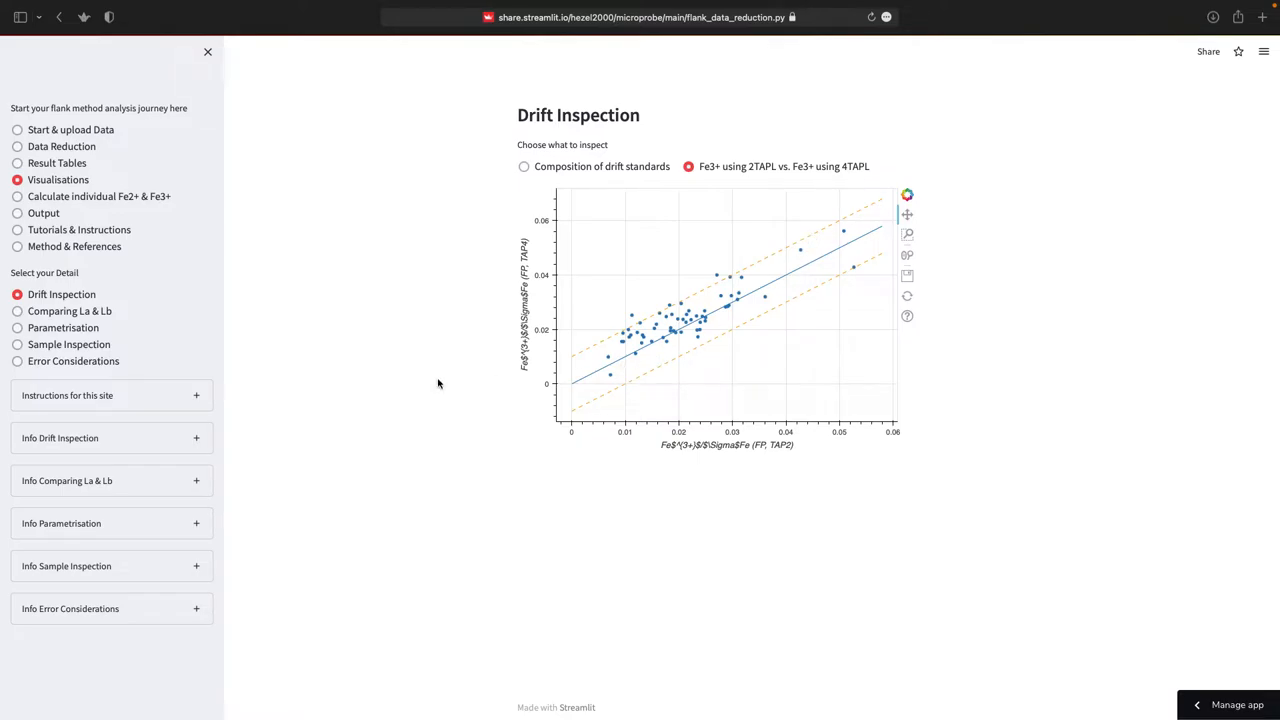
mouse_move(91, 313)
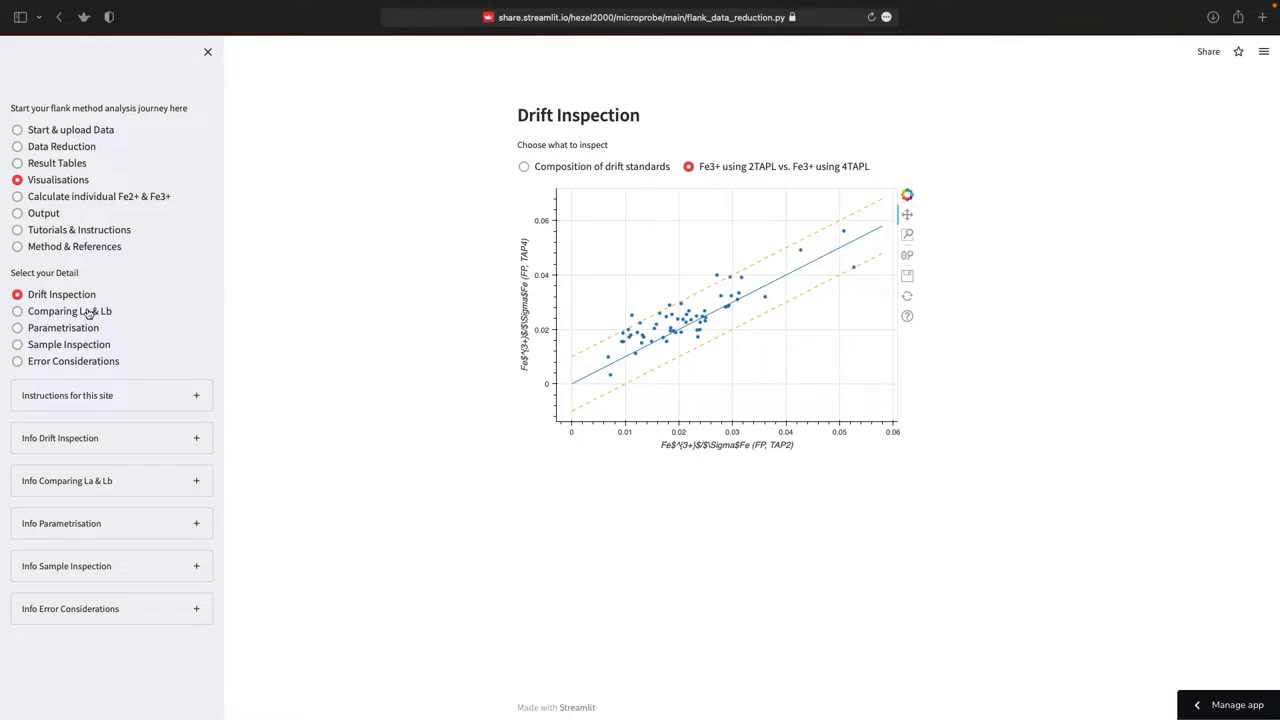
Show Comparing La & Lb and expand its info panel on potential measurement issues.
left_click(17, 311)
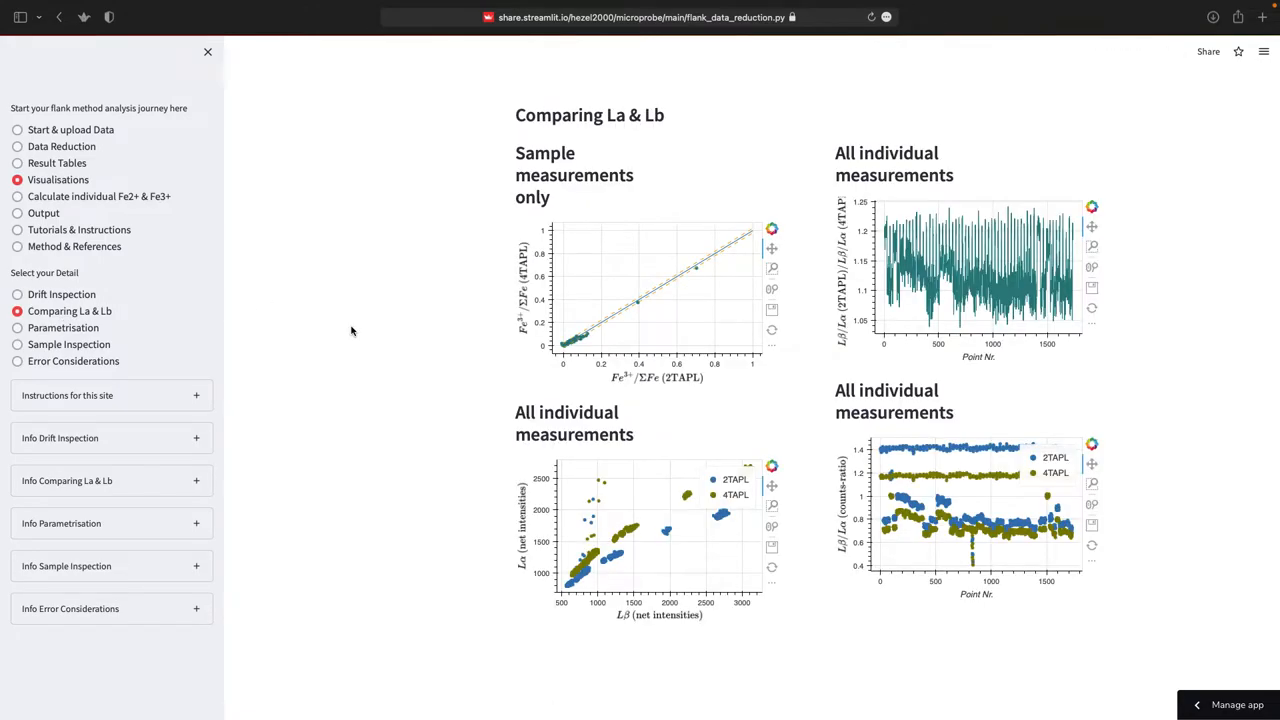
mouse_move(717, 388)
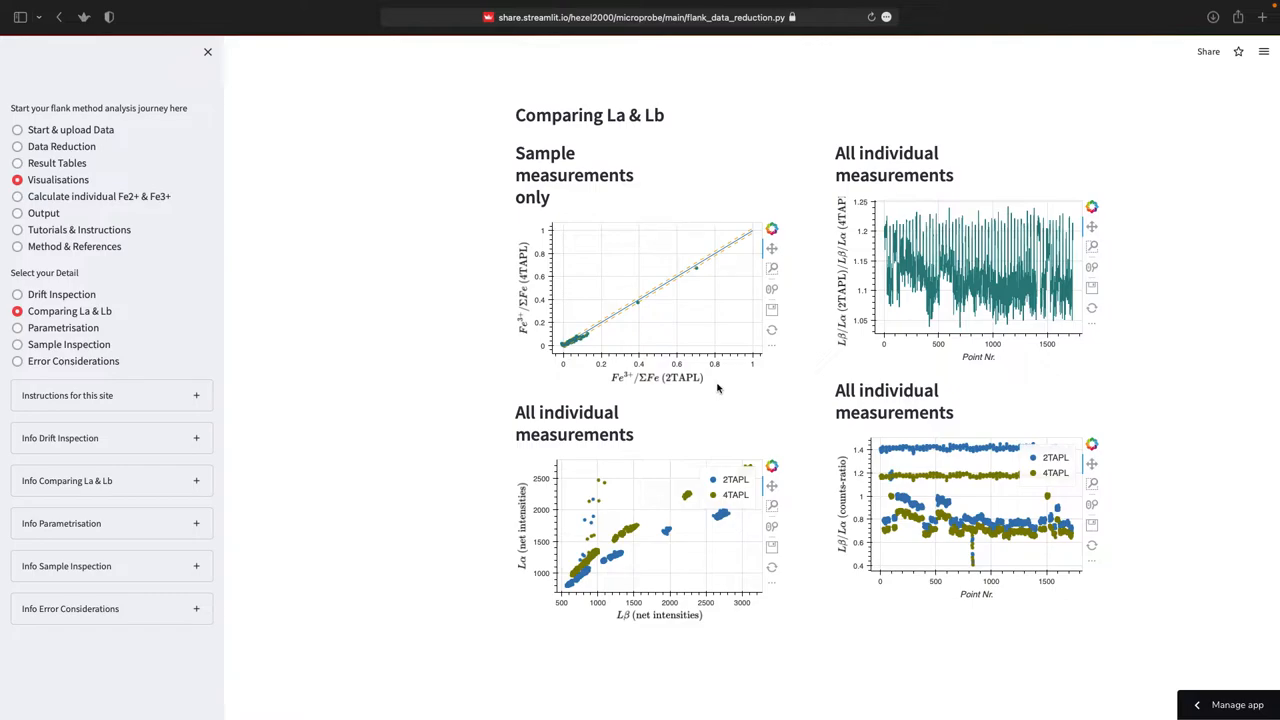
mouse_move(670, 311)
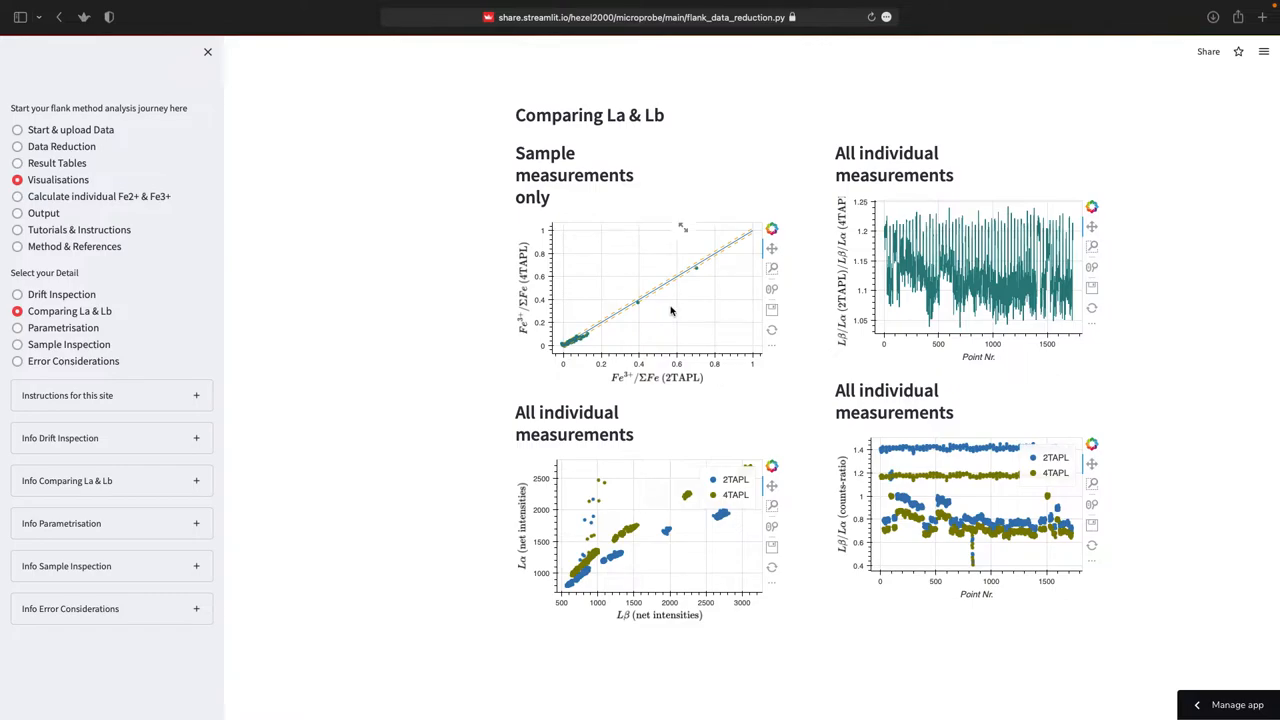
mouse_move(661, 337)
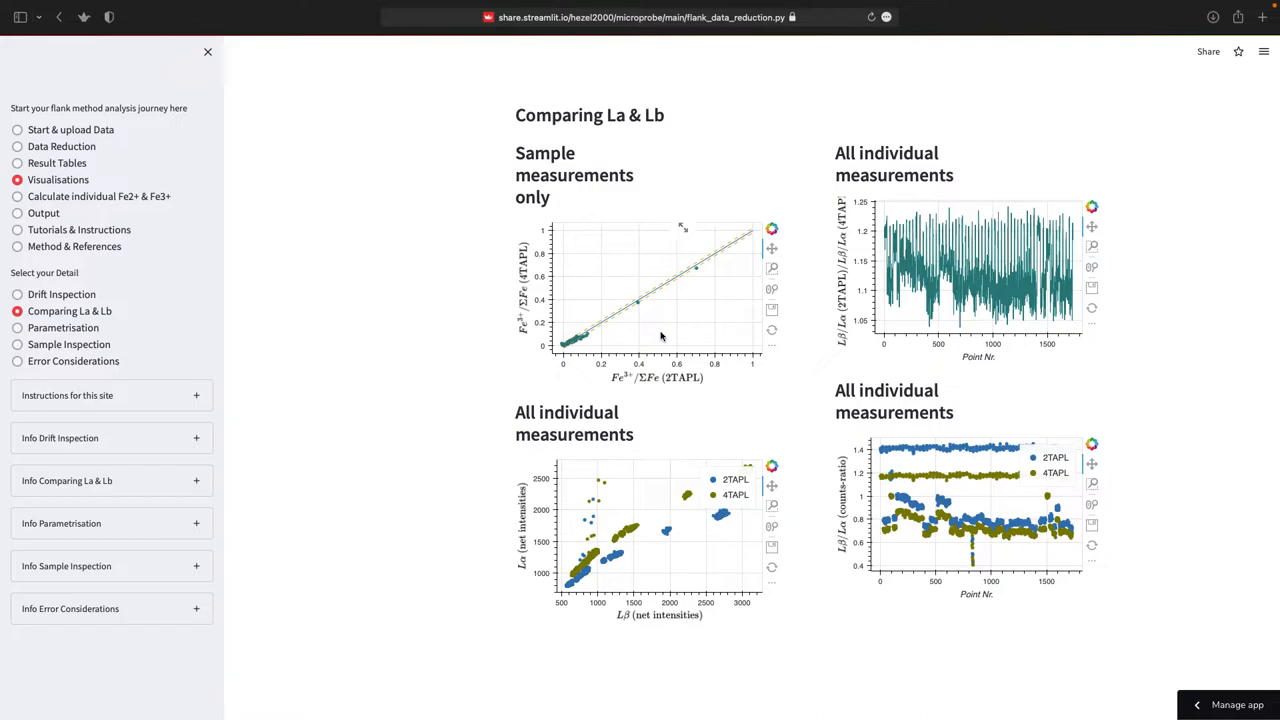
mouse_move(413, 348)
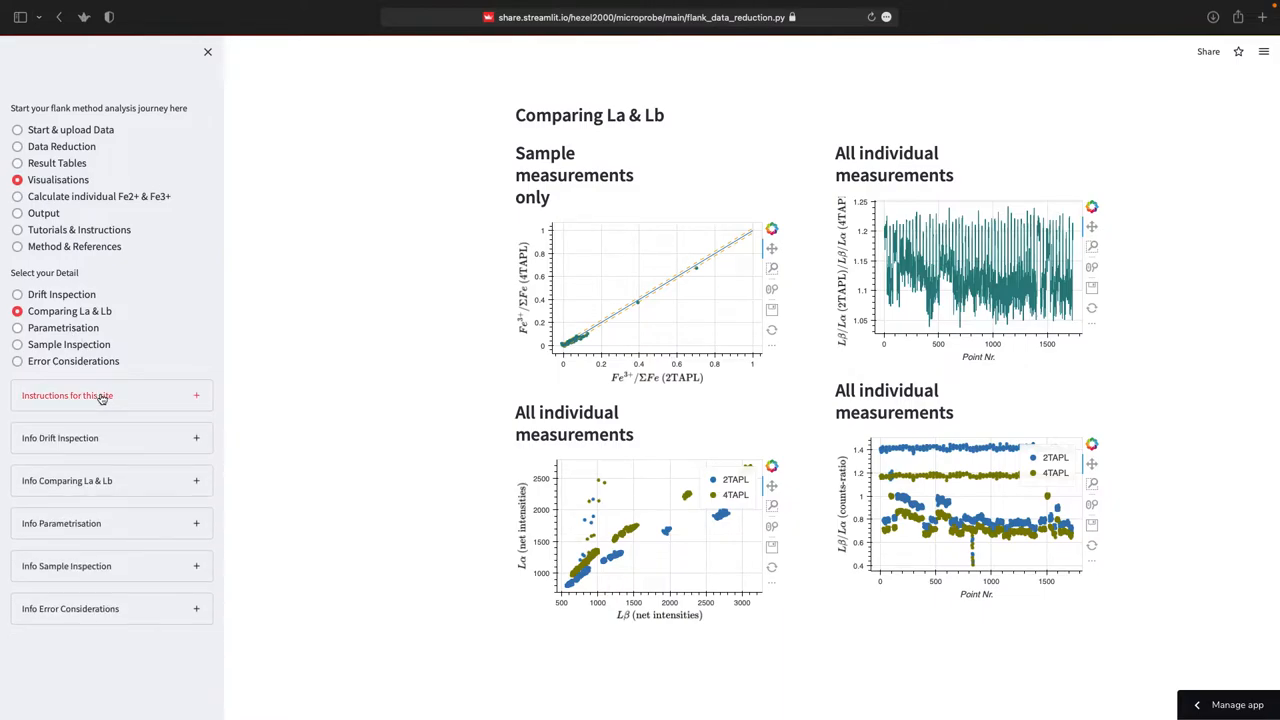
left_click(67, 481)
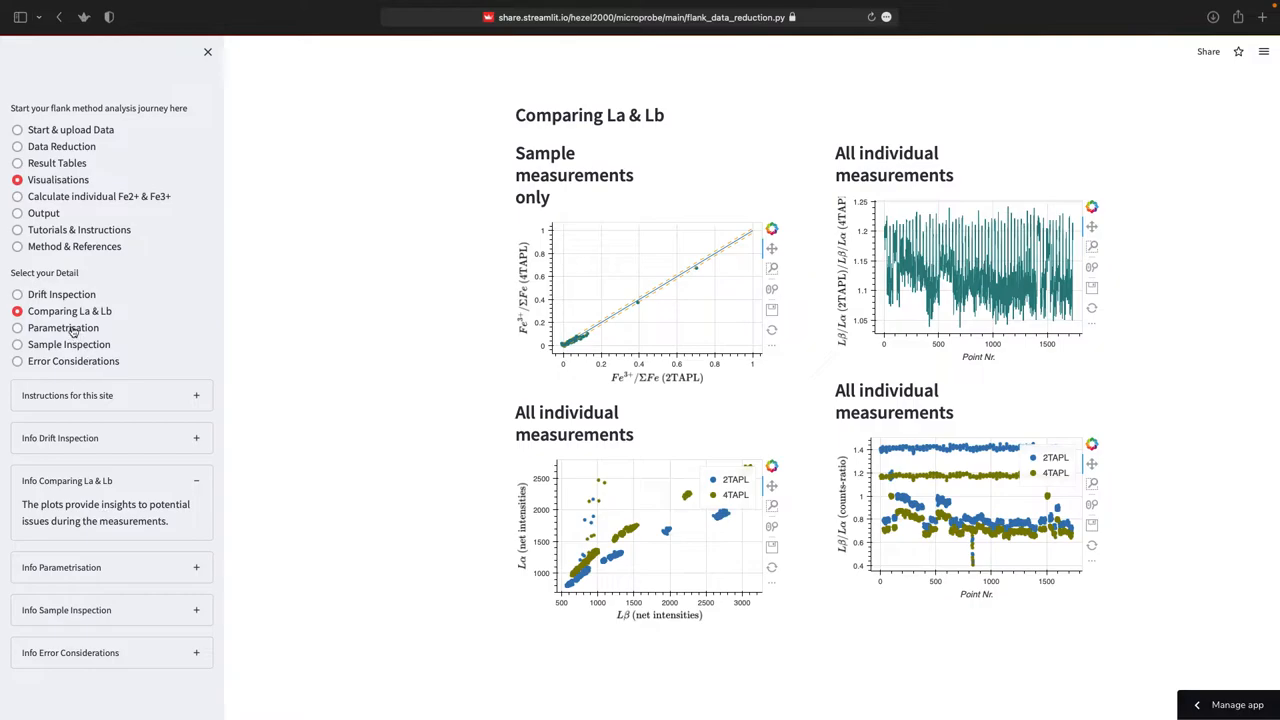
Show Parametrisation and box-zoom the Lβ/Lα versus ΣFe plot onto the data points.
left_click(17, 327)
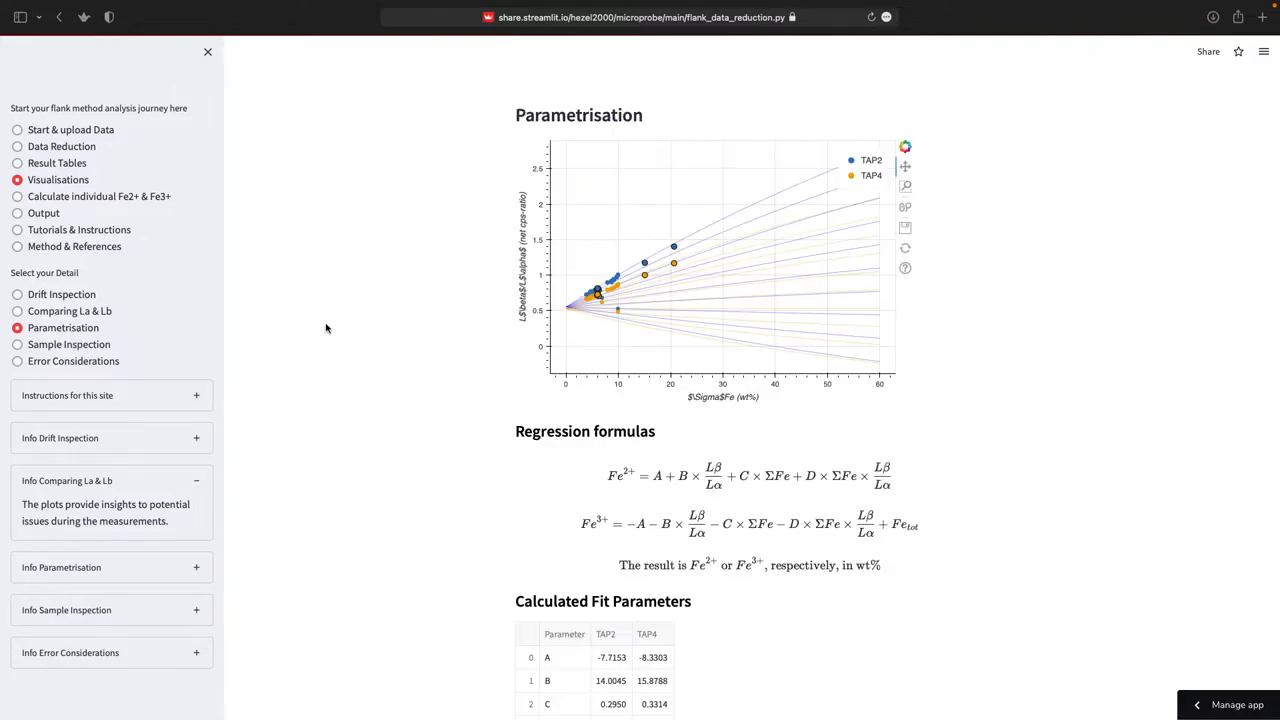
mouse_move(553, 321)
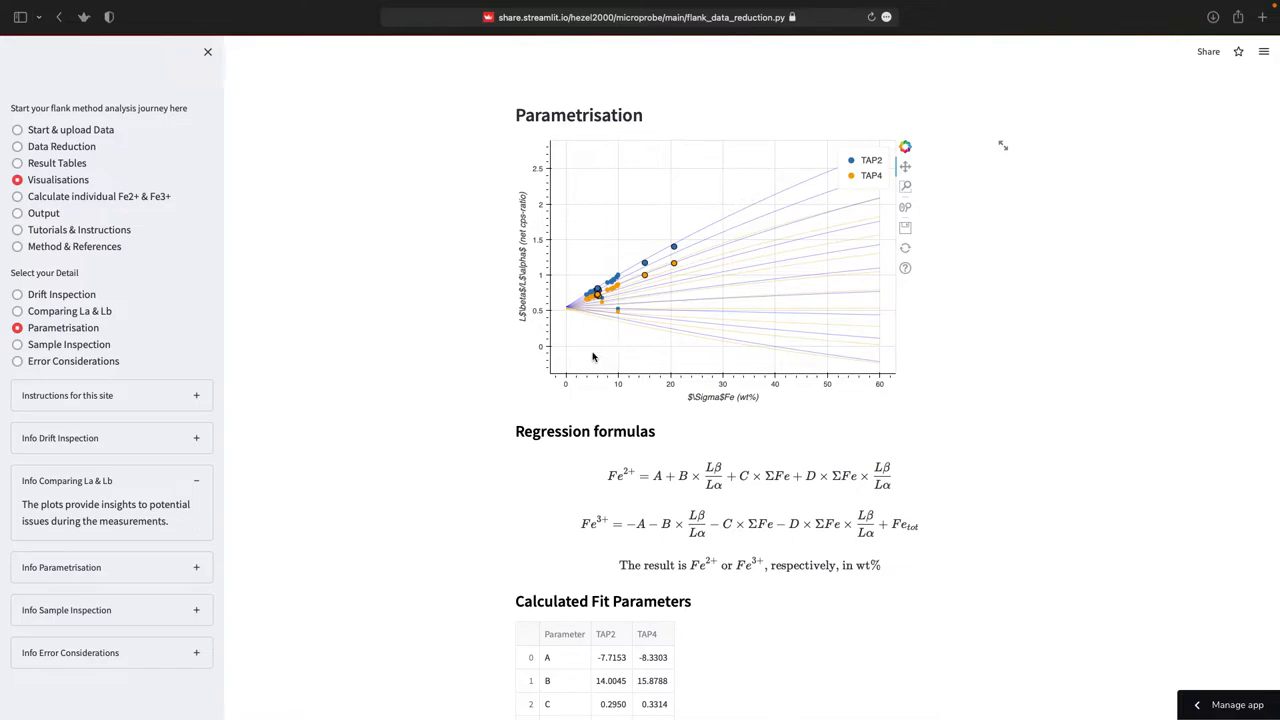
mouse_move(624, 347)
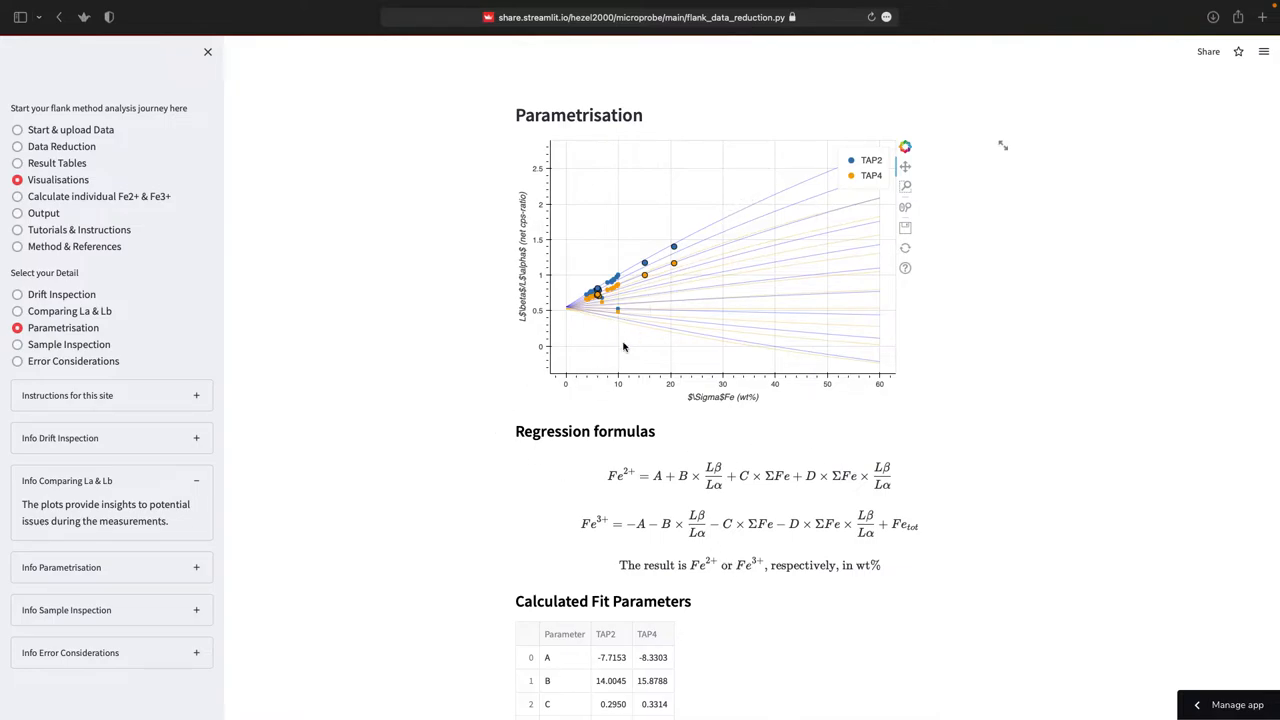
mouse_move(733, 225)
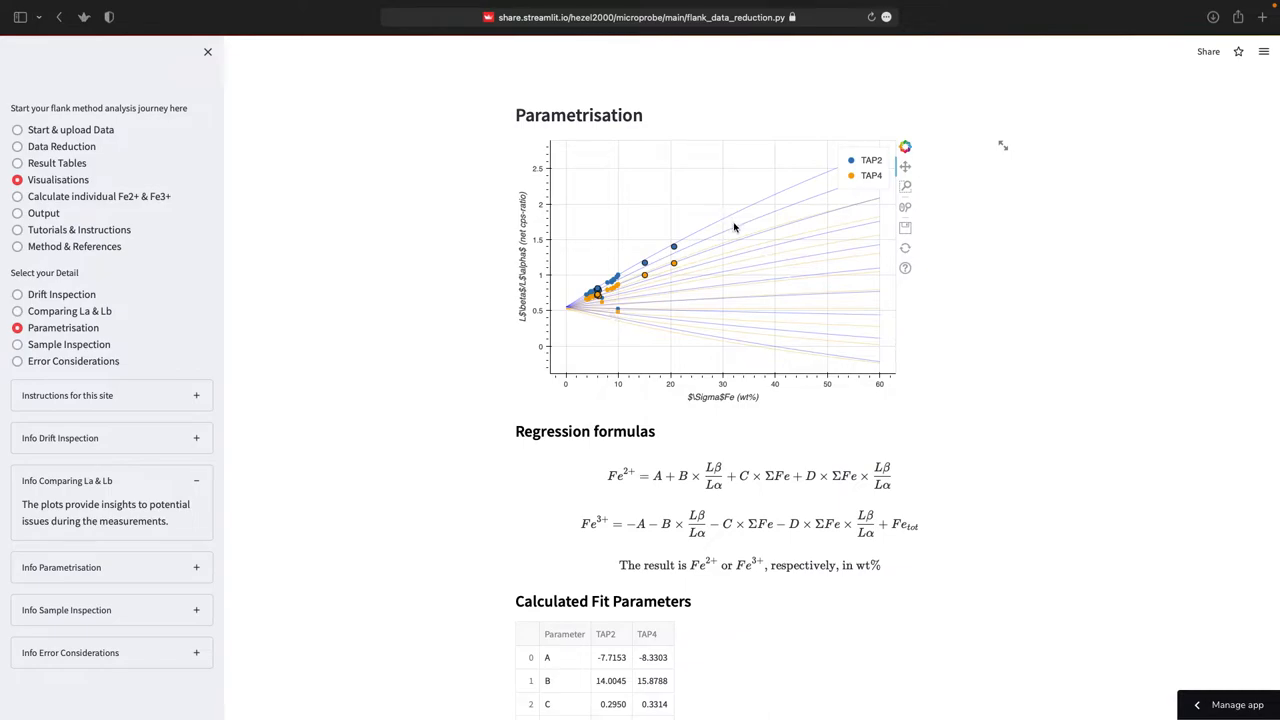
mouse_move(732, 216)
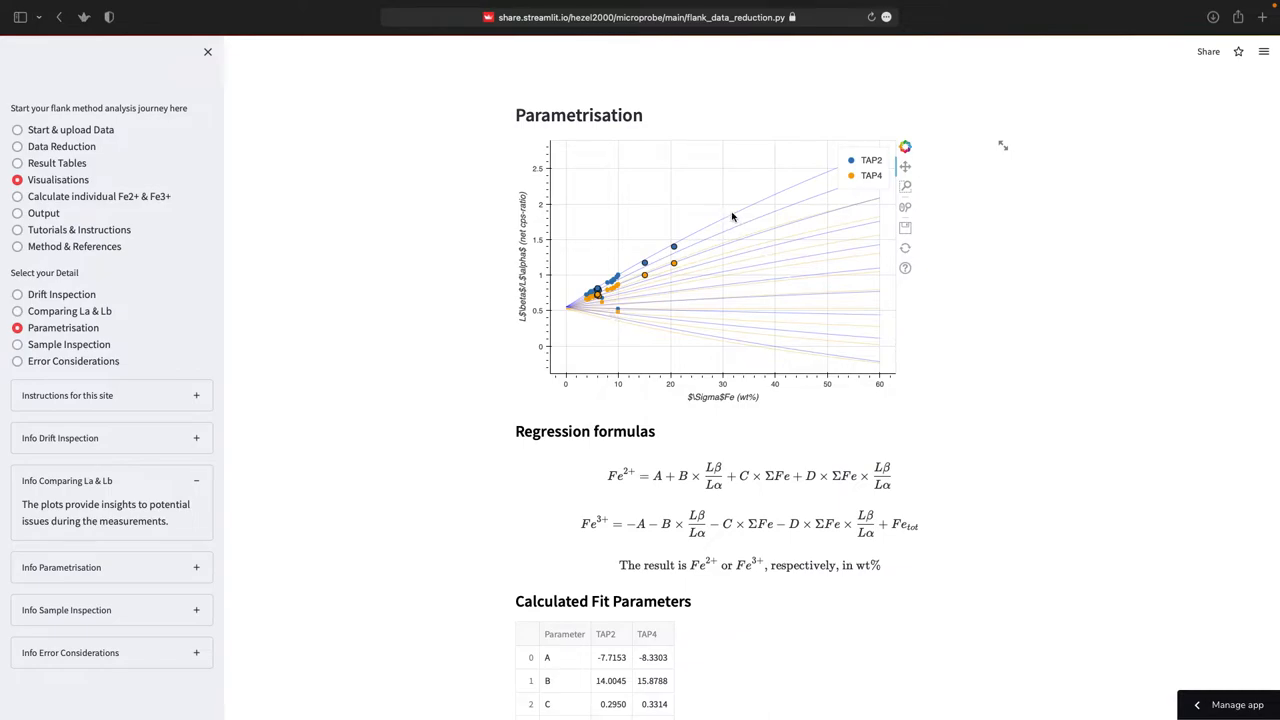
mouse_move(828, 177)
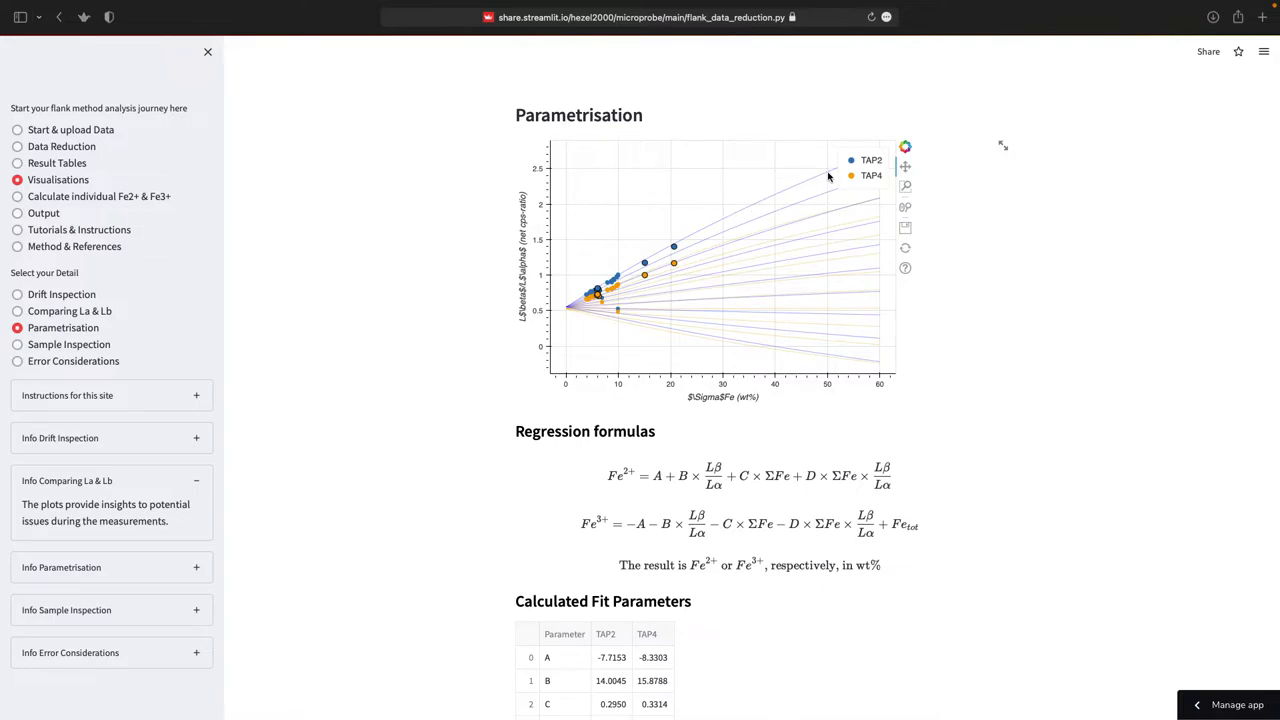
mouse_move(905, 190)
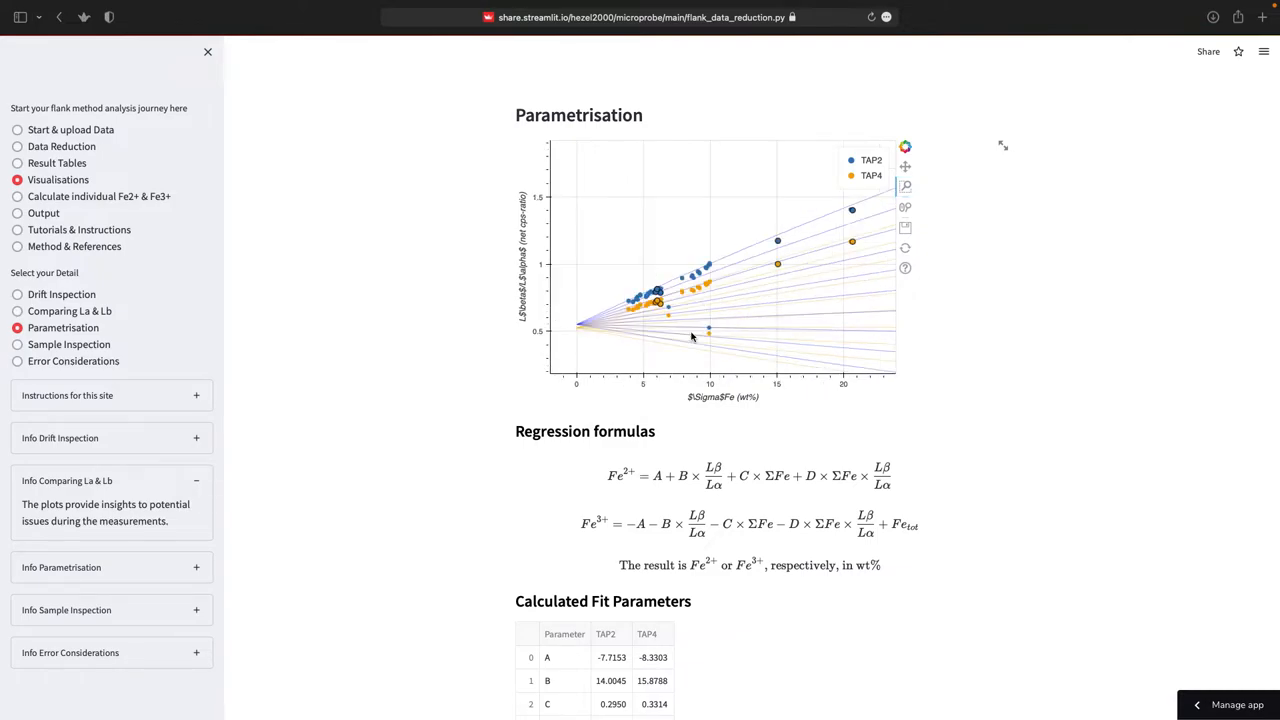
left_click_drag(590, 192, 880, 348)
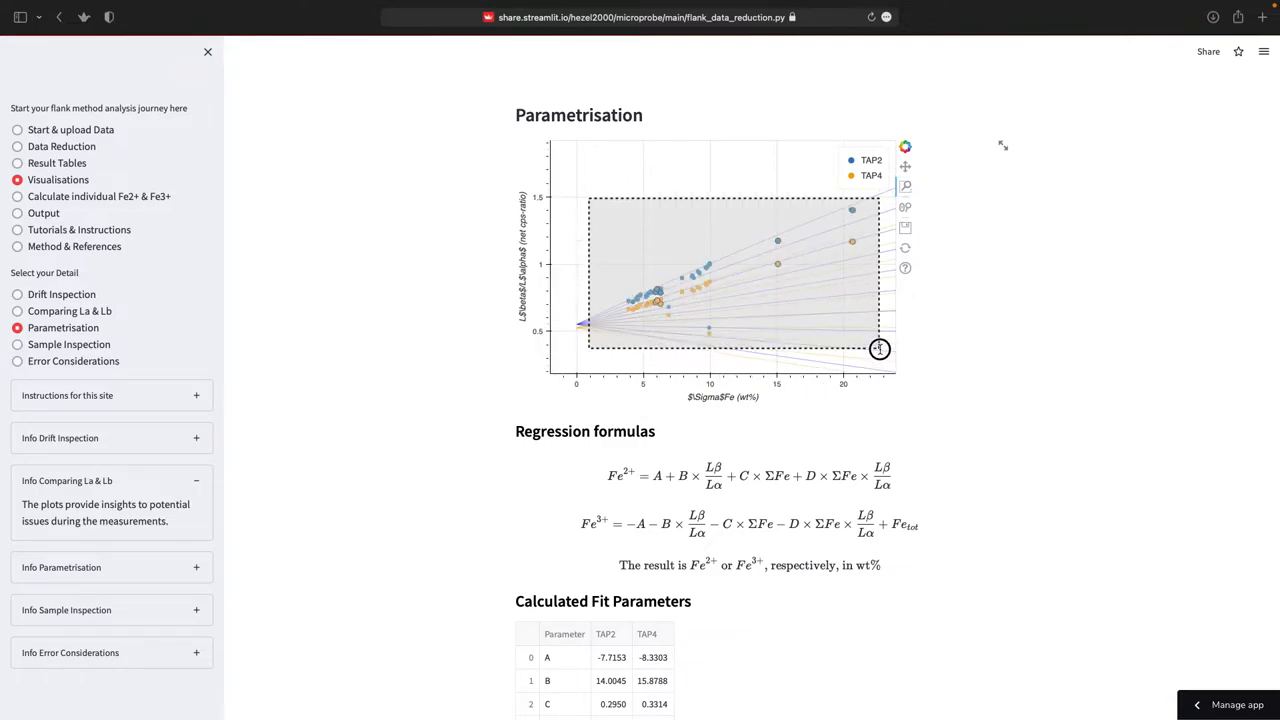
left_click_drag(590, 195, 880, 348)
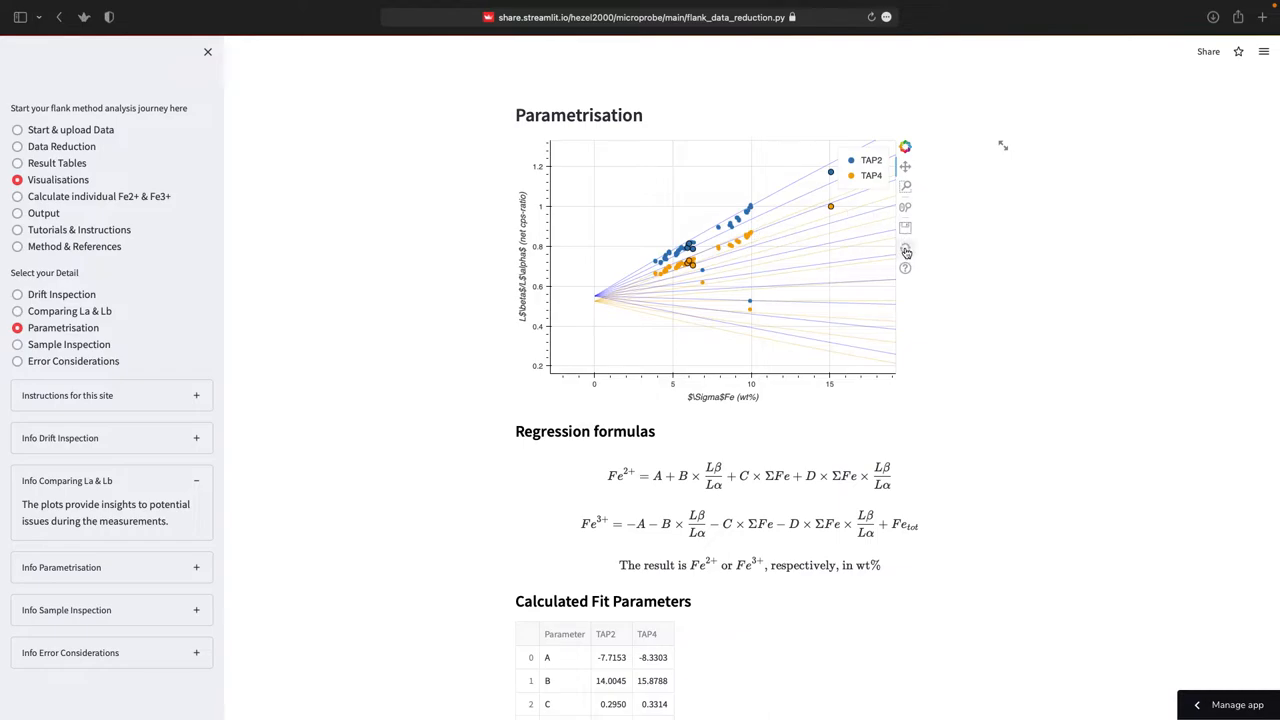
mouse_move(905, 228)
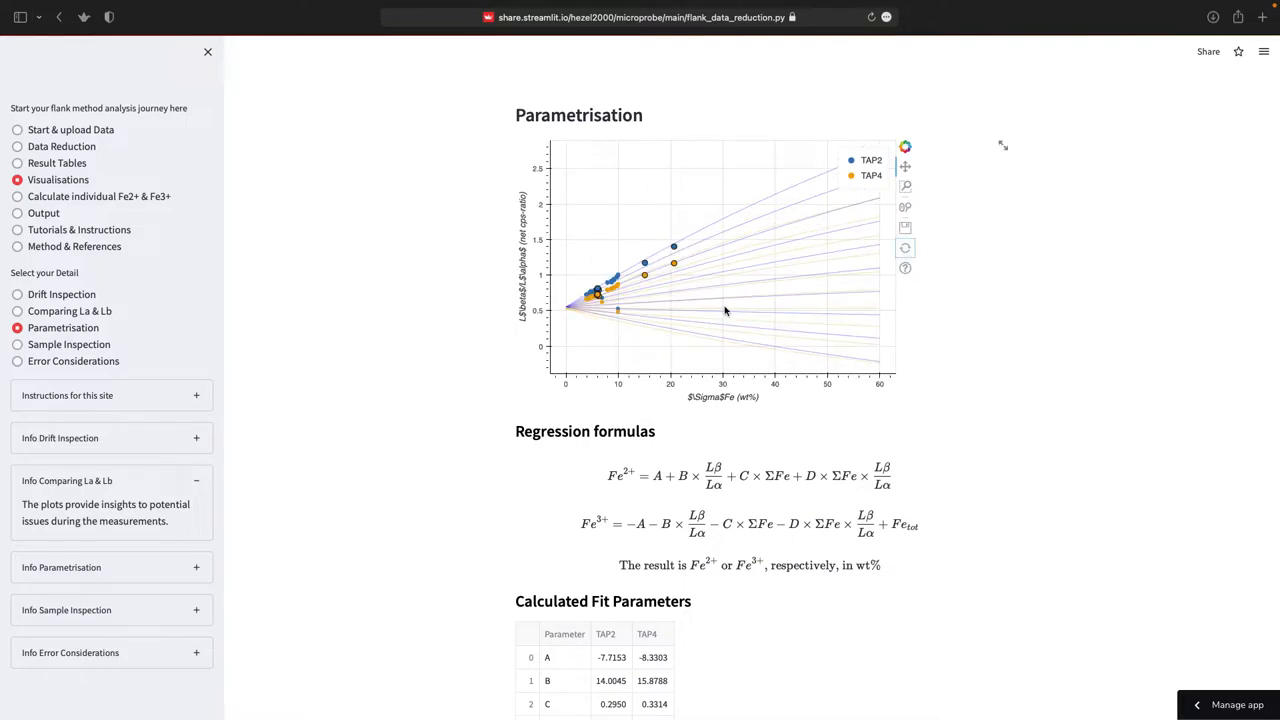
mouse_move(707, 317)
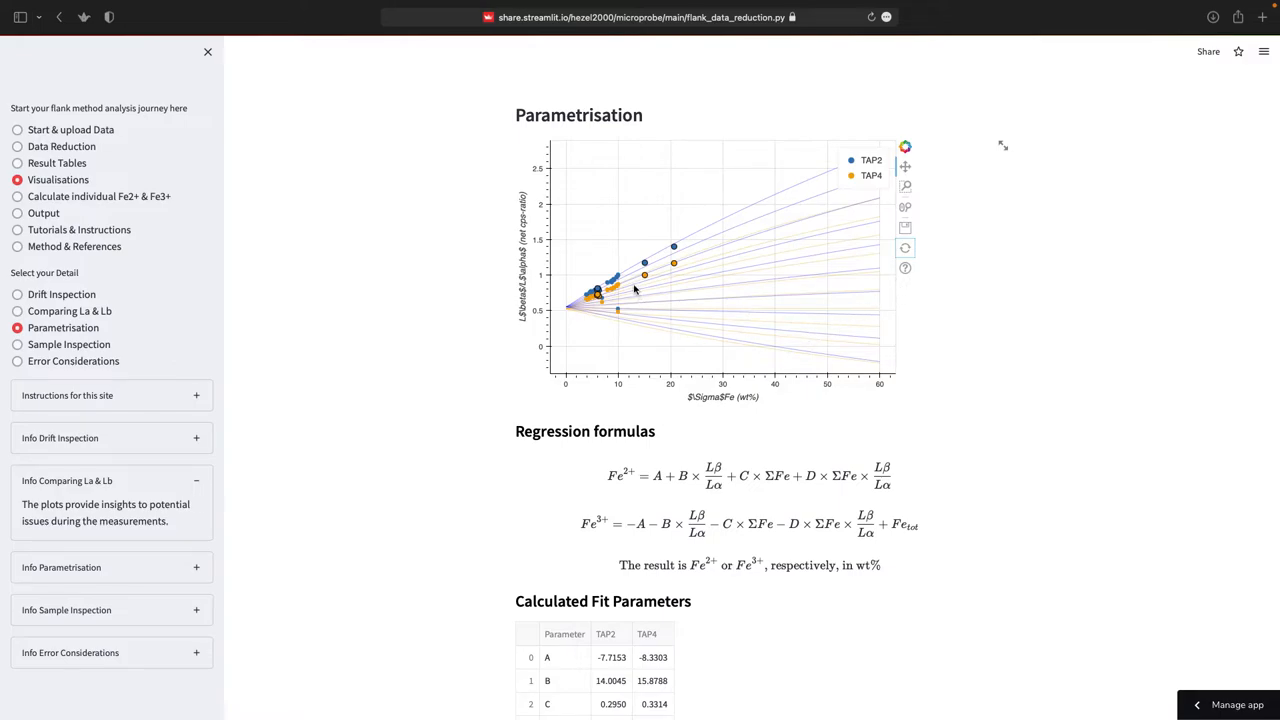
mouse_move(623, 295)
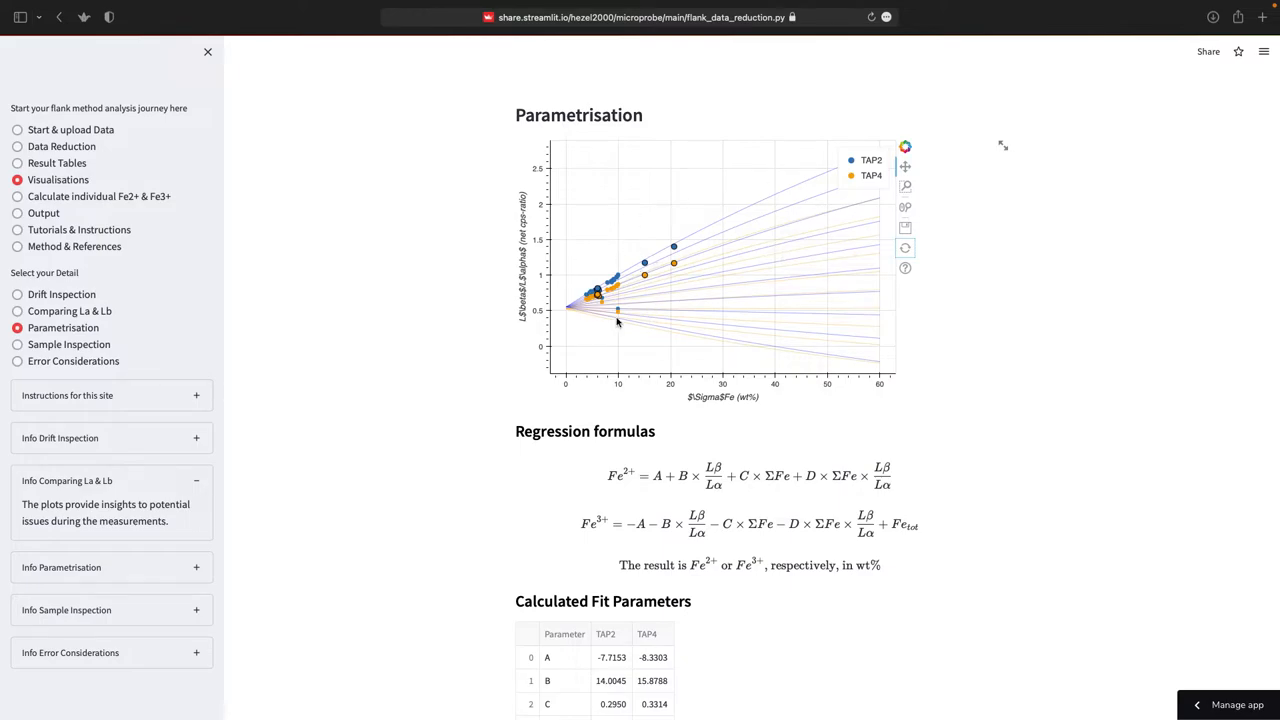
mouse_move(88, 341)
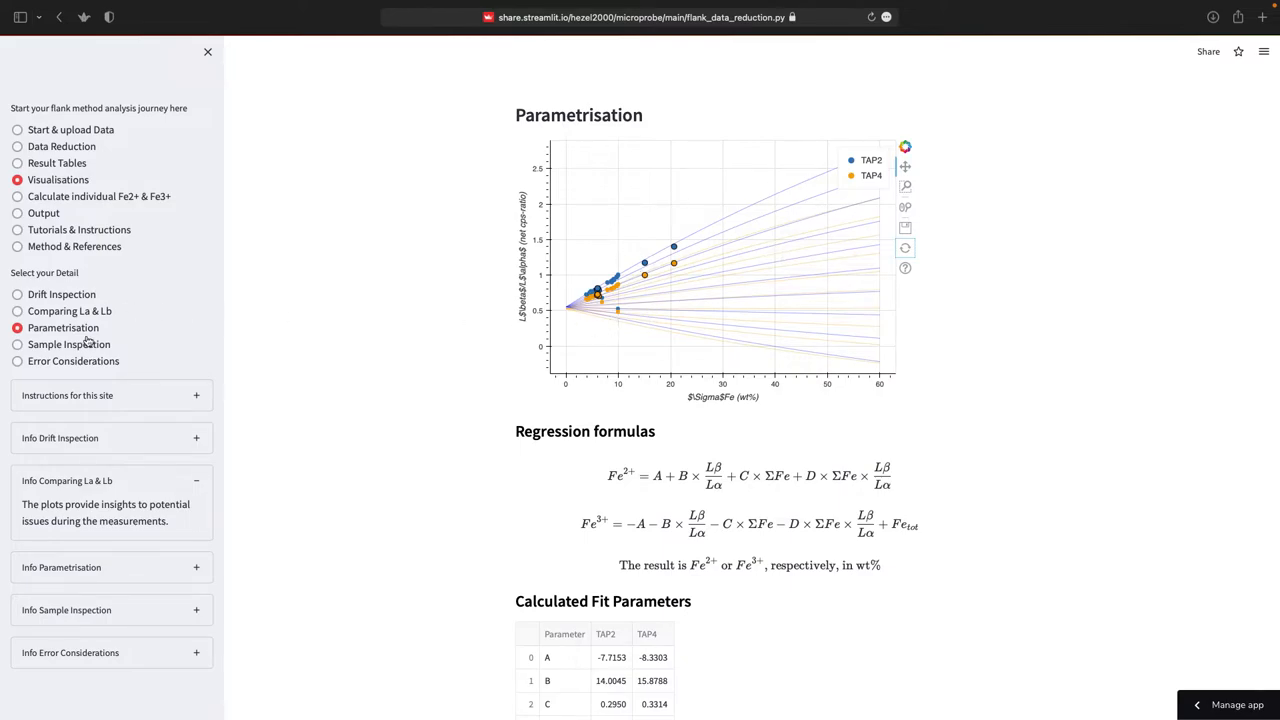
Open the Sample Inspection page and scroll down to its plot controls.
left_click(17, 344)
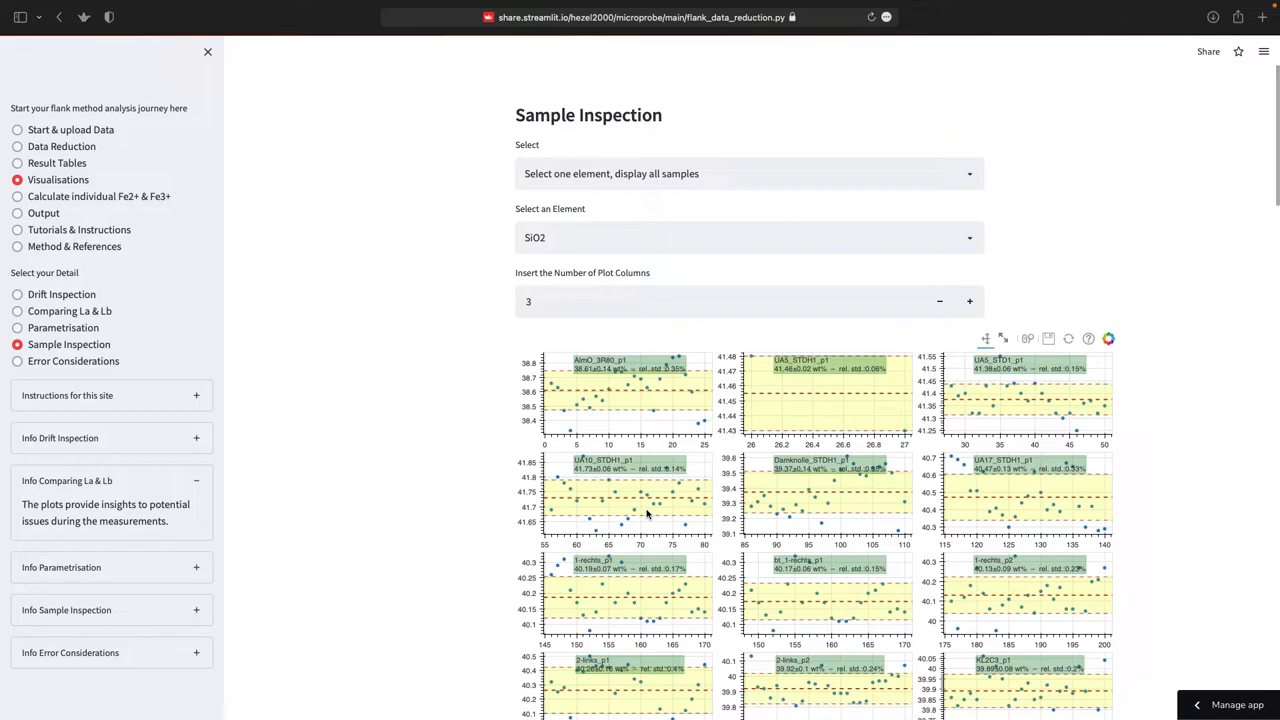
scroll("down", 3)
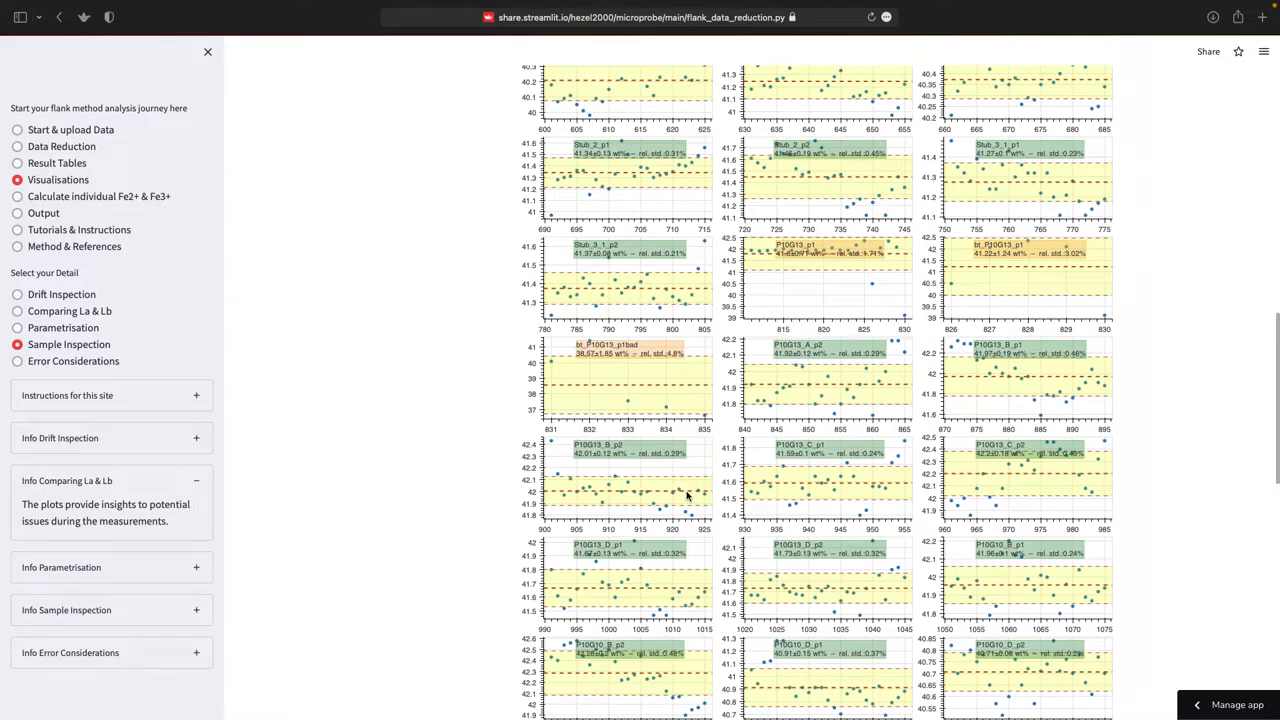
scroll("down", 3)
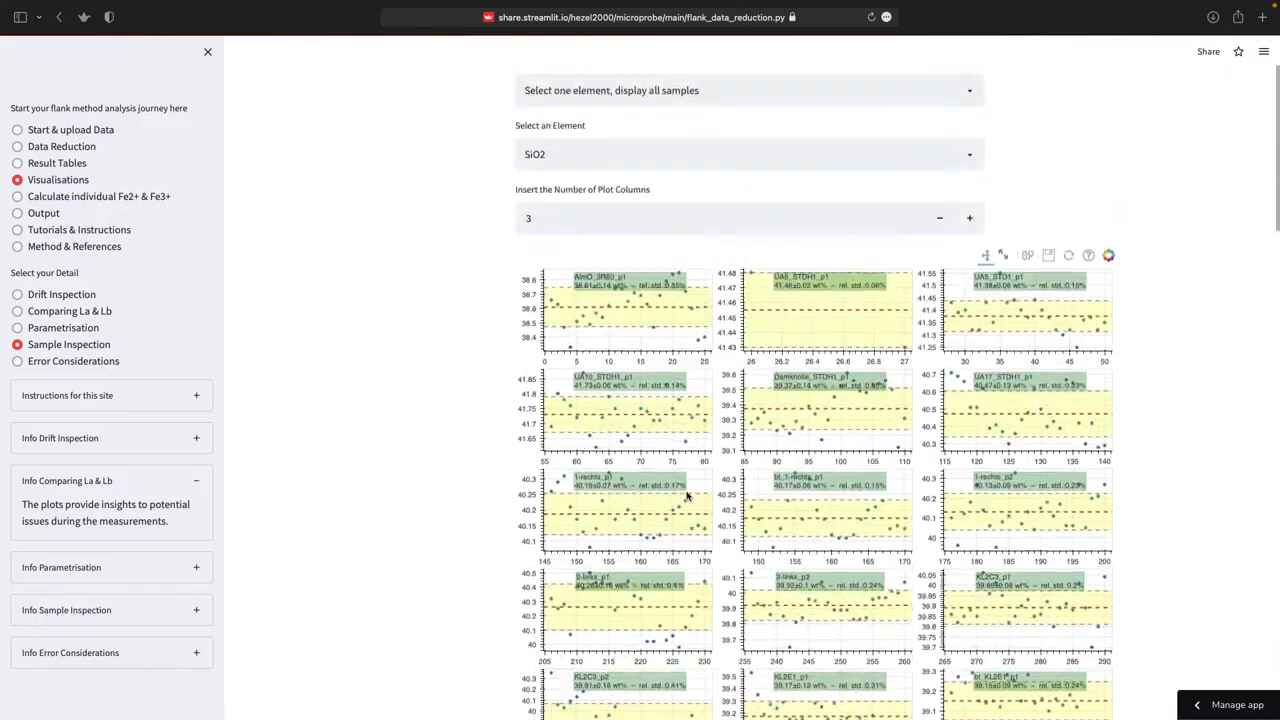
Plot FeO for all samples with the plot columns reduced to 2.
left_click(748, 237)
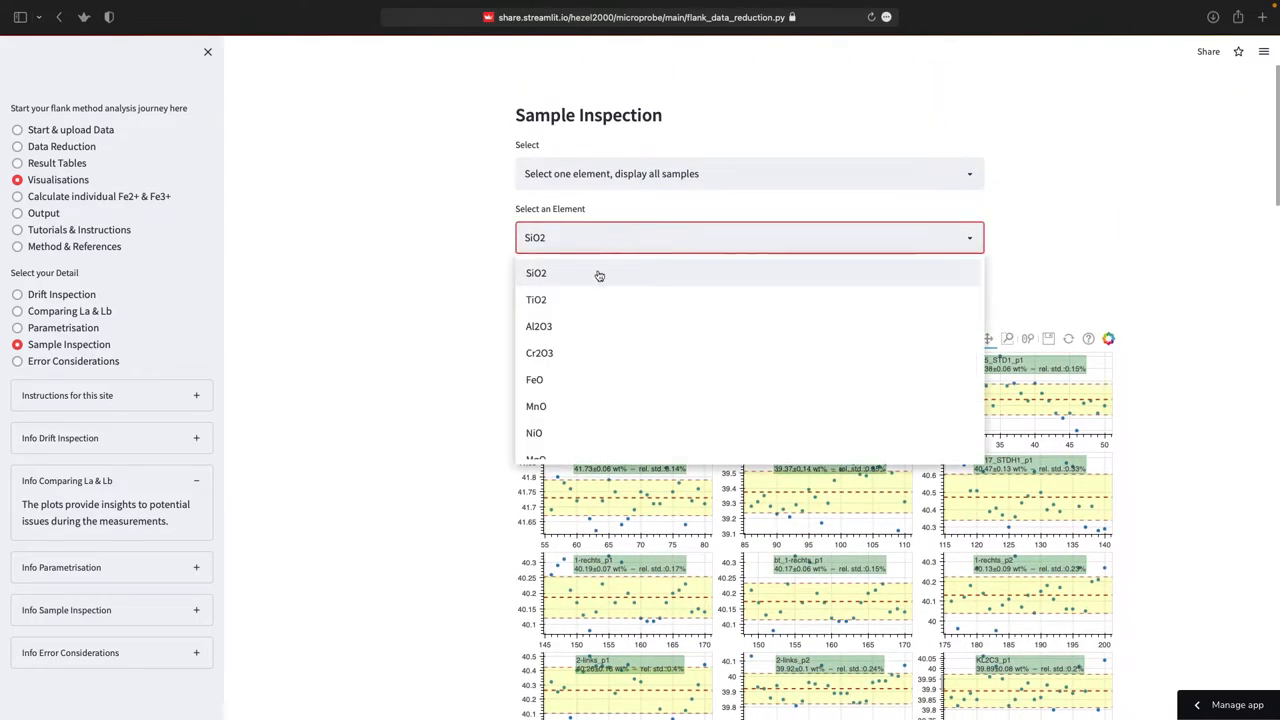
left_click(534, 379)
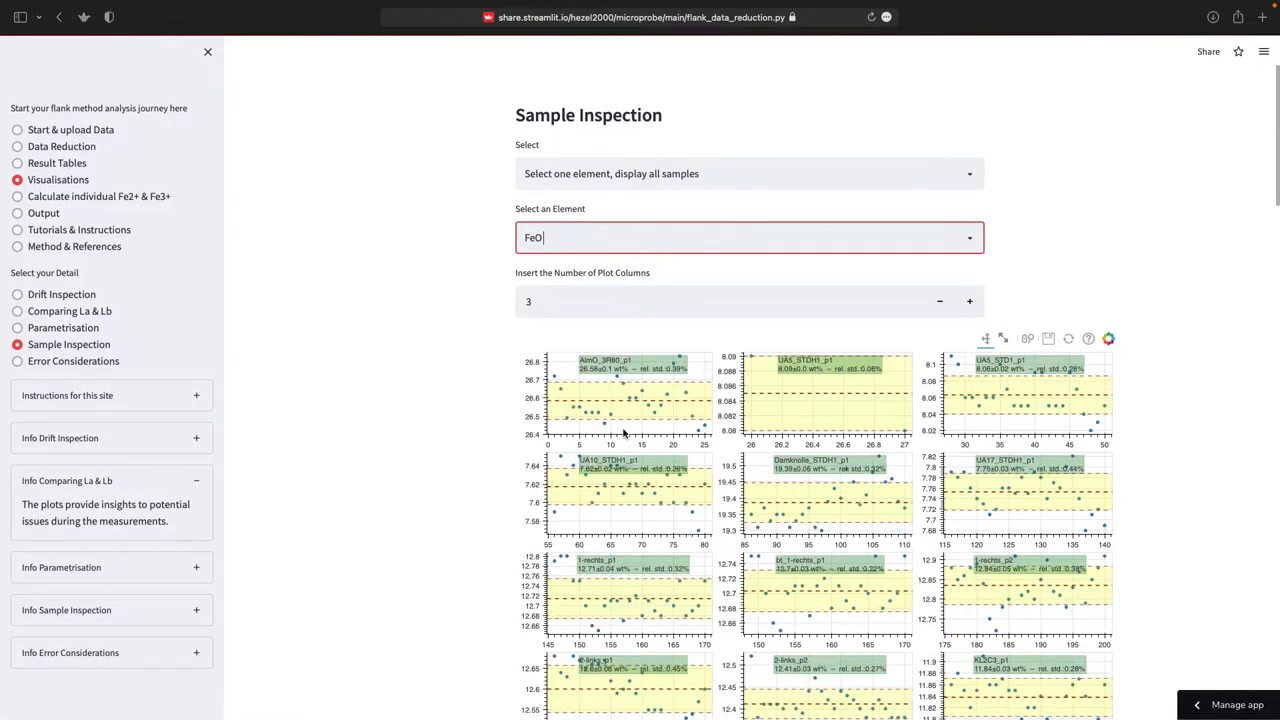
left_click(718, 301)
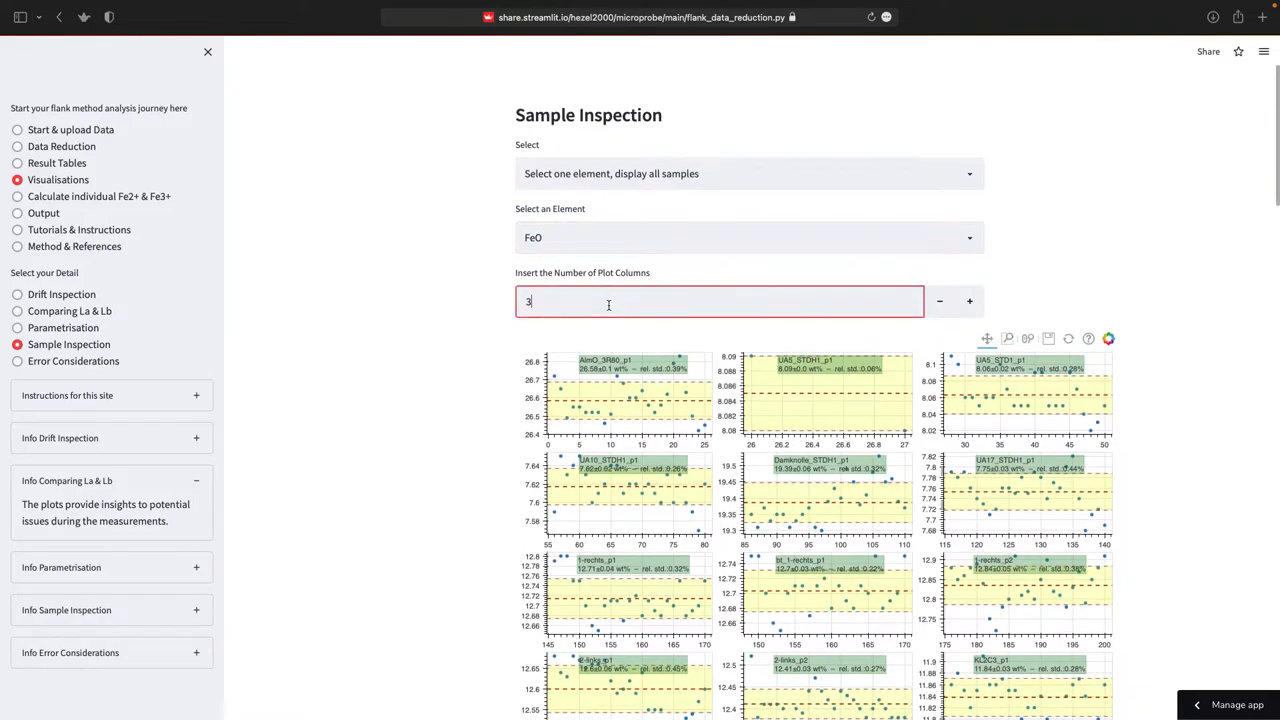
left_click(939, 301)
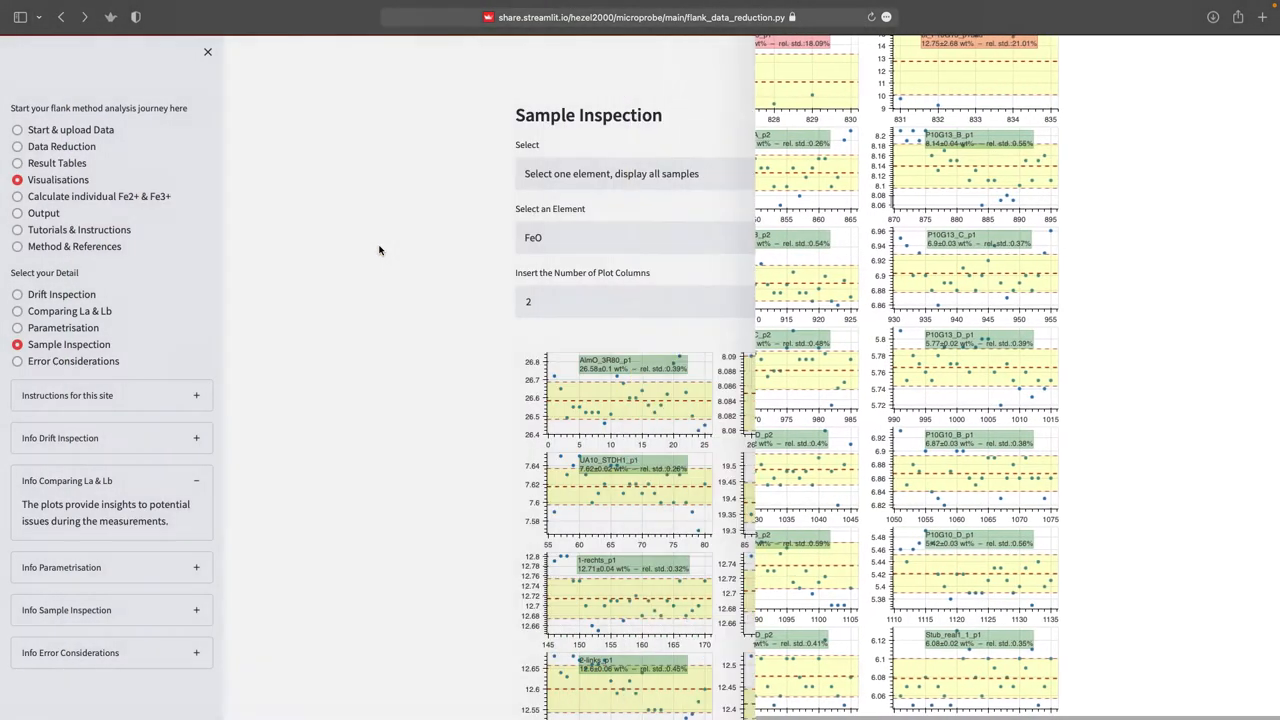
left_click(208, 51)
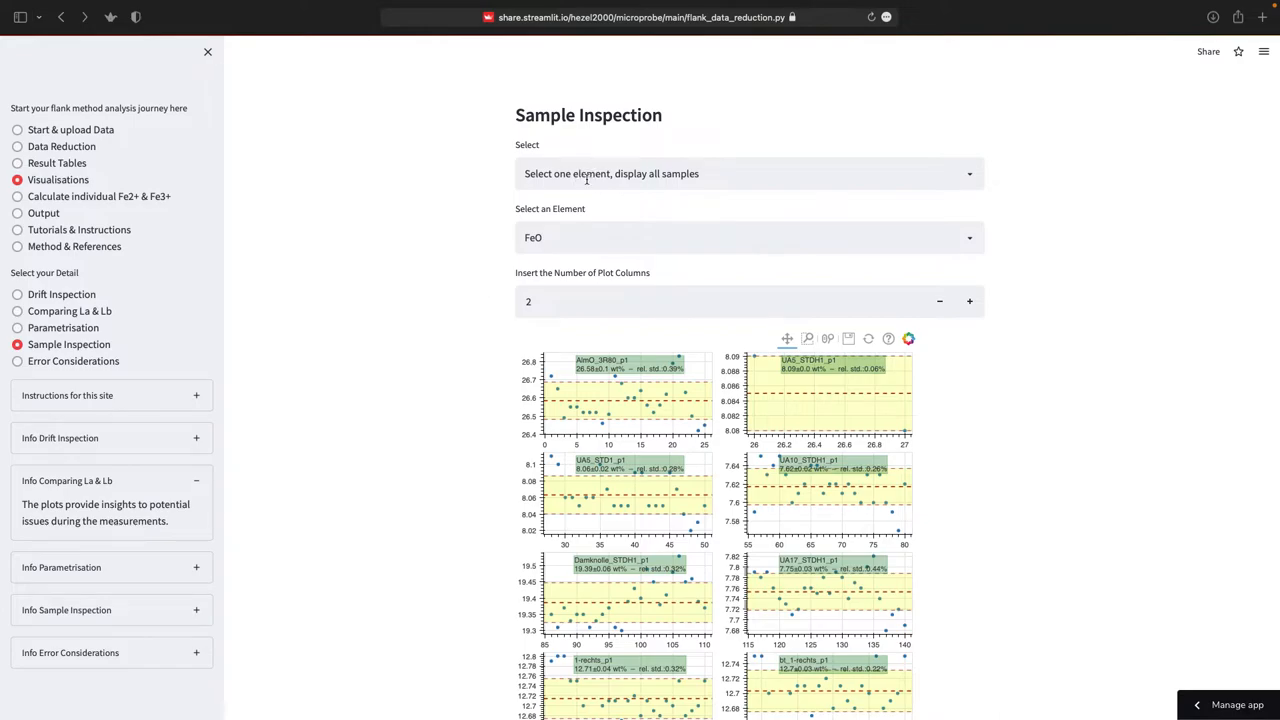
Show all elements for sample AlmO_3R80_p1 in 3 columns and scroll through the plots.
left_click(748, 173)
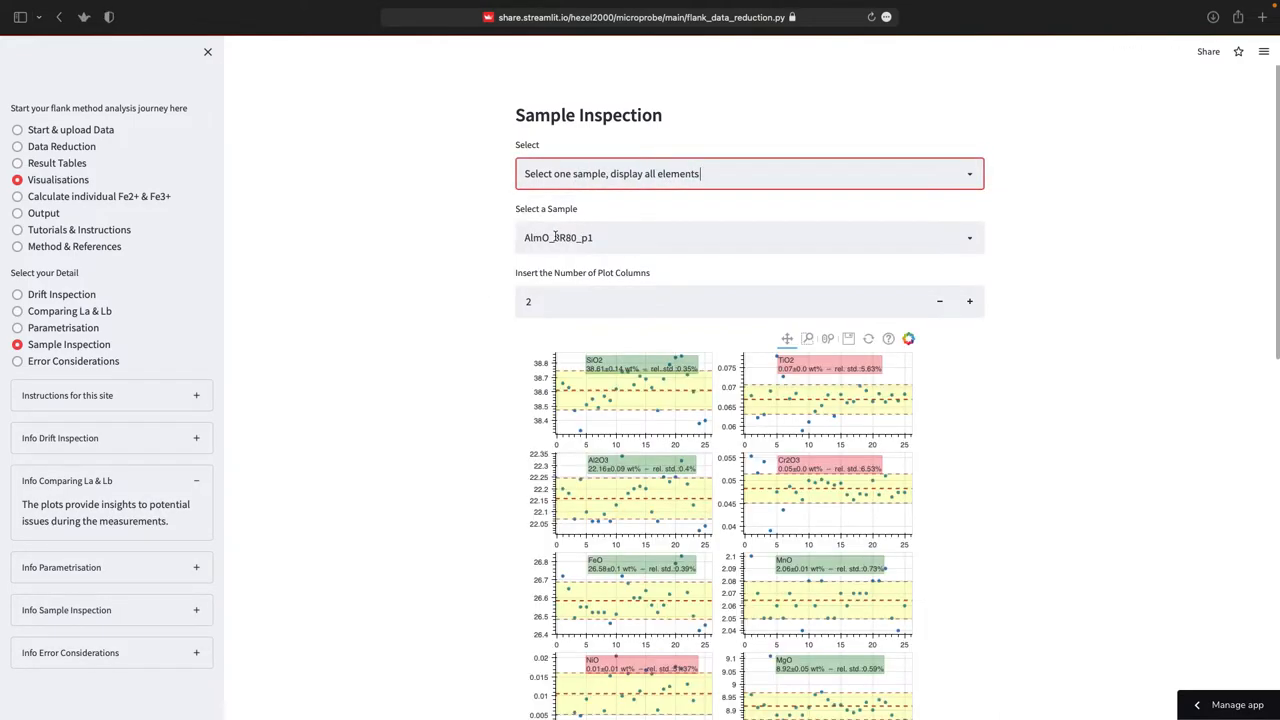
left_click(968, 301)
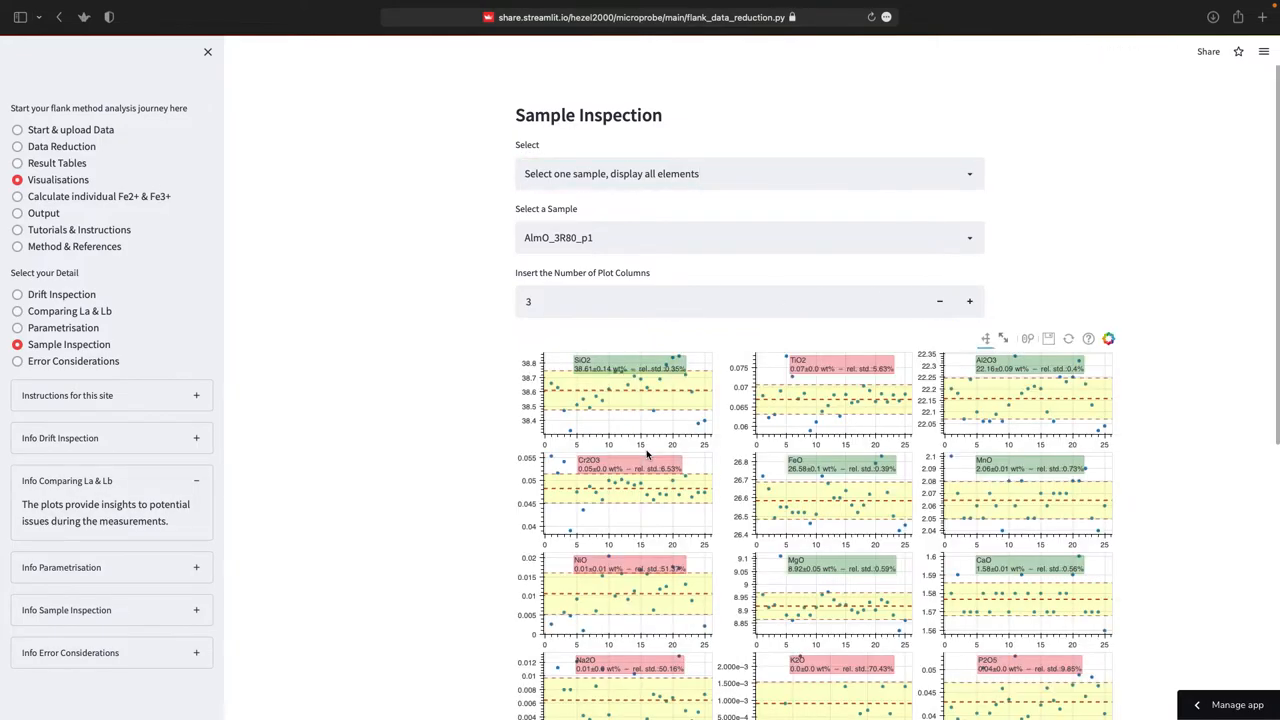
scroll("down", 3)
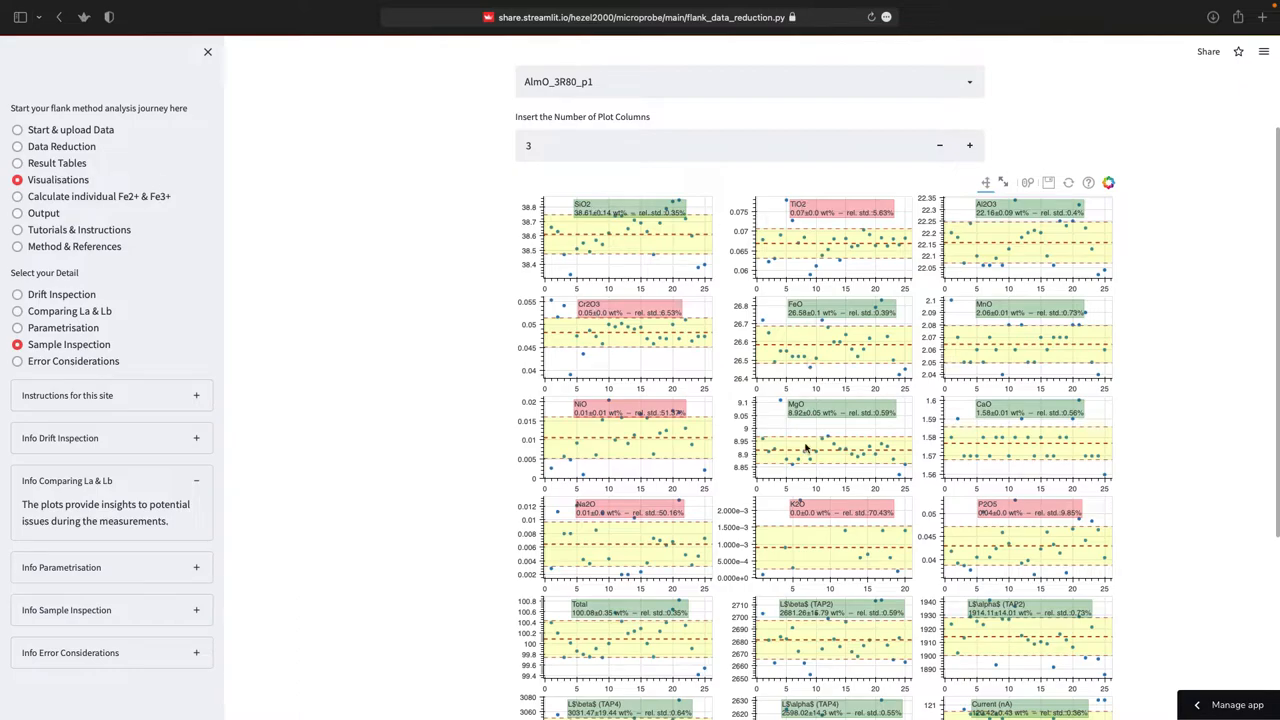
scroll("down", 3)
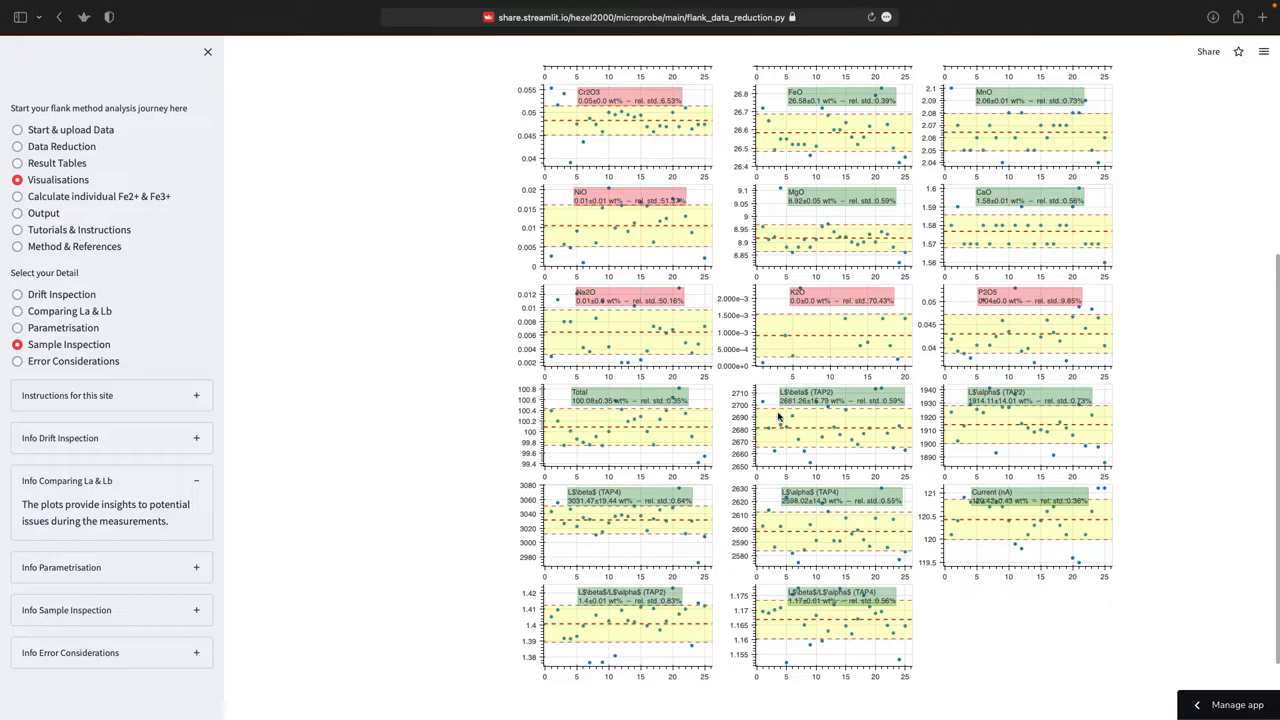
mouse_move(807, 463)
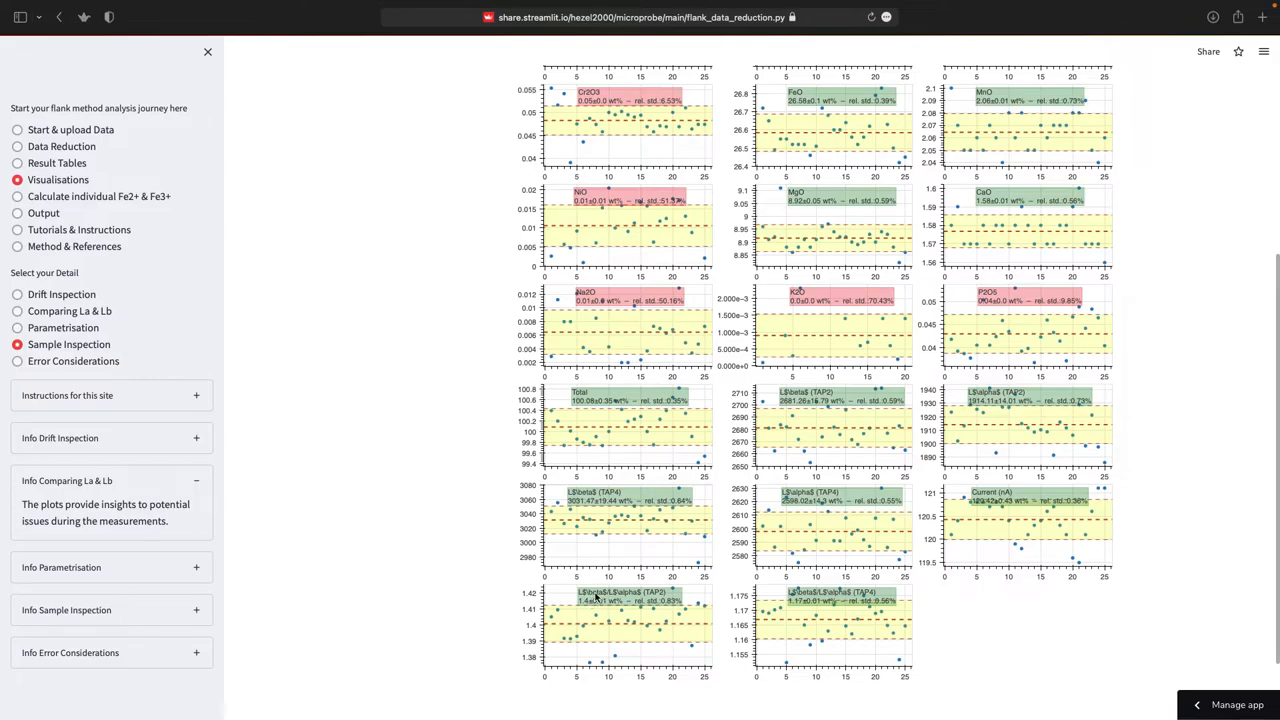
mouse_move(1050, 505)
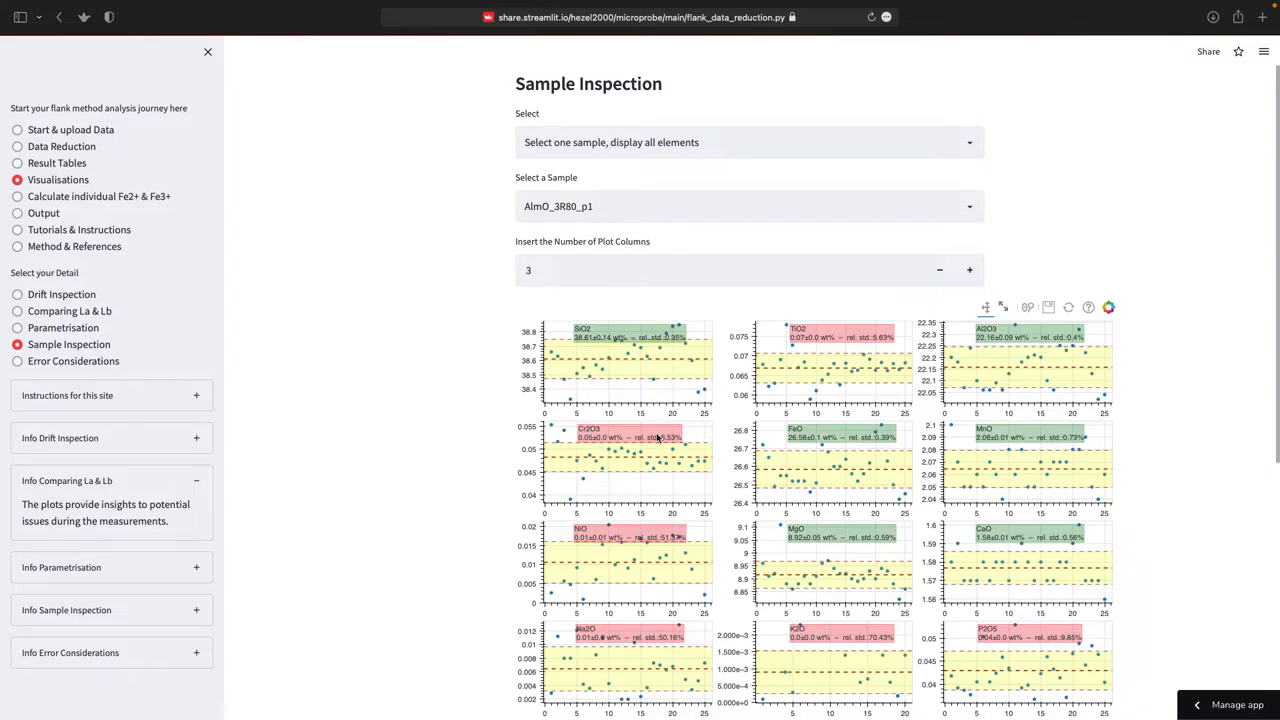
mouse_move(630, 374)
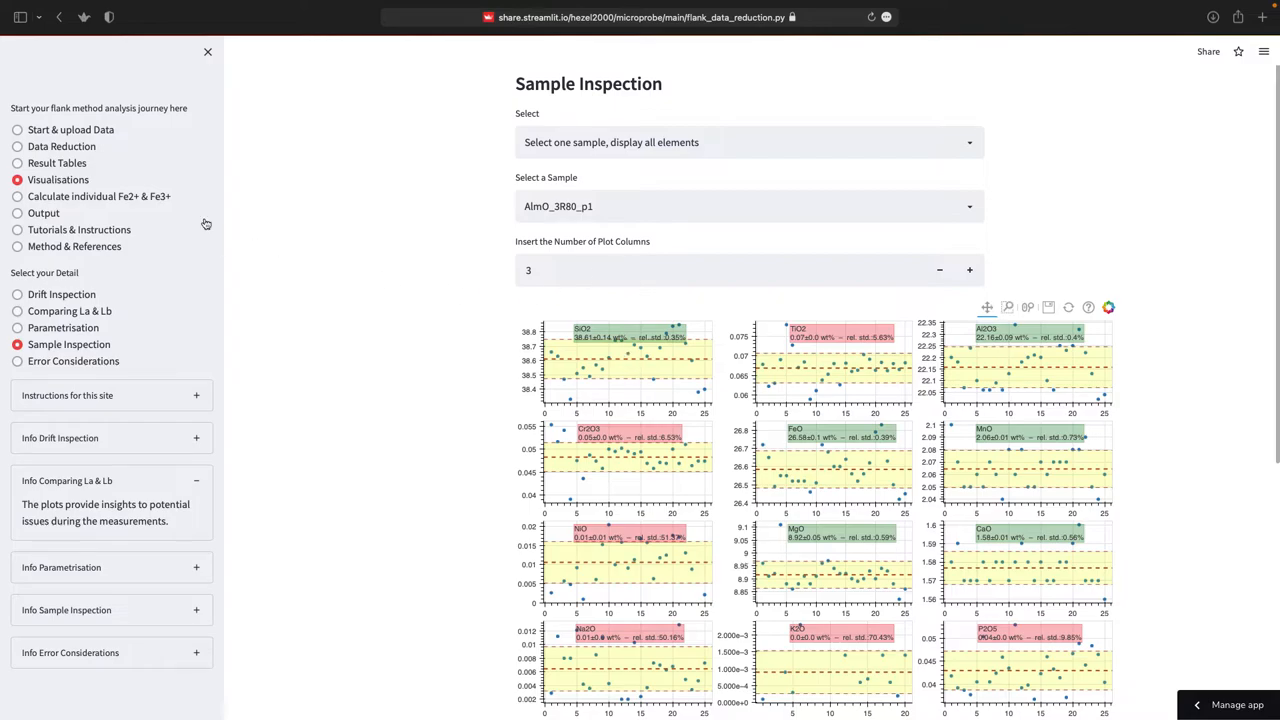
Inspect one sample and one element: UA5_STD1_p1 with FeO, averaging 8.06±0.02.
left_click(748, 142)
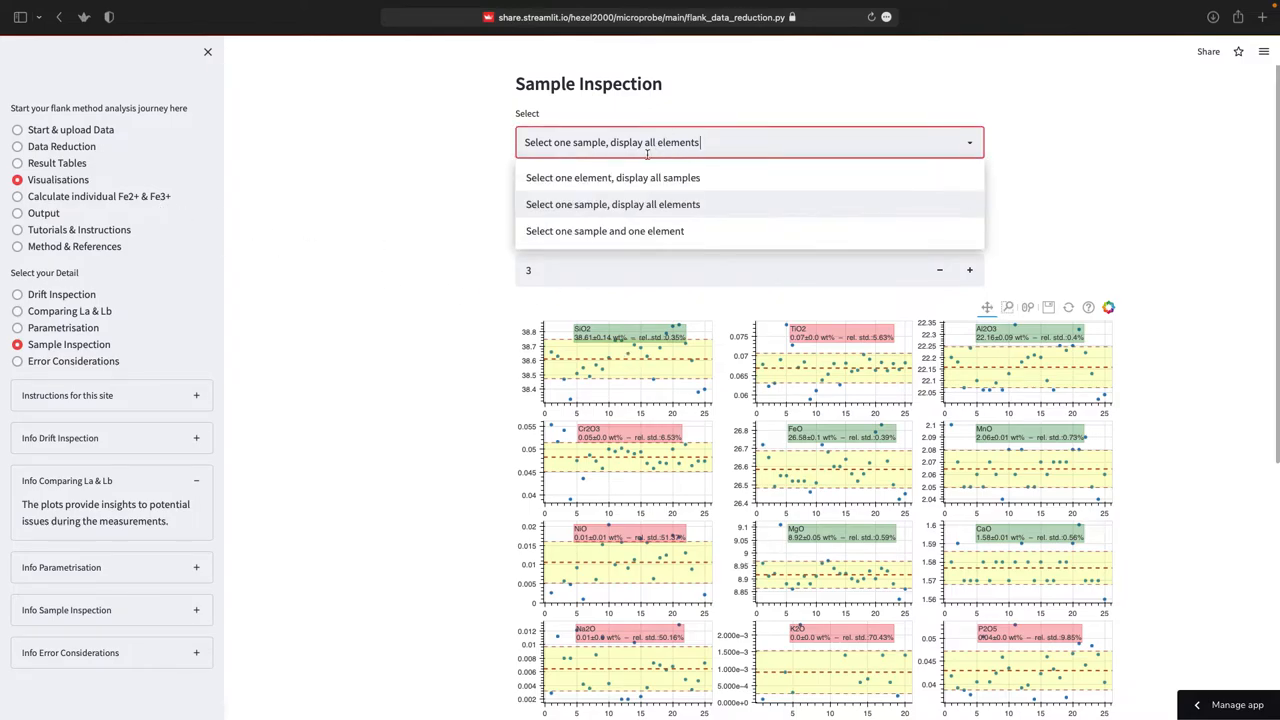
left_click(605, 231)
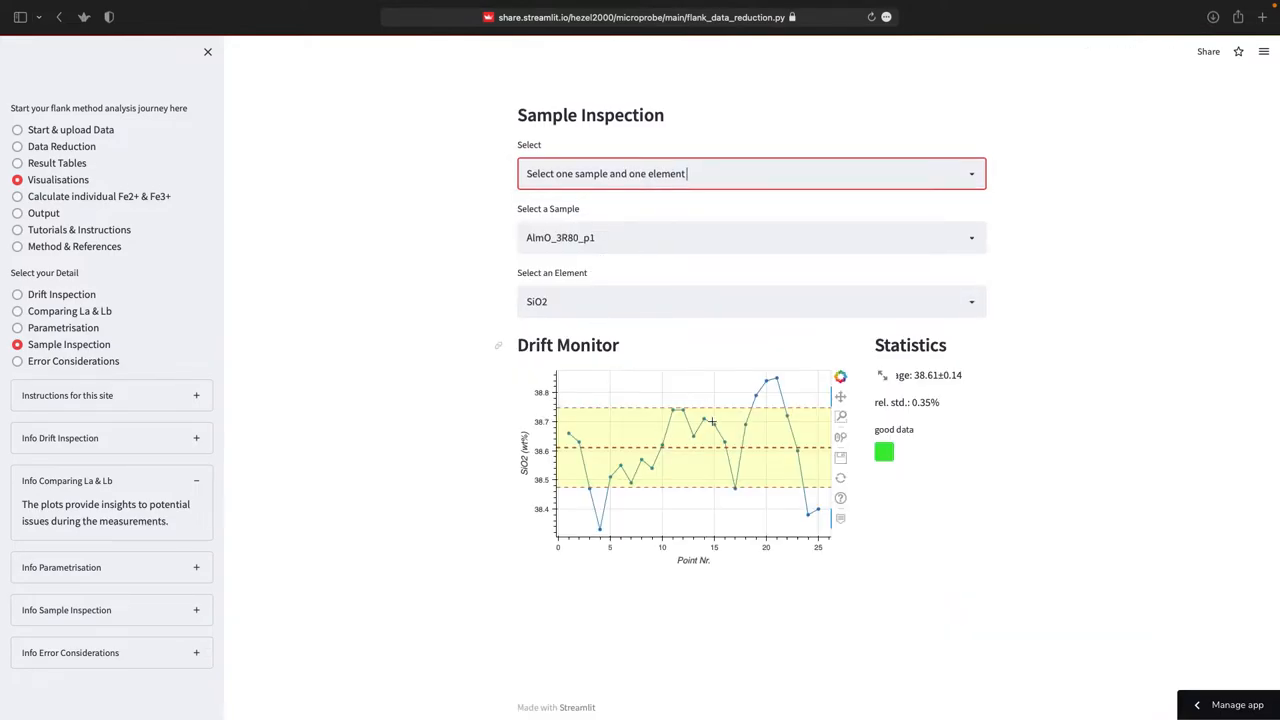
mouse_move(607, 393)
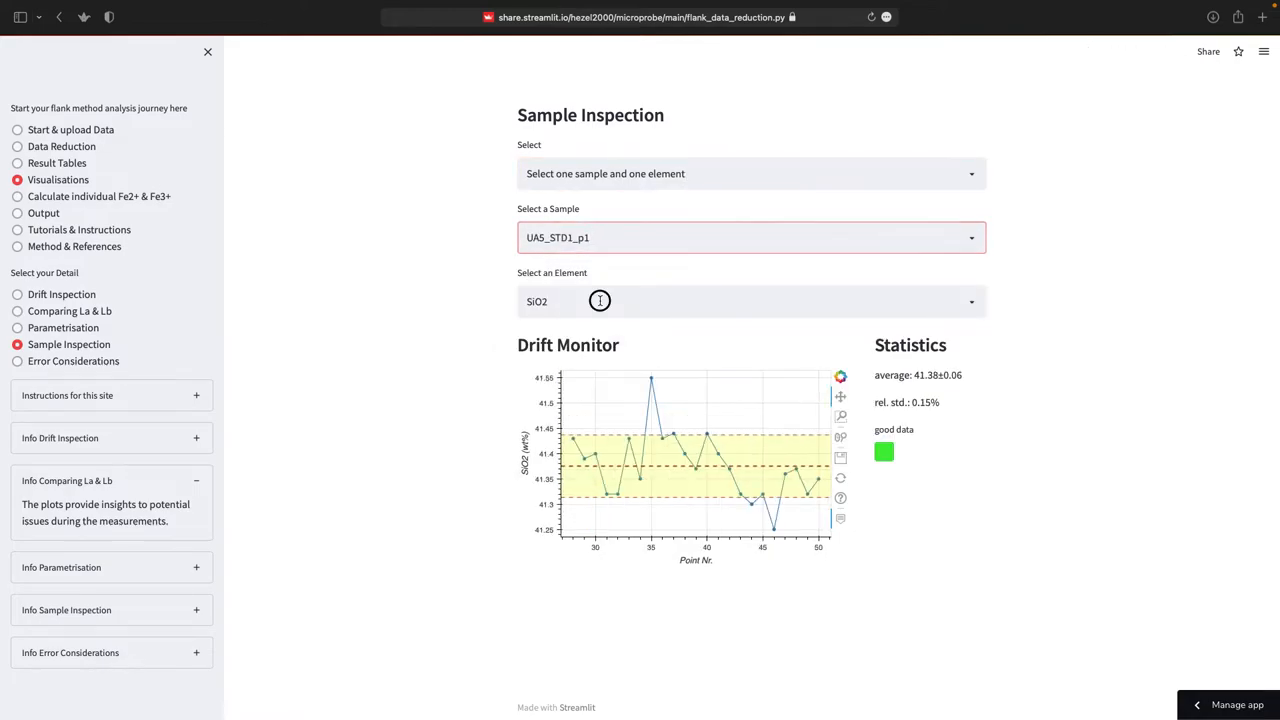
left_click(750, 301)
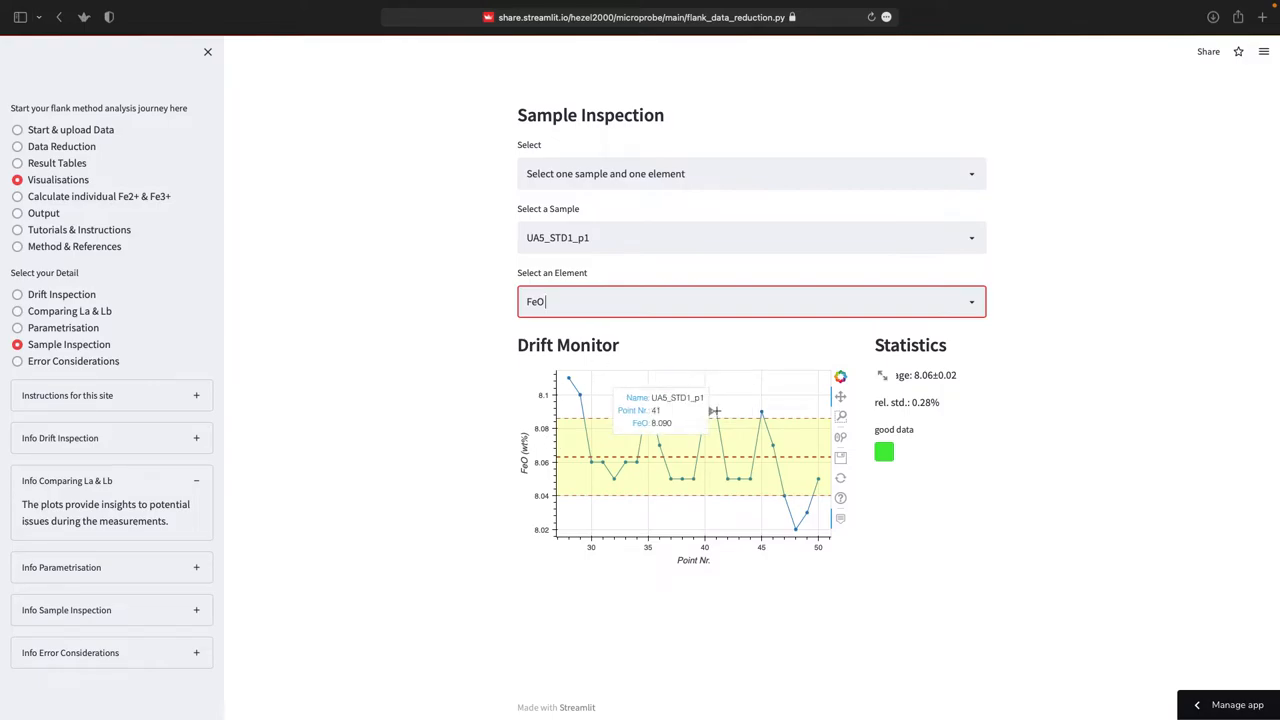
mouse_move(571, 378)
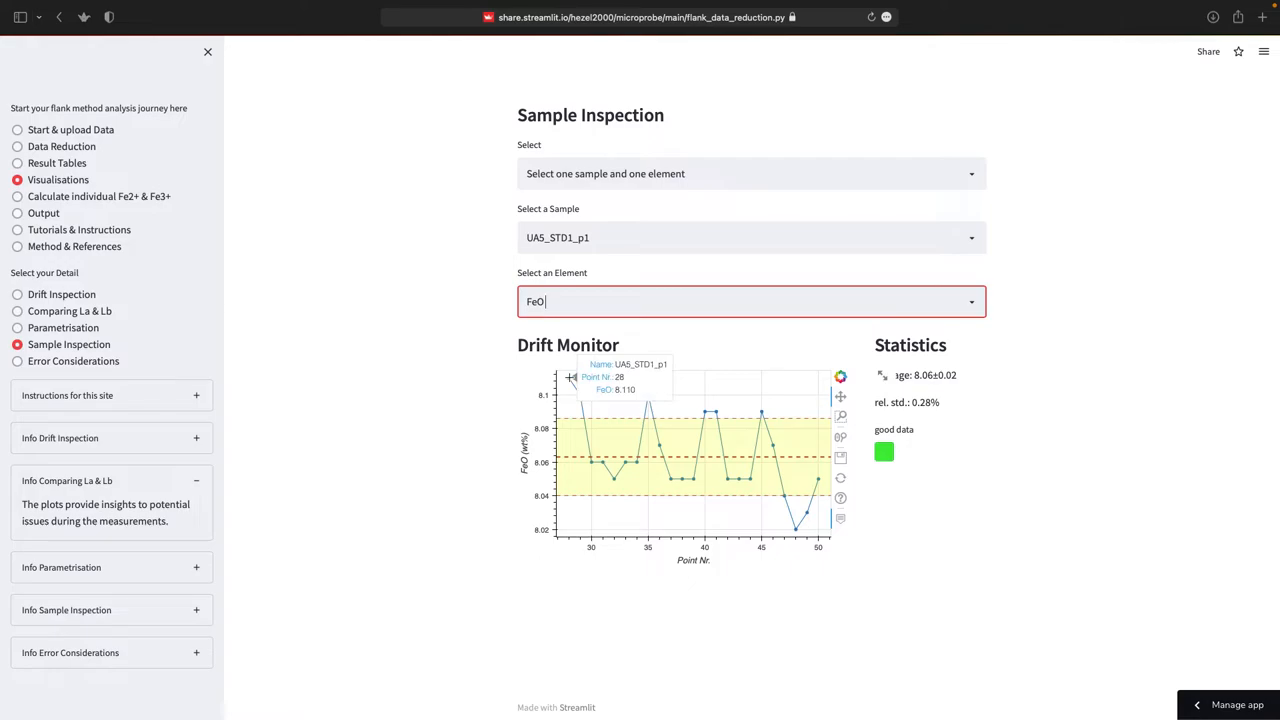
mouse_move(750, 142)
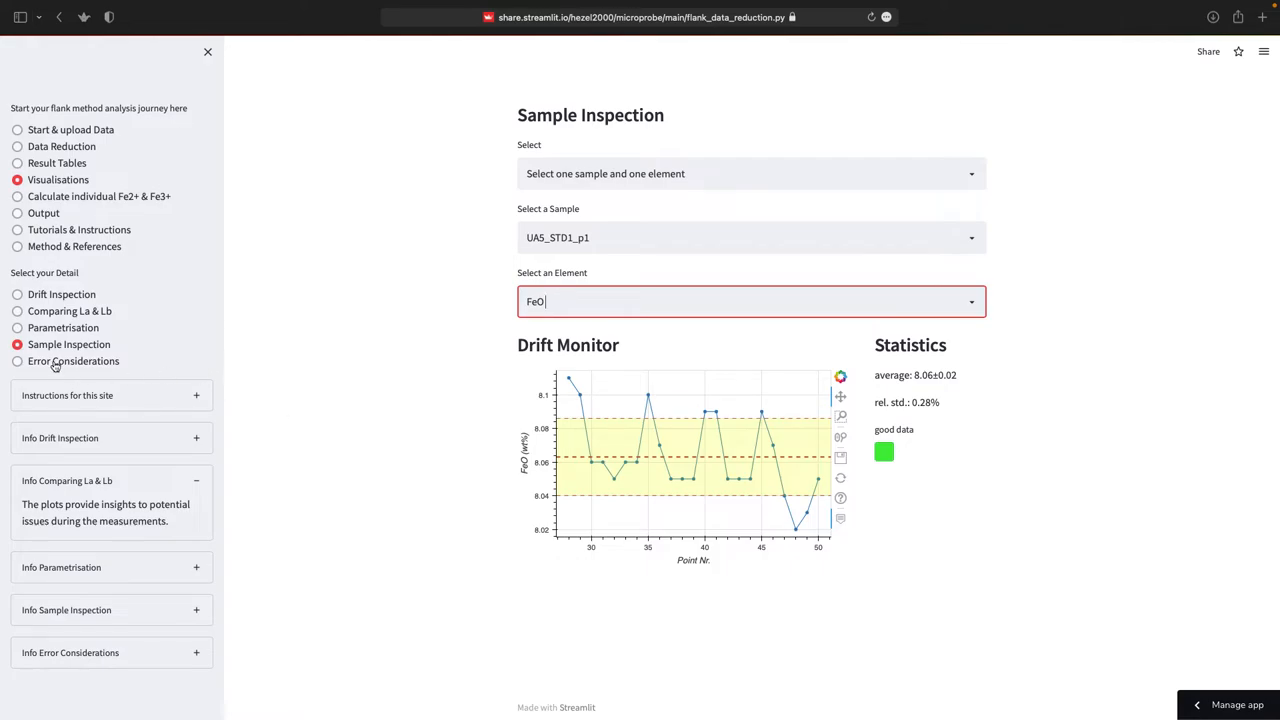
Open Error Considerations and select 'abs. 1 s.d. of Lb/La of Samples and Drfit Monitor'.
left_click(17, 361)
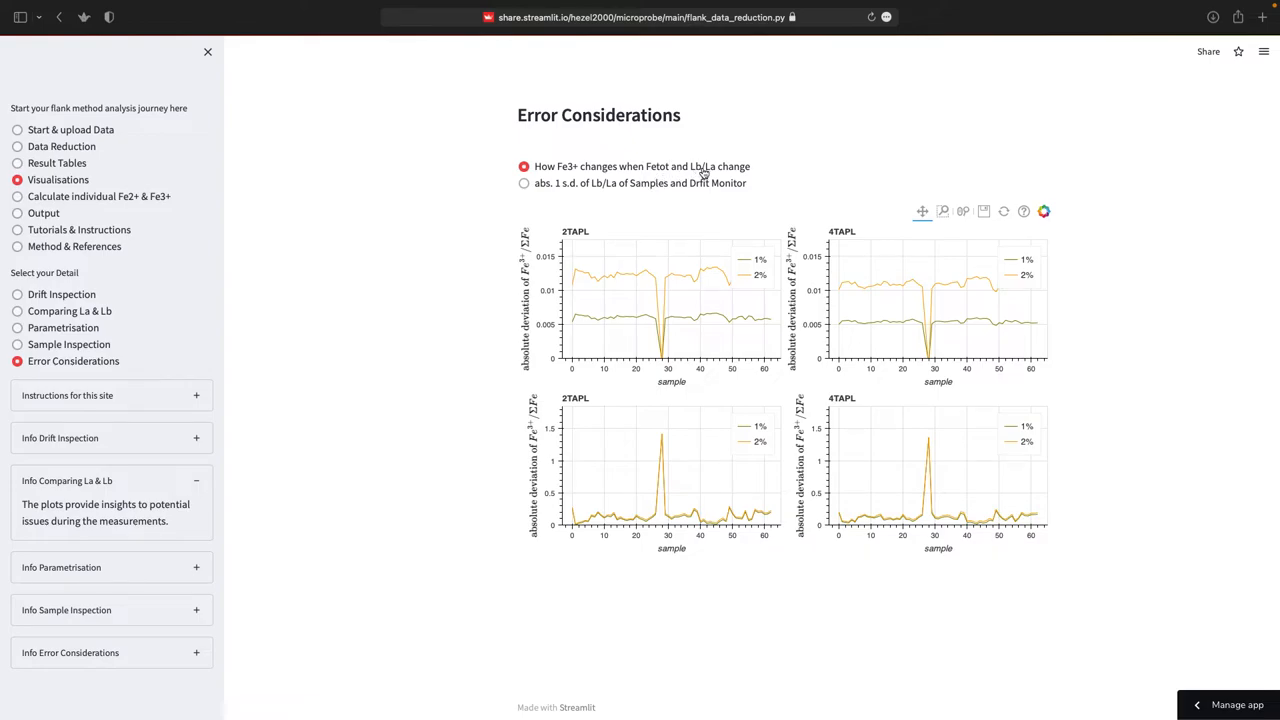
mouse_move(710, 175)
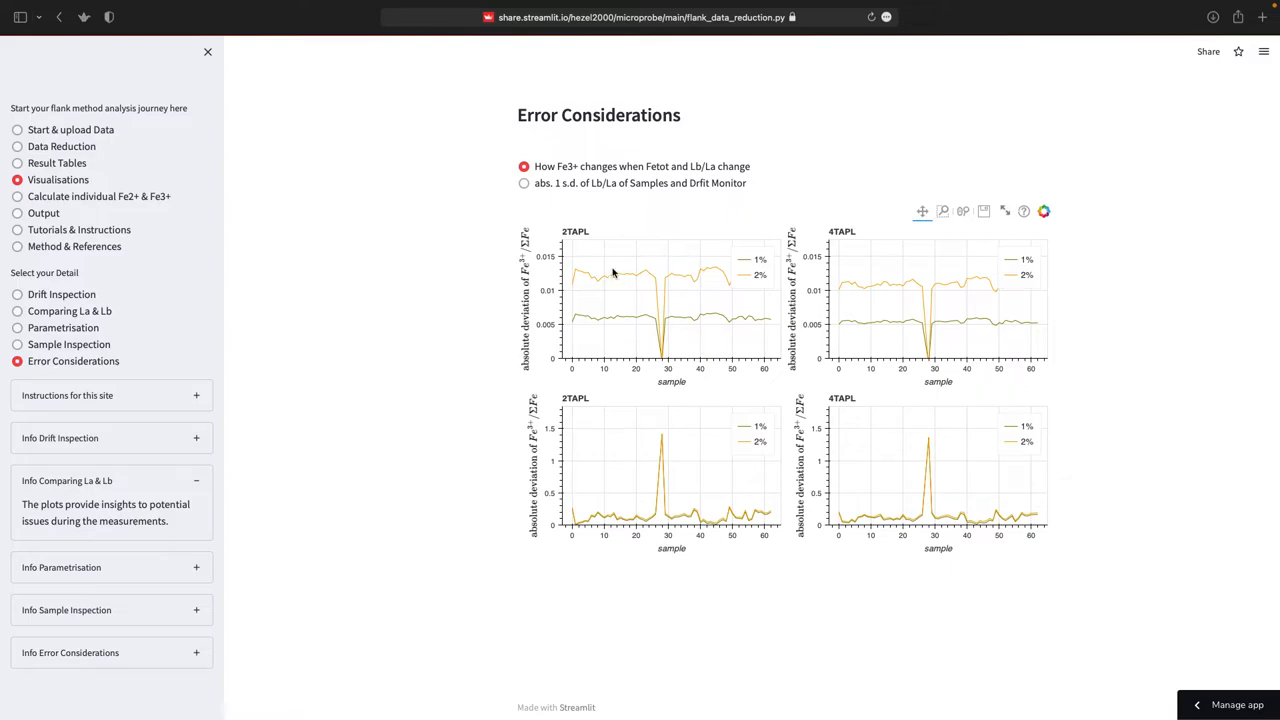
mouse_move(530, 277)
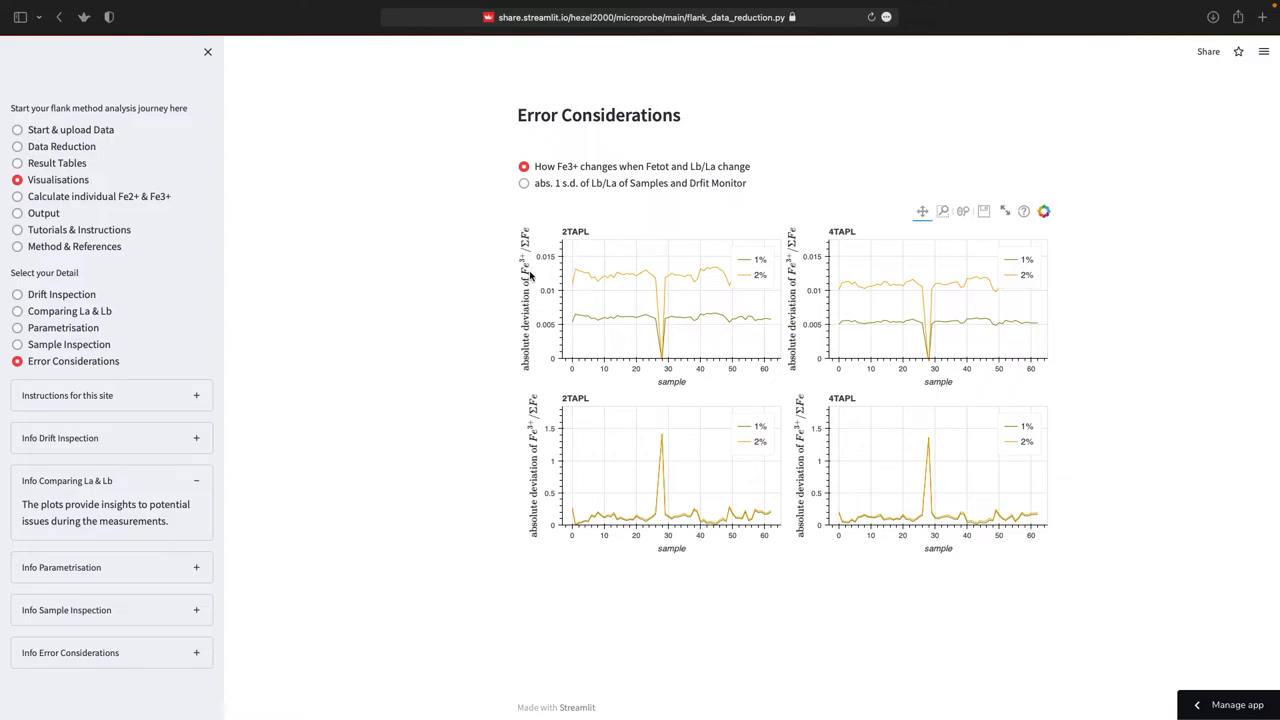
mouse_move(543, 330)
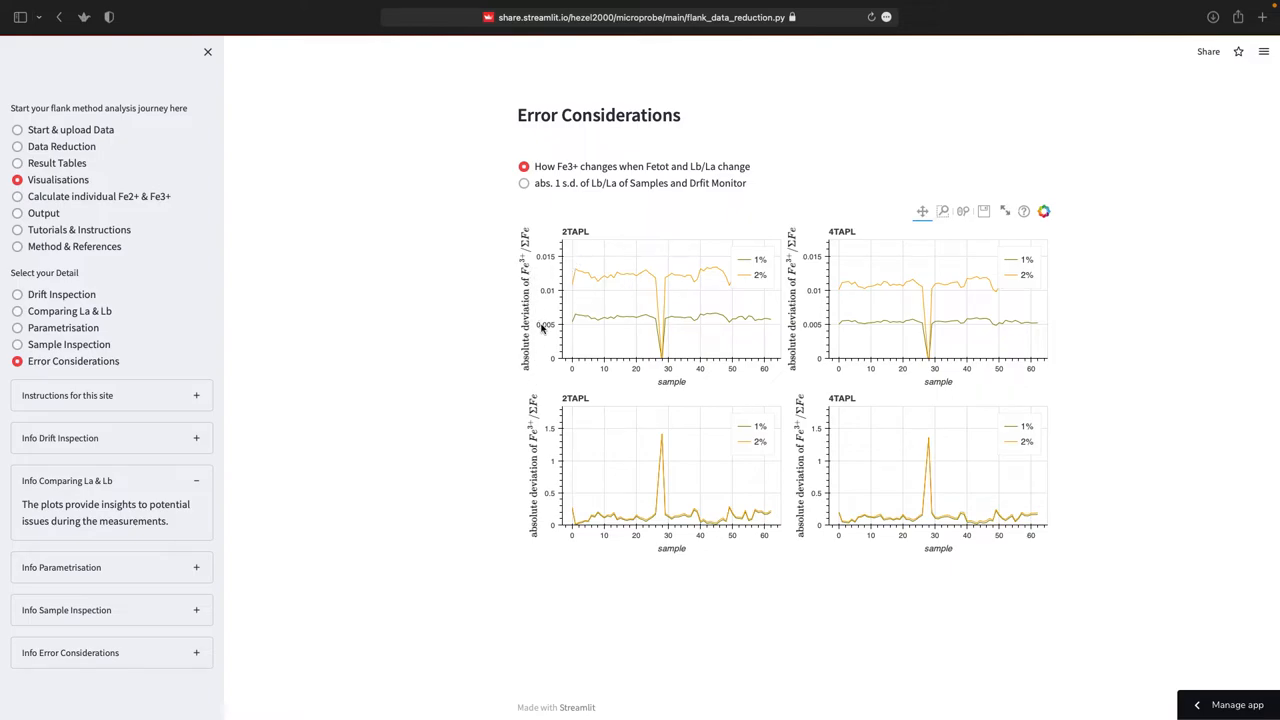
mouse_move(629, 351)
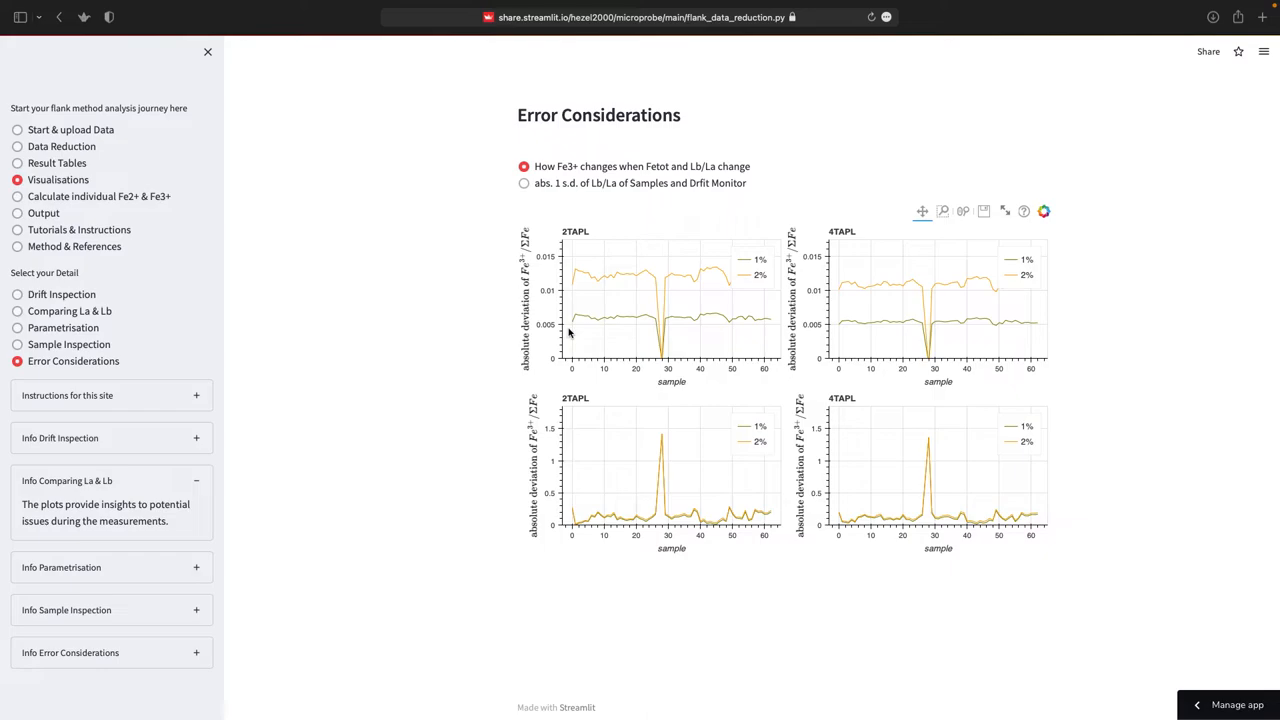
mouse_move(617, 287)
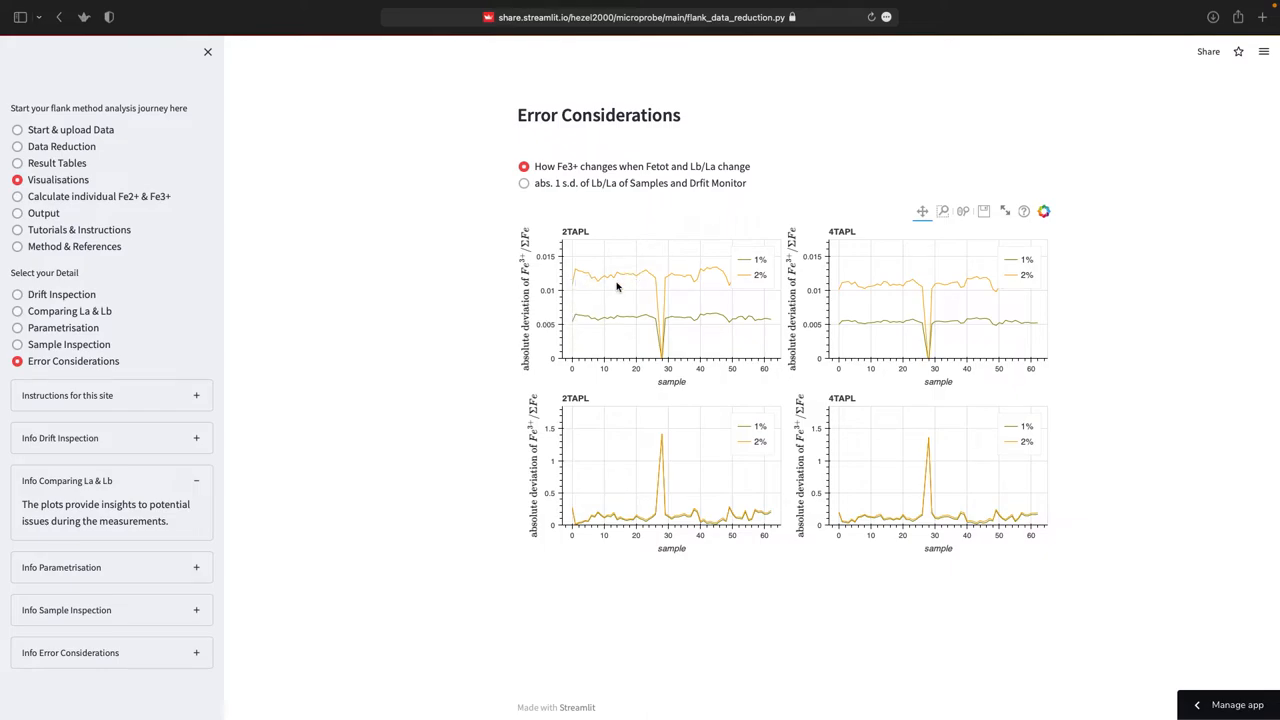
mouse_move(629, 225)
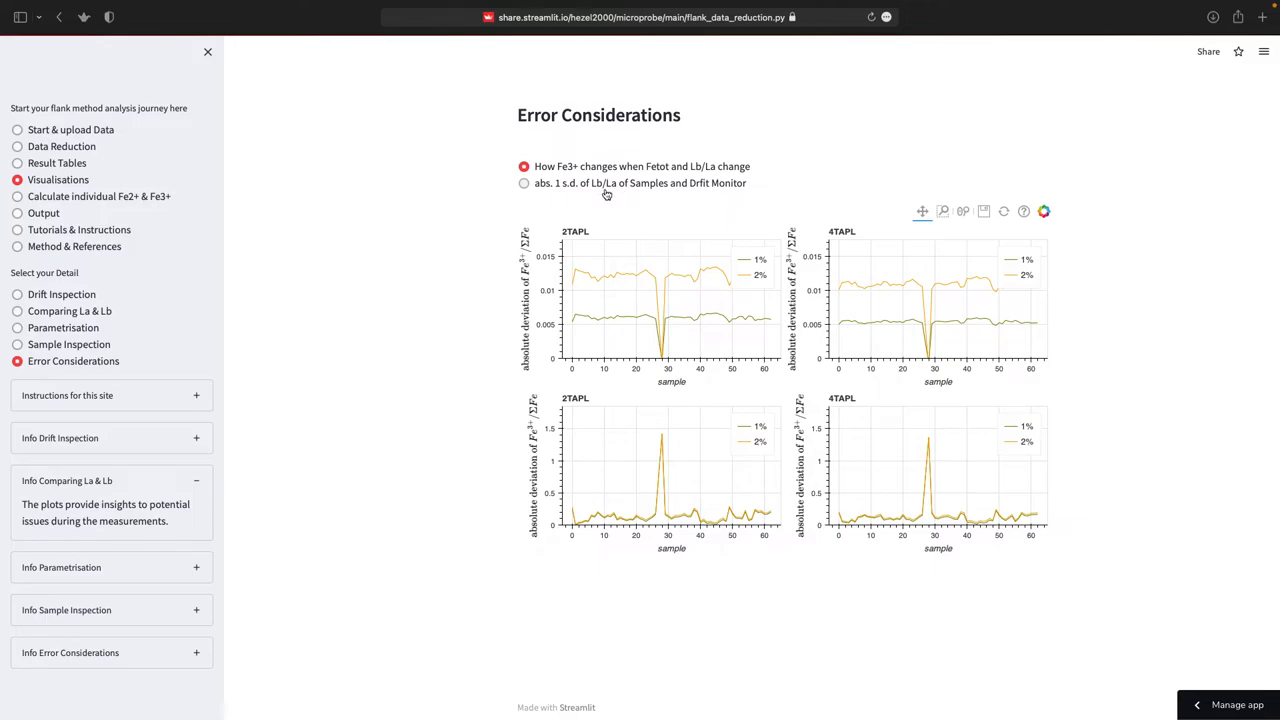
mouse_move(656, 178)
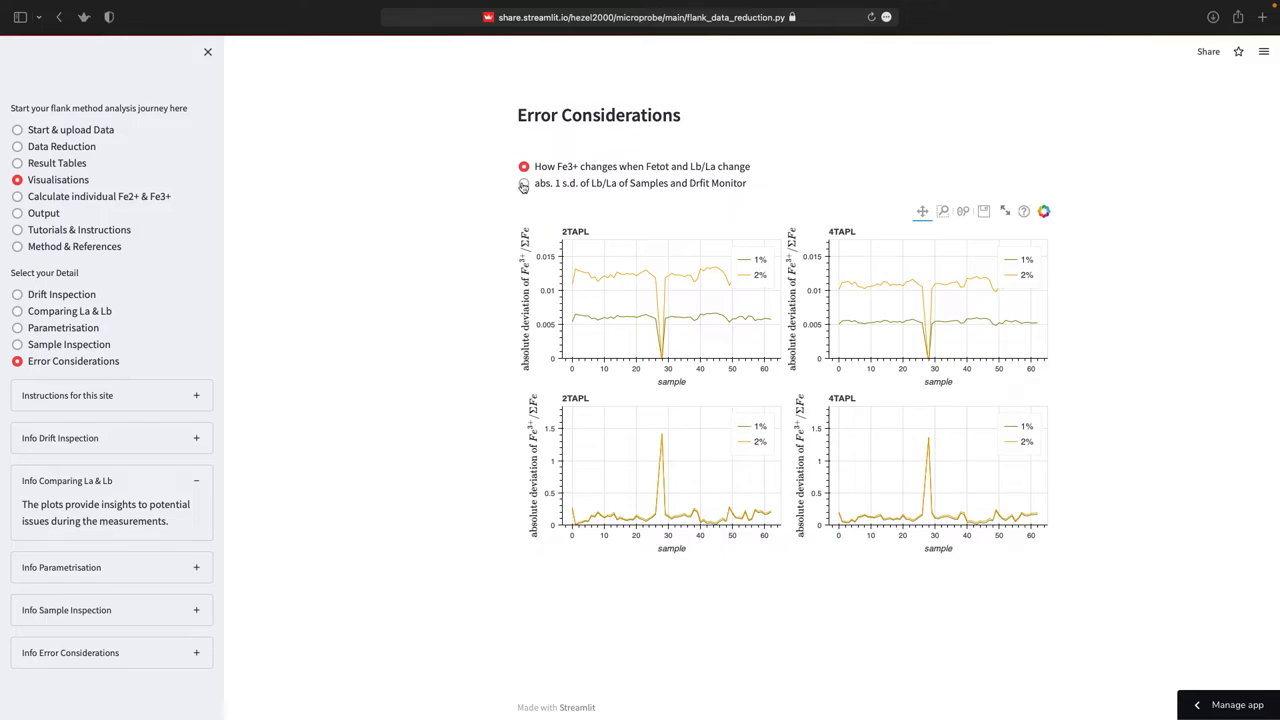
left_click(523, 183)
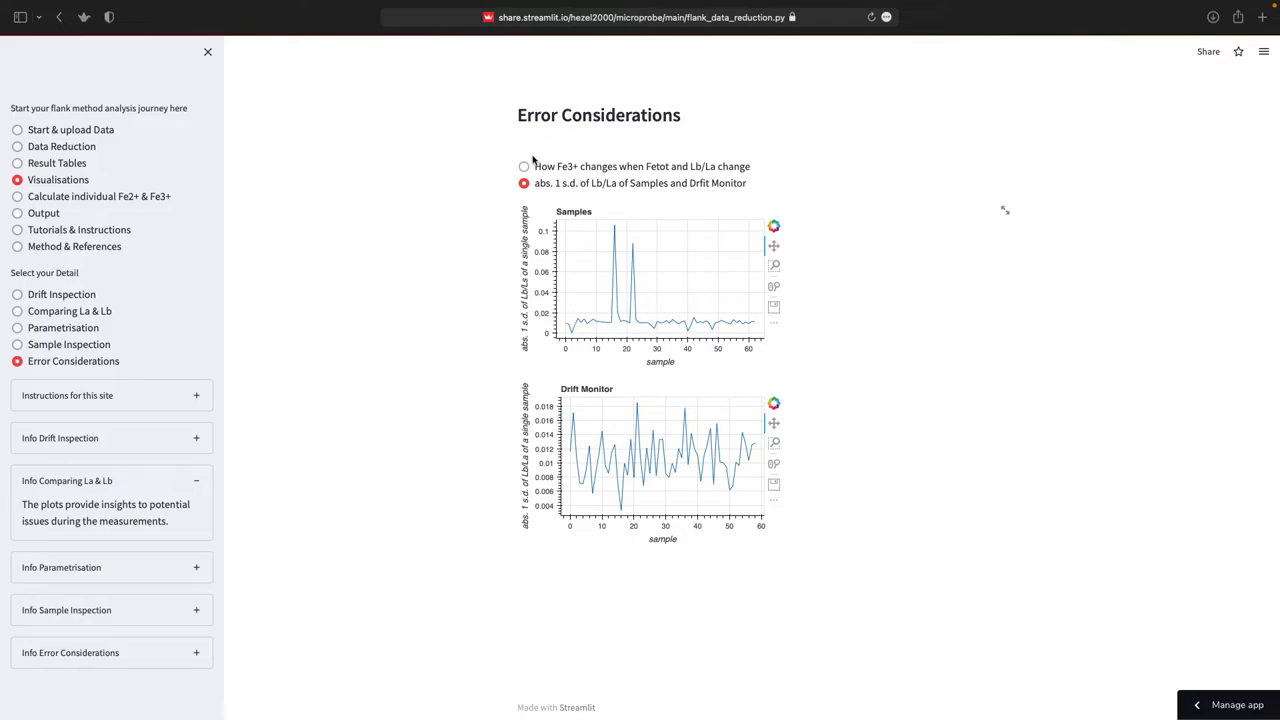
left_click(523, 166)
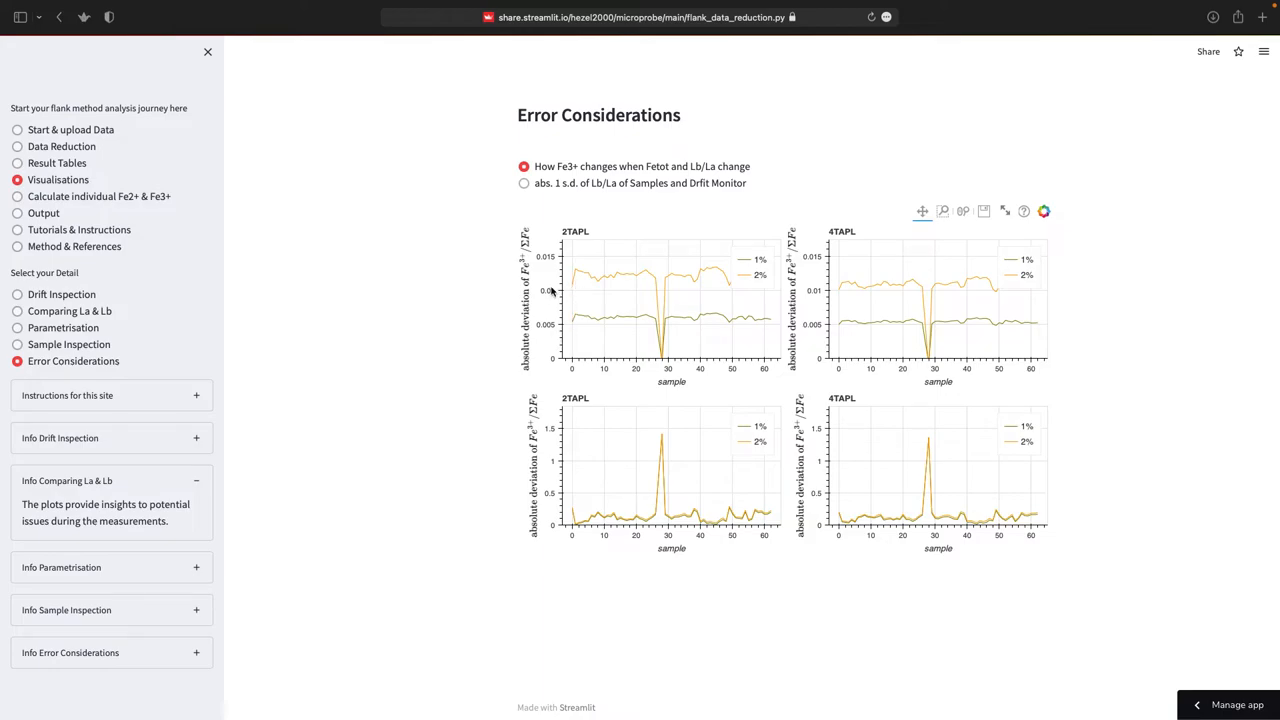
mouse_move(560, 311)
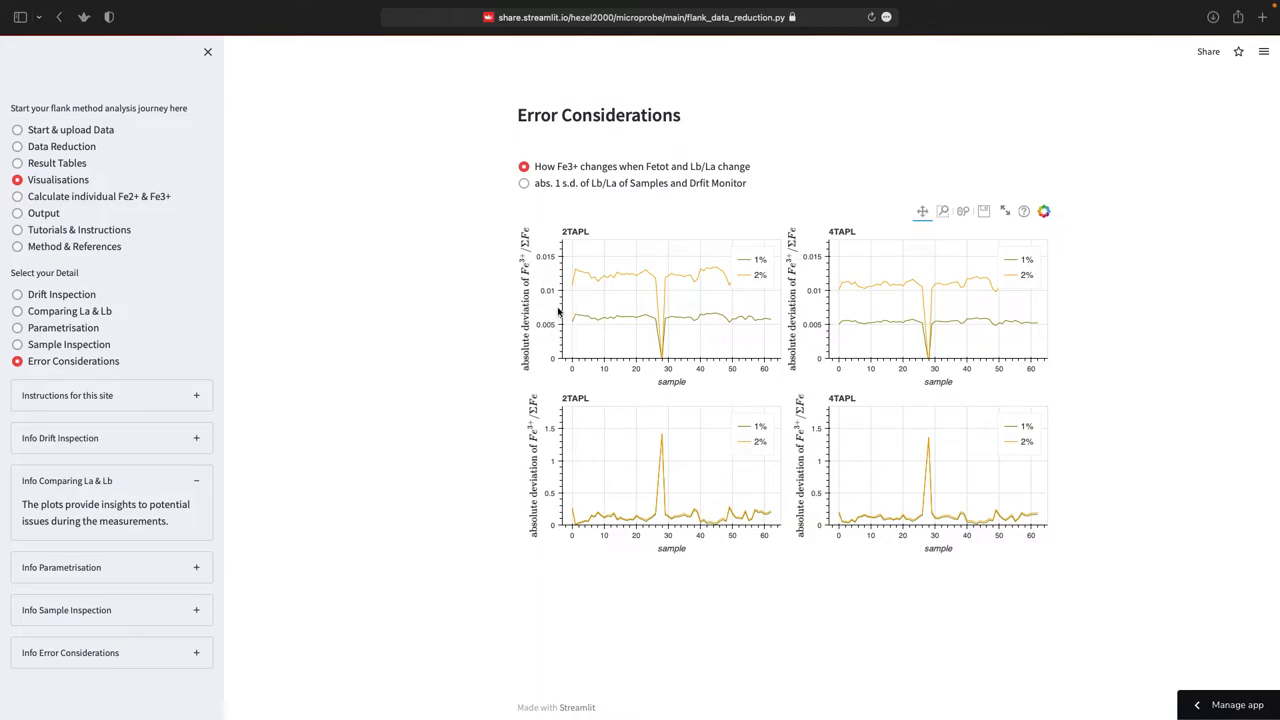
mouse_move(560, 283)
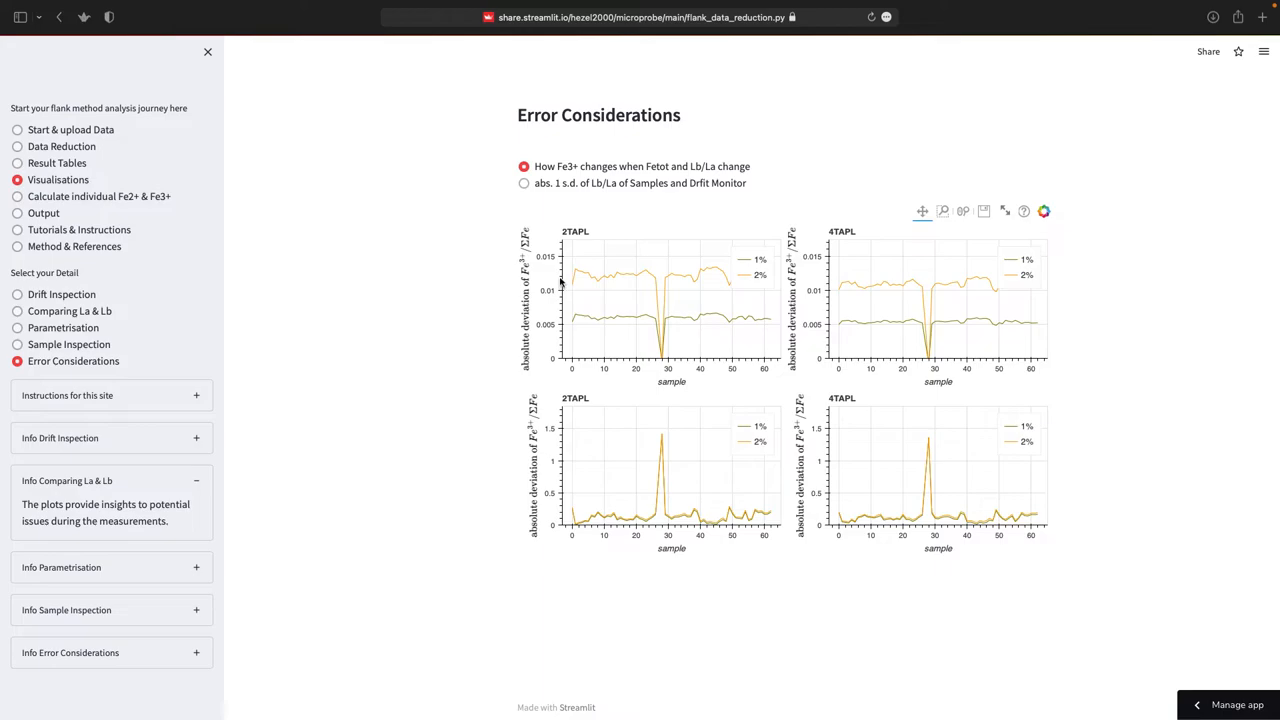
mouse_move(753, 285)
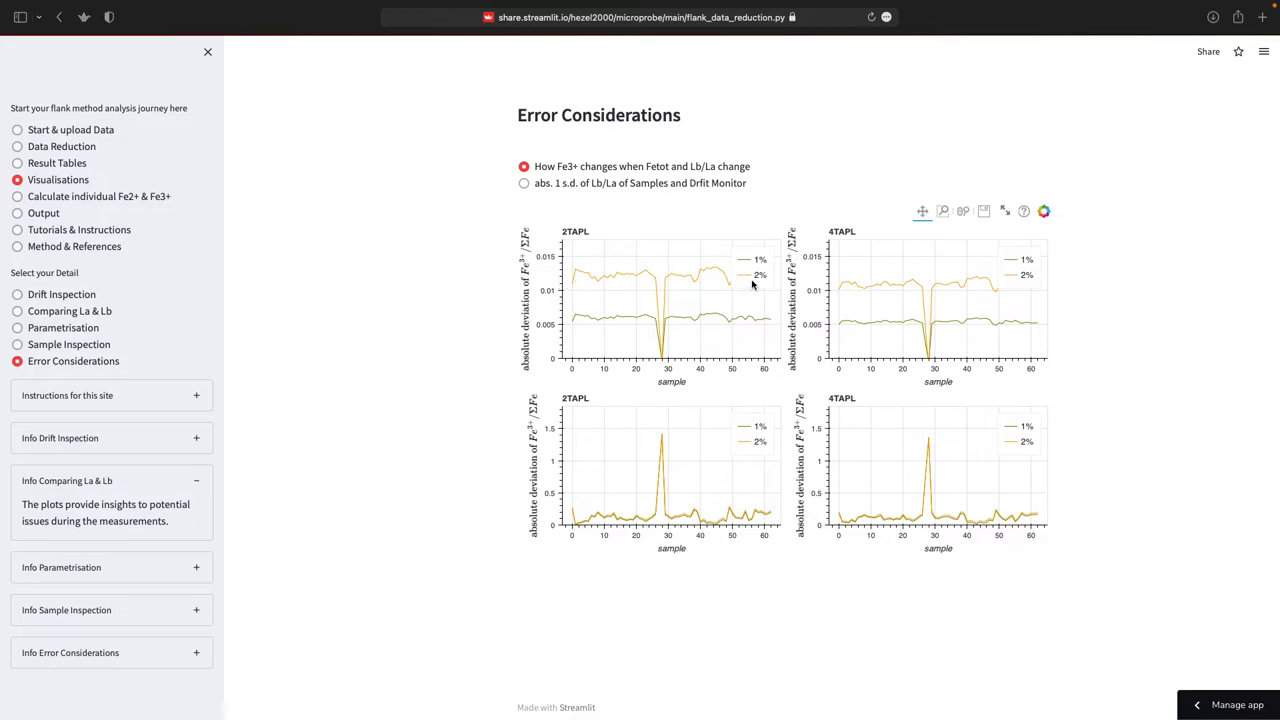
mouse_move(753, 270)
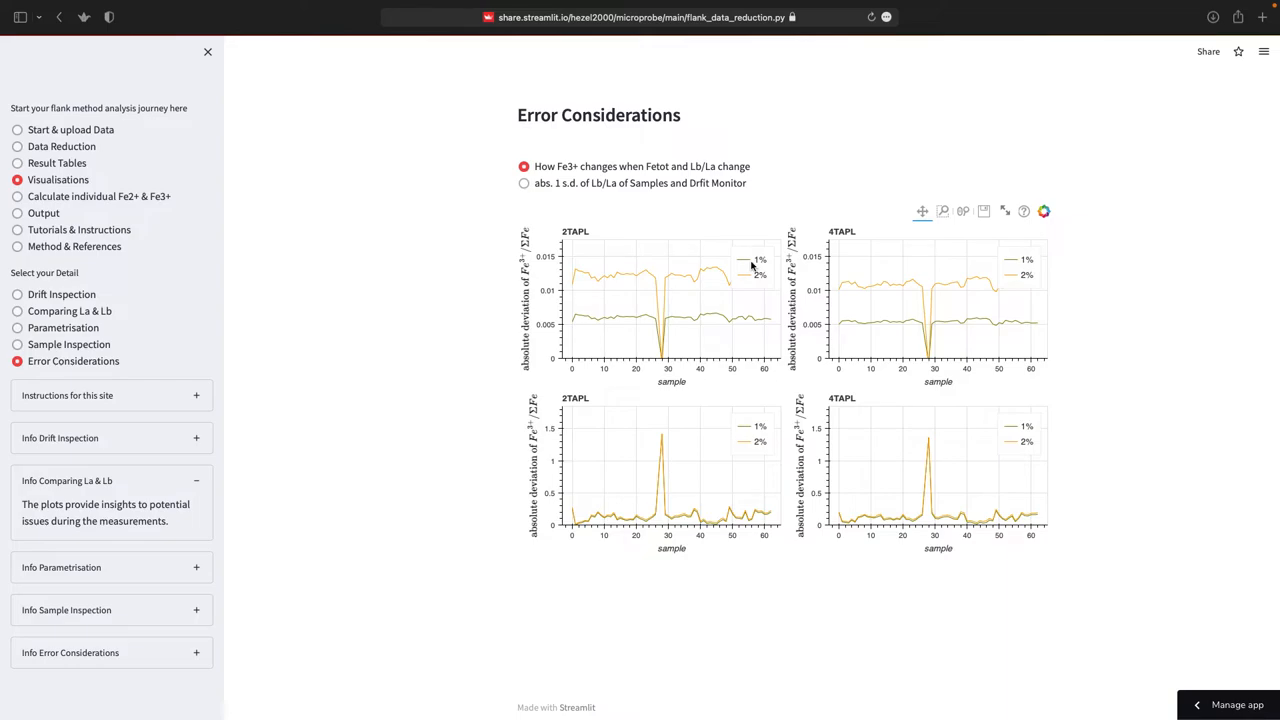
mouse_move(758, 270)
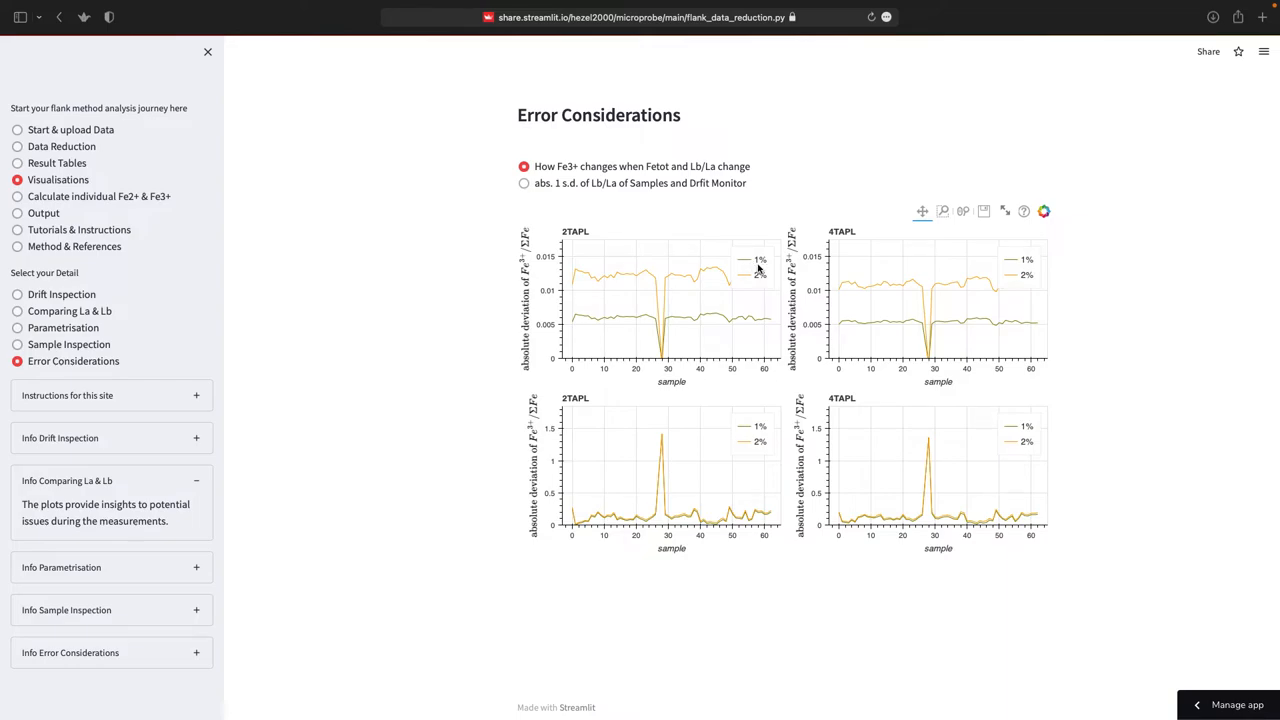
mouse_move(750, 320)
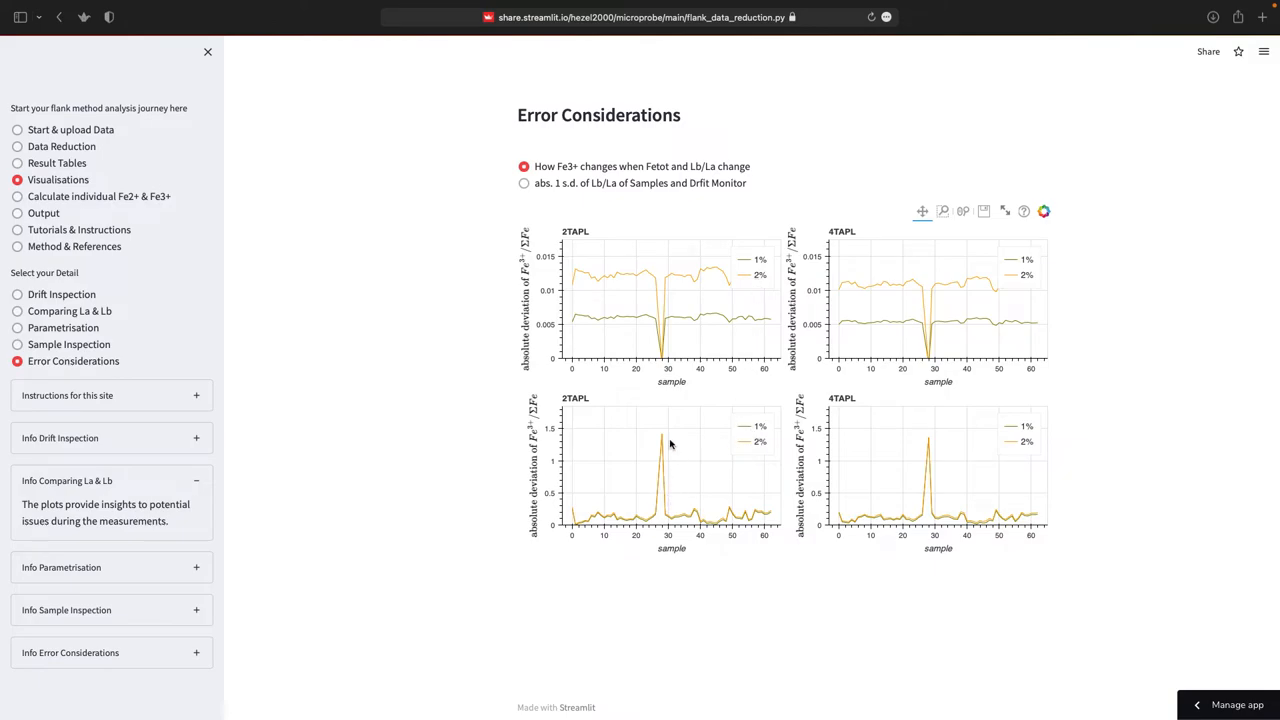
mouse_move(756, 449)
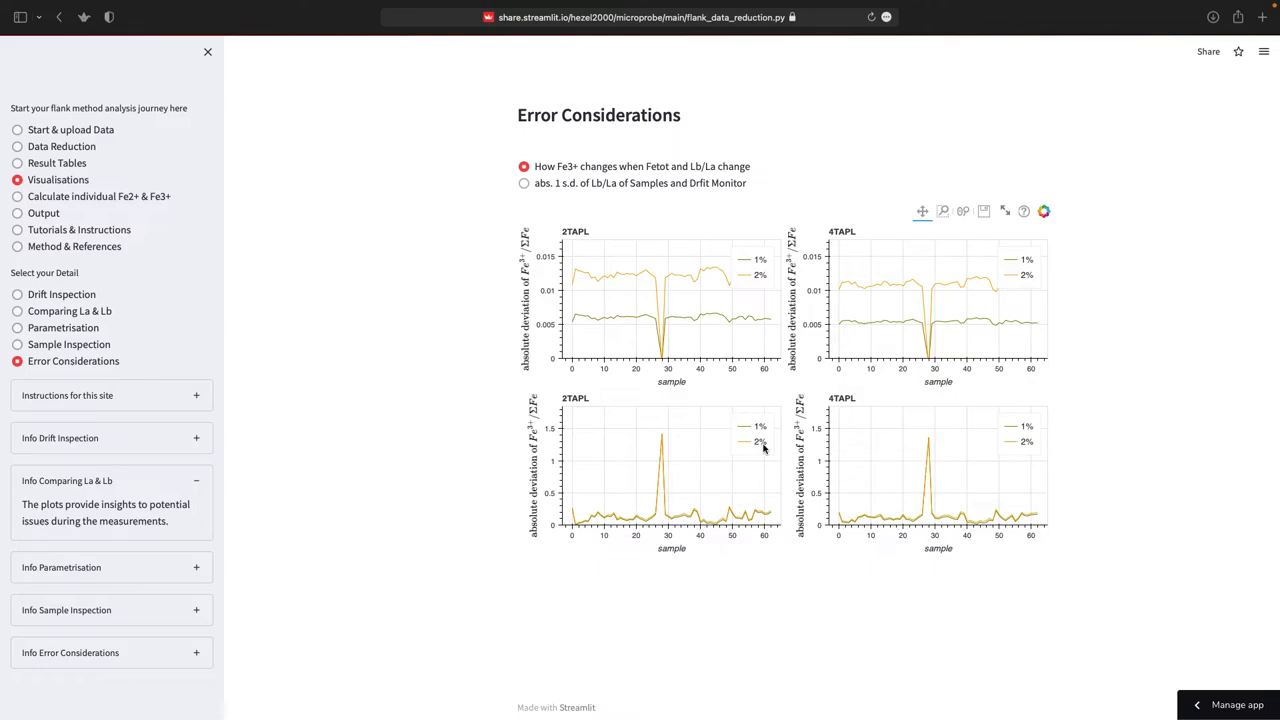
mouse_move(614, 221)
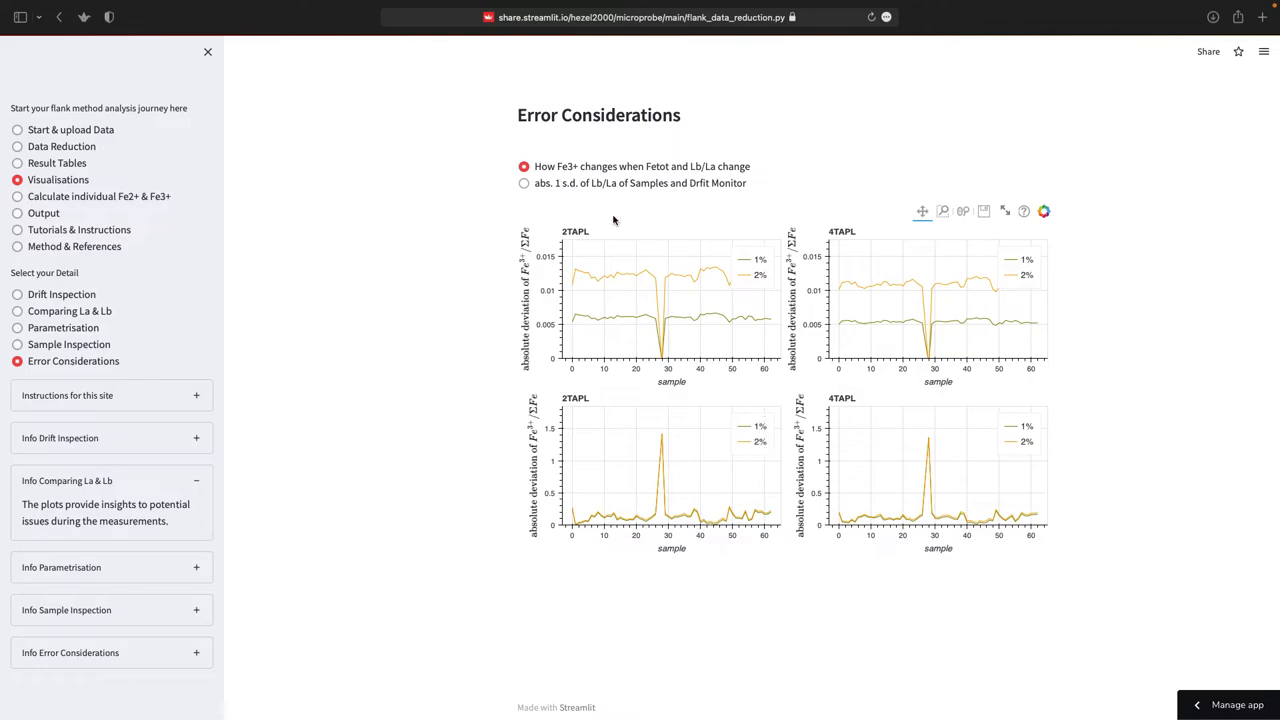
left_click(524, 183)
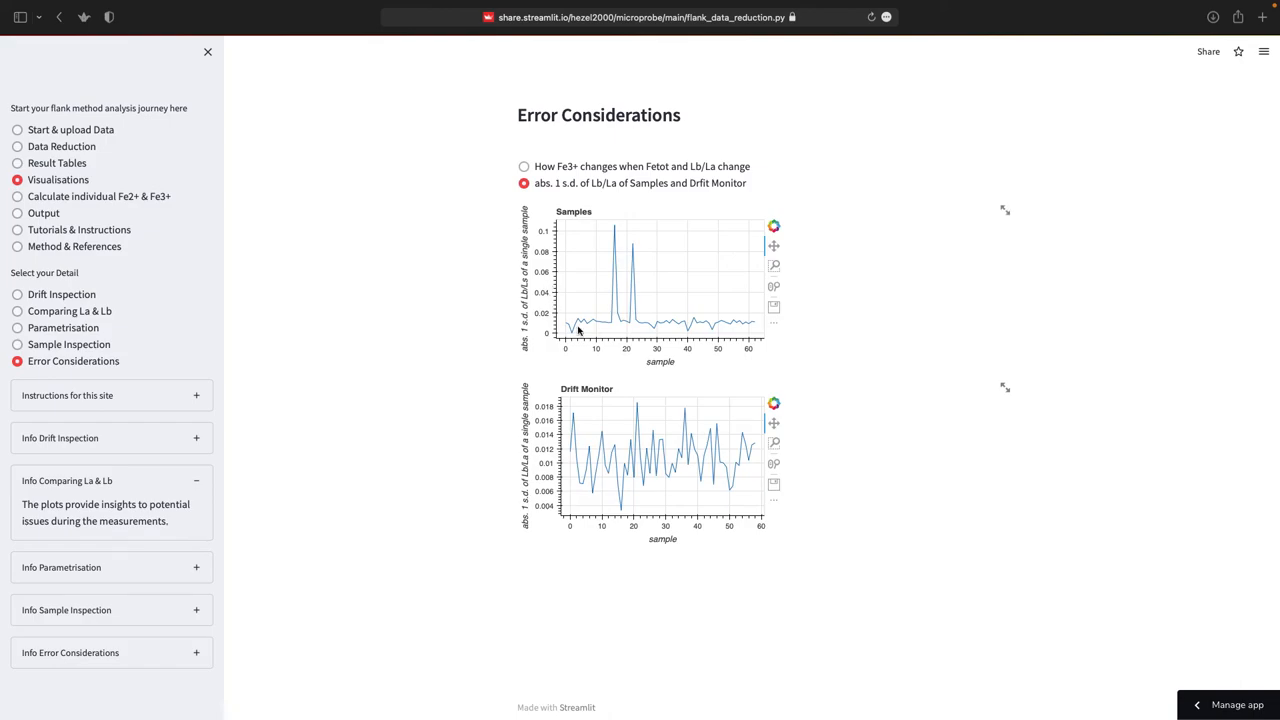
mouse_move(628, 243)
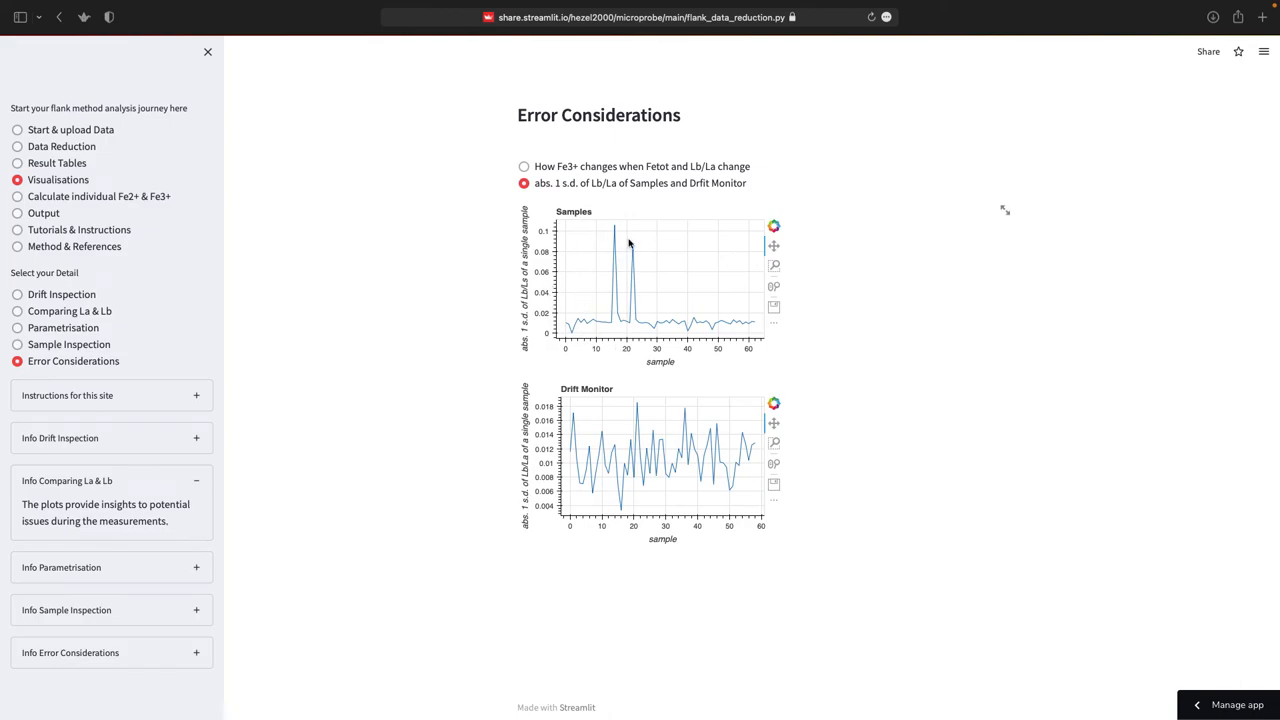
mouse_move(575, 333)
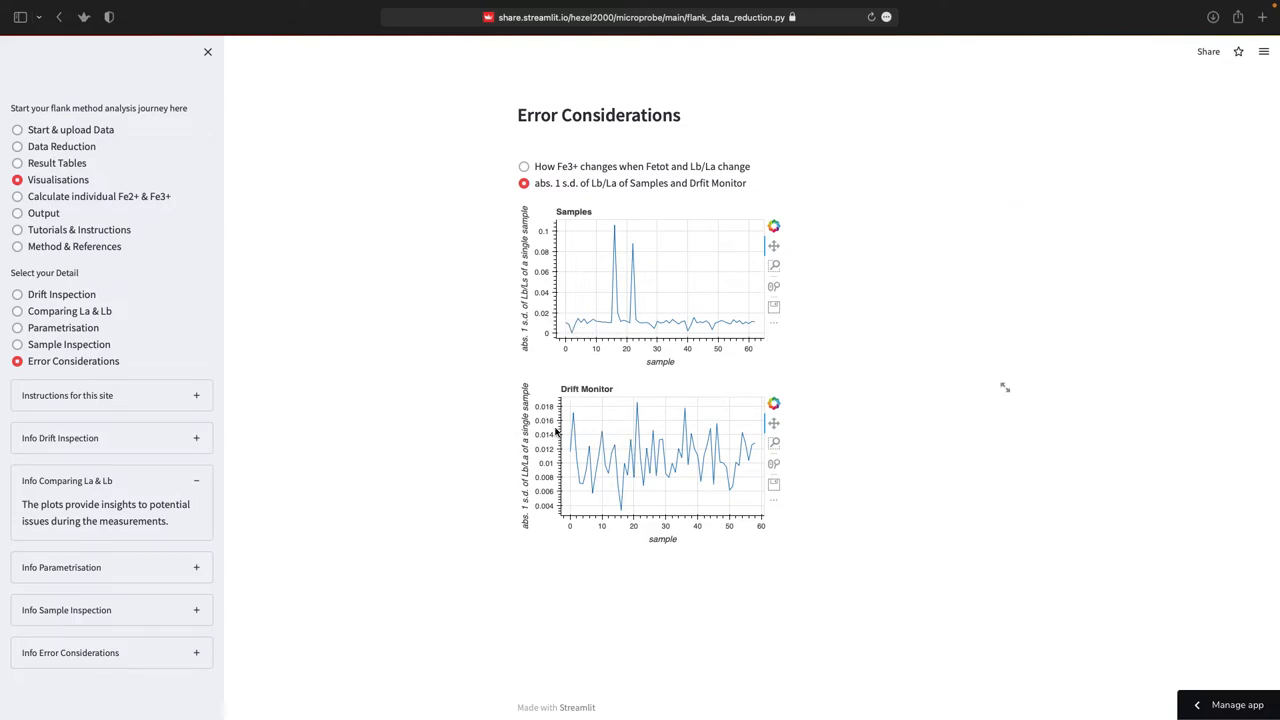
mouse_move(667, 337)
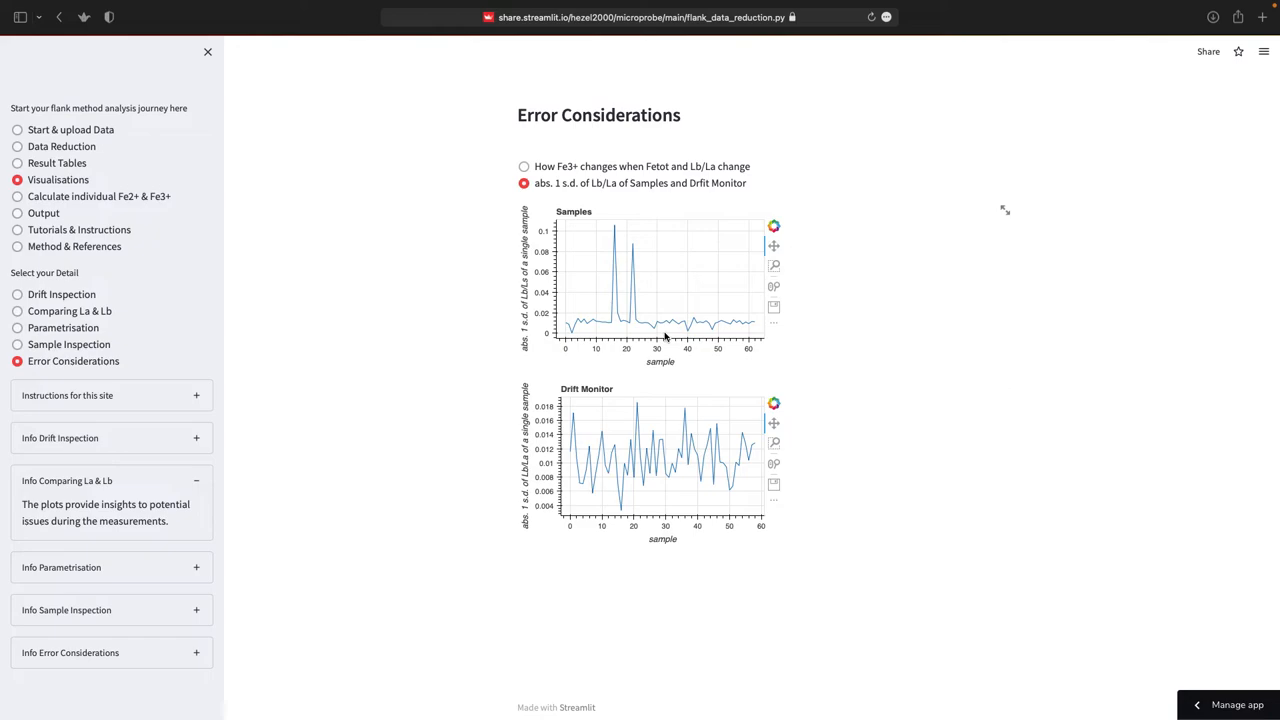
mouse_move(560, 430)
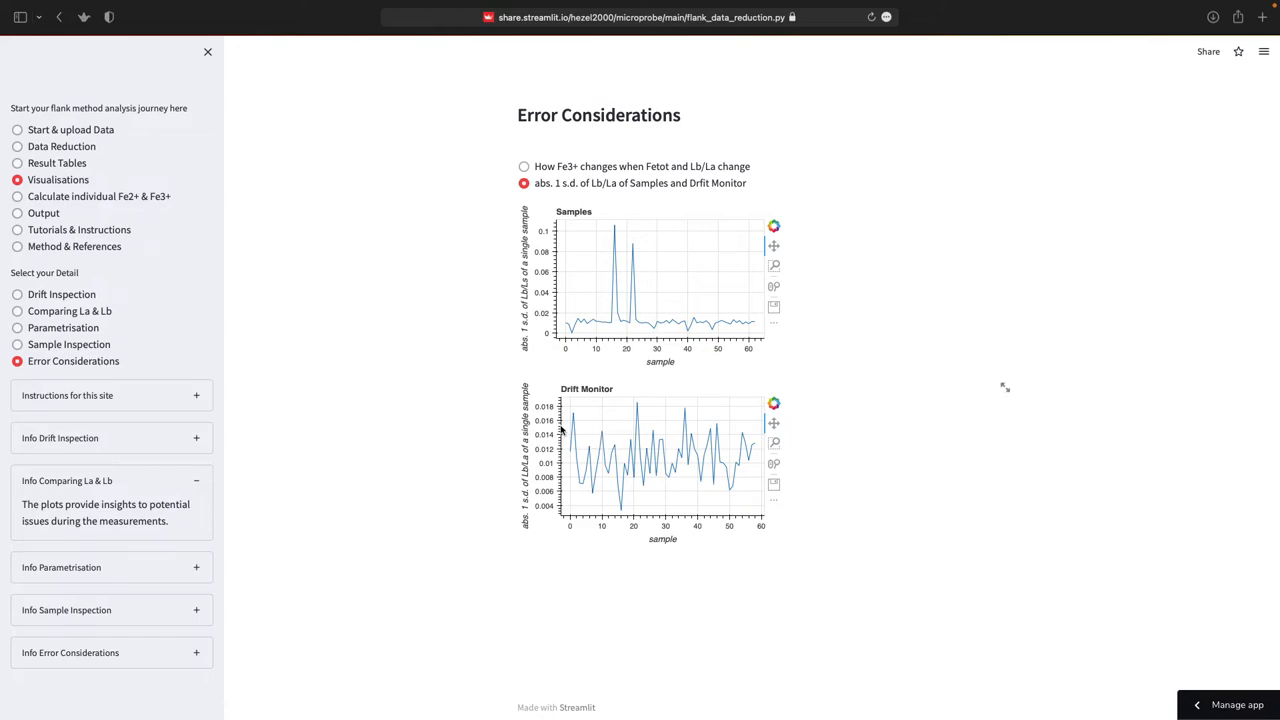
mouse_move(404, 256)
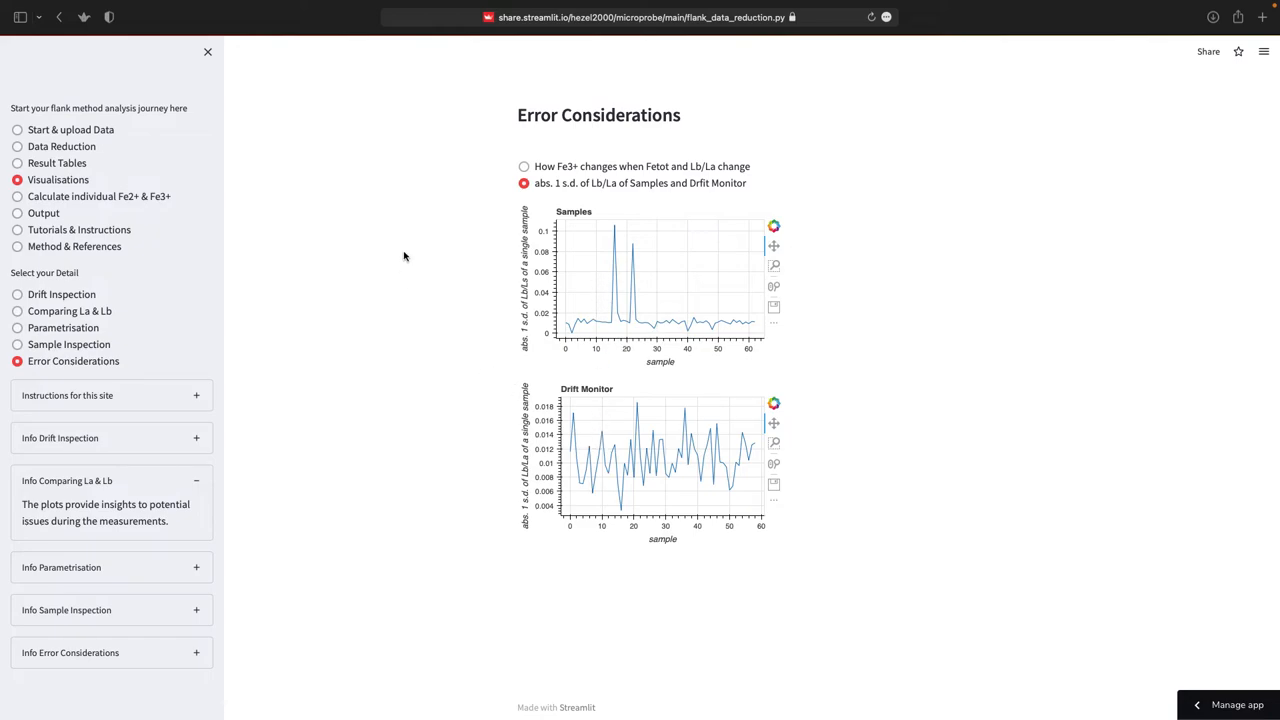
mouse_move(398, 408)
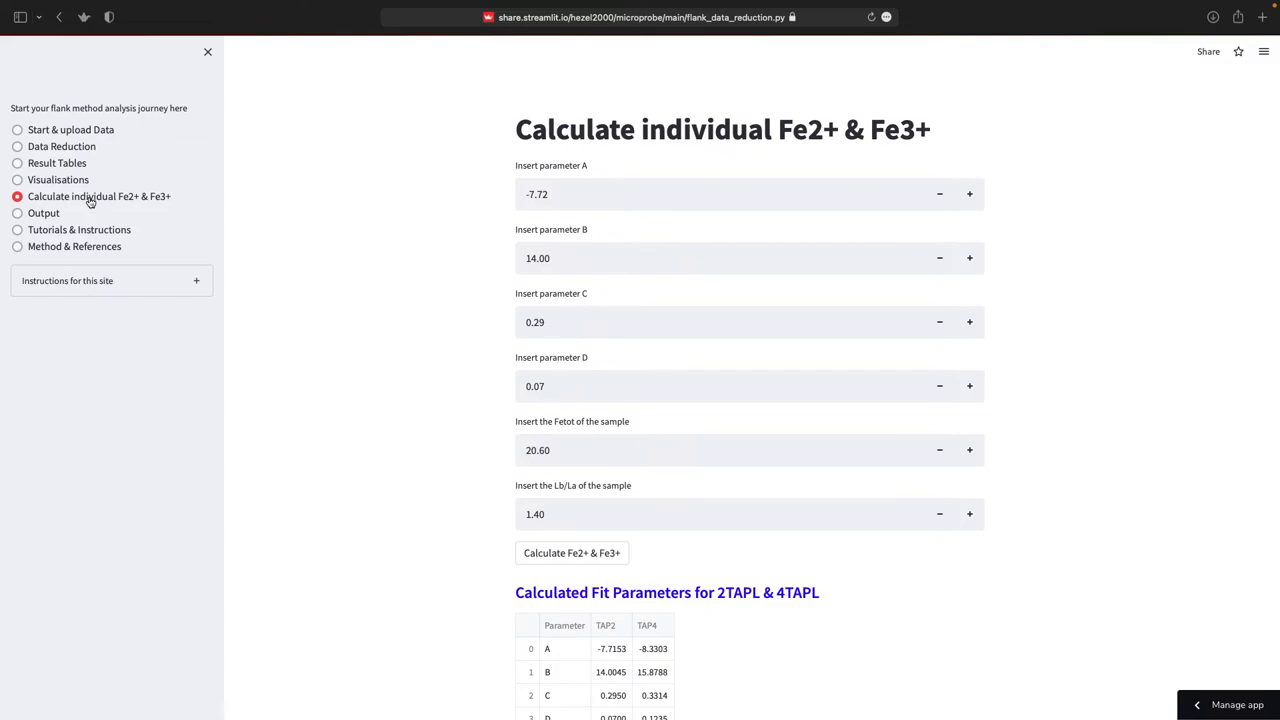
Scroll to the Fe2+ & Fe3+ calculator and calculate with the current values.
scroll("down", 3)
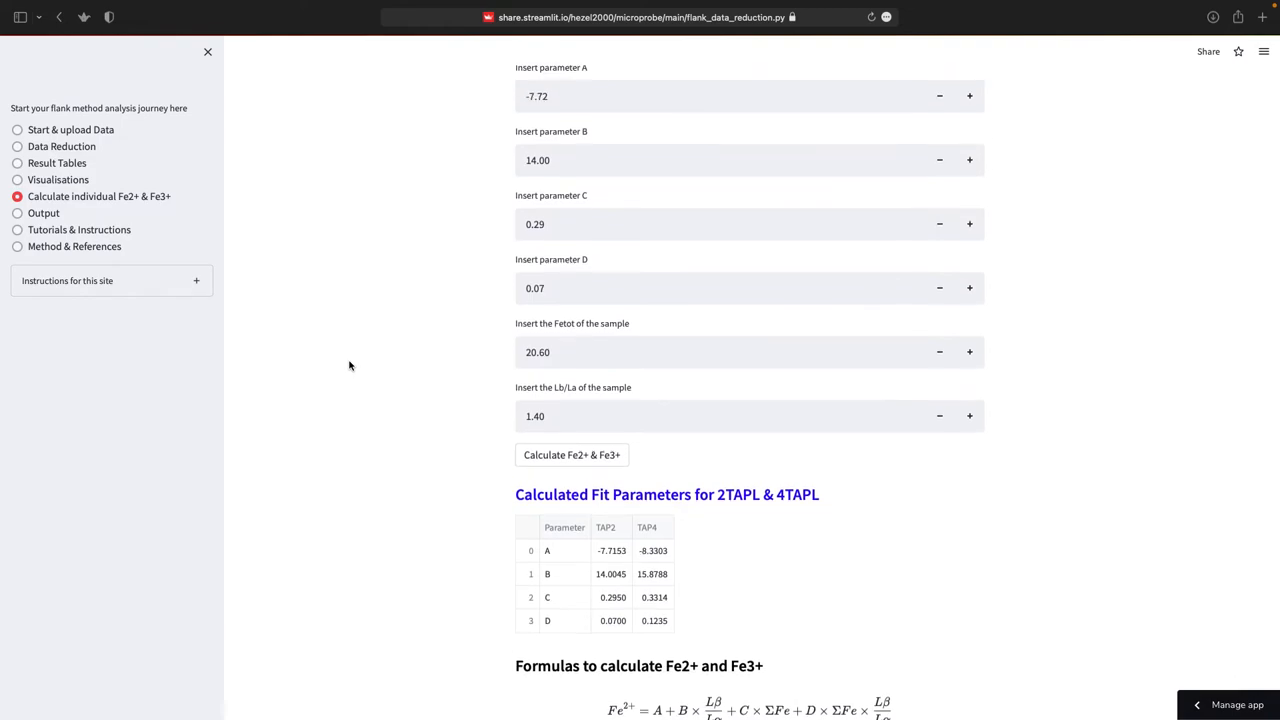
scroll("down", 3)
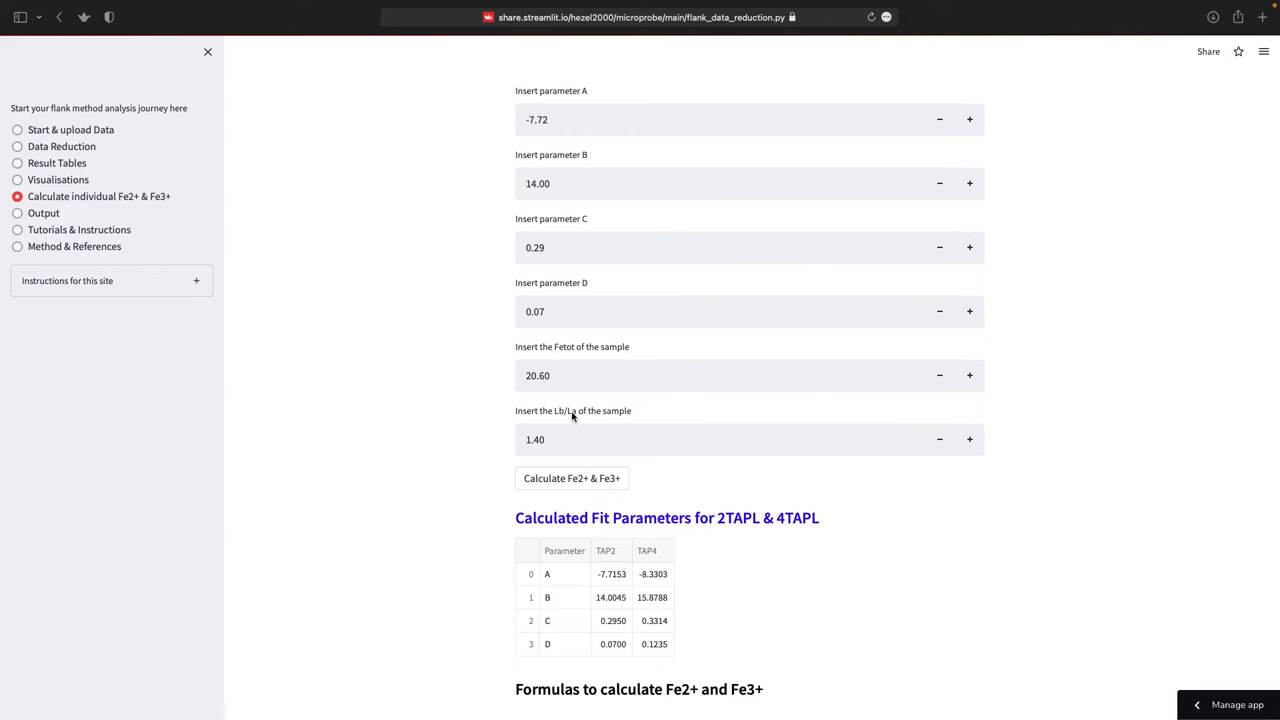
mouse_move(553, 192)
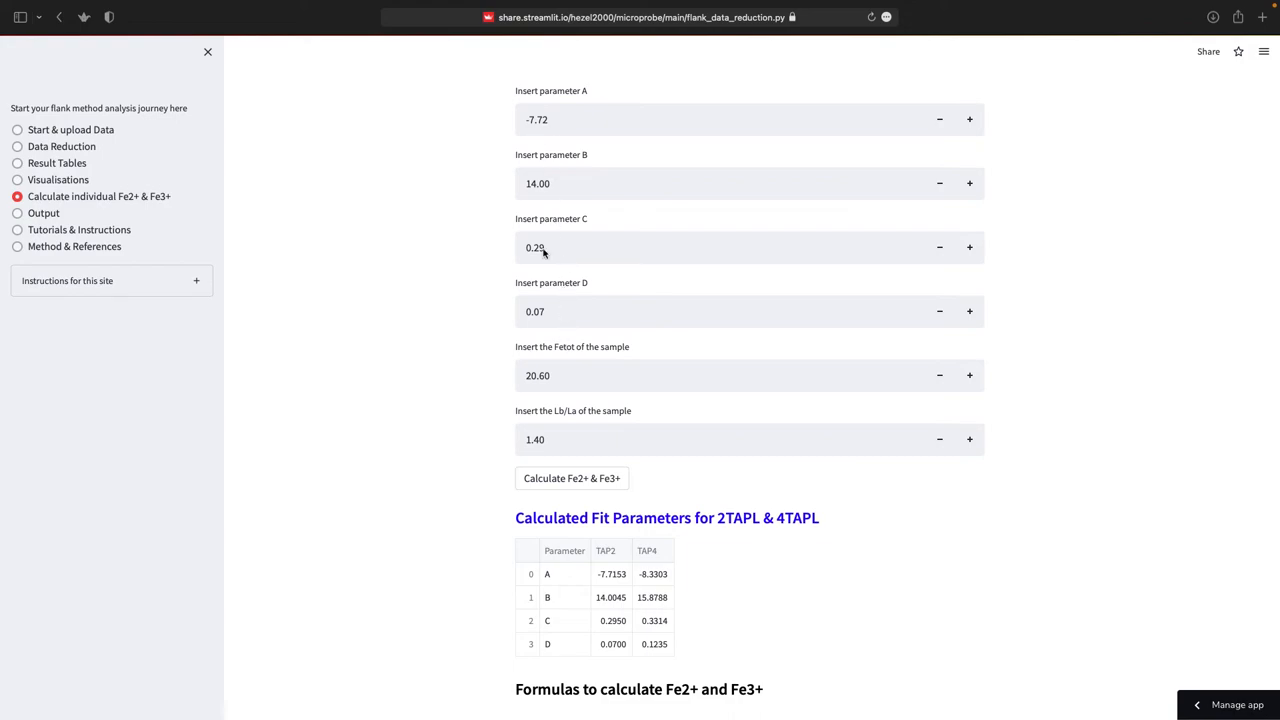
scroll("down", 3)
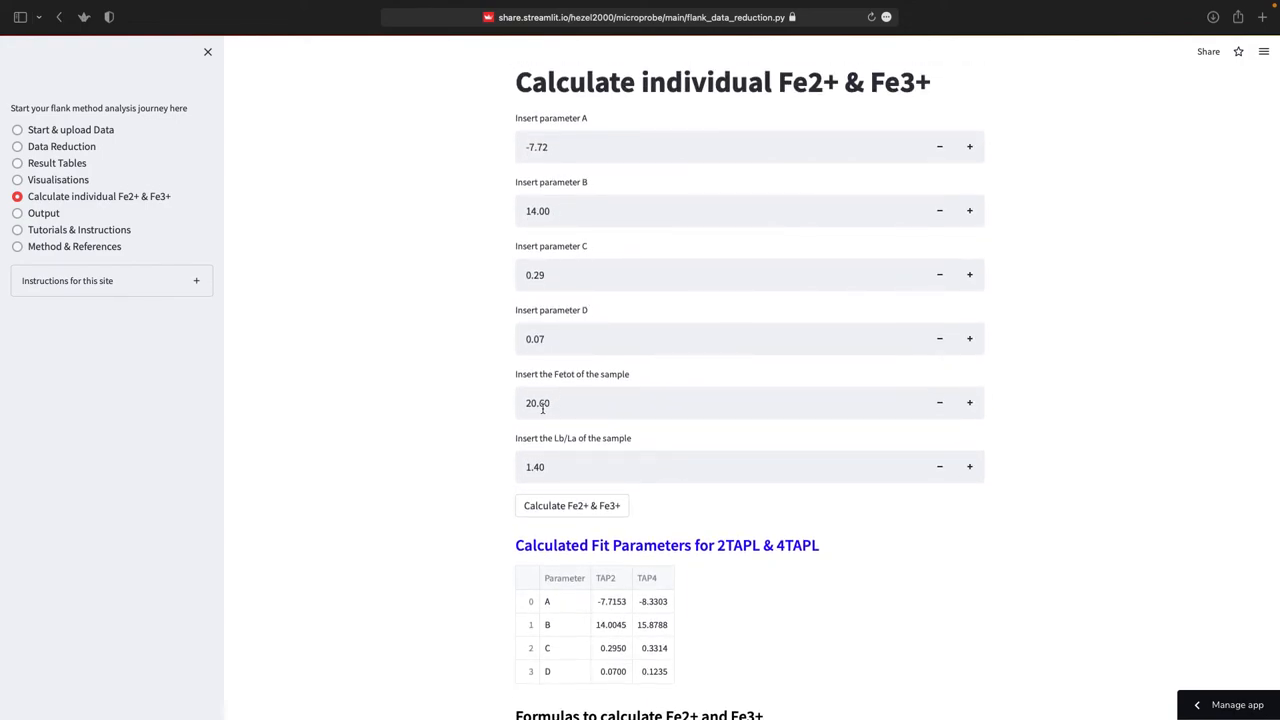
left_click(720, 402)
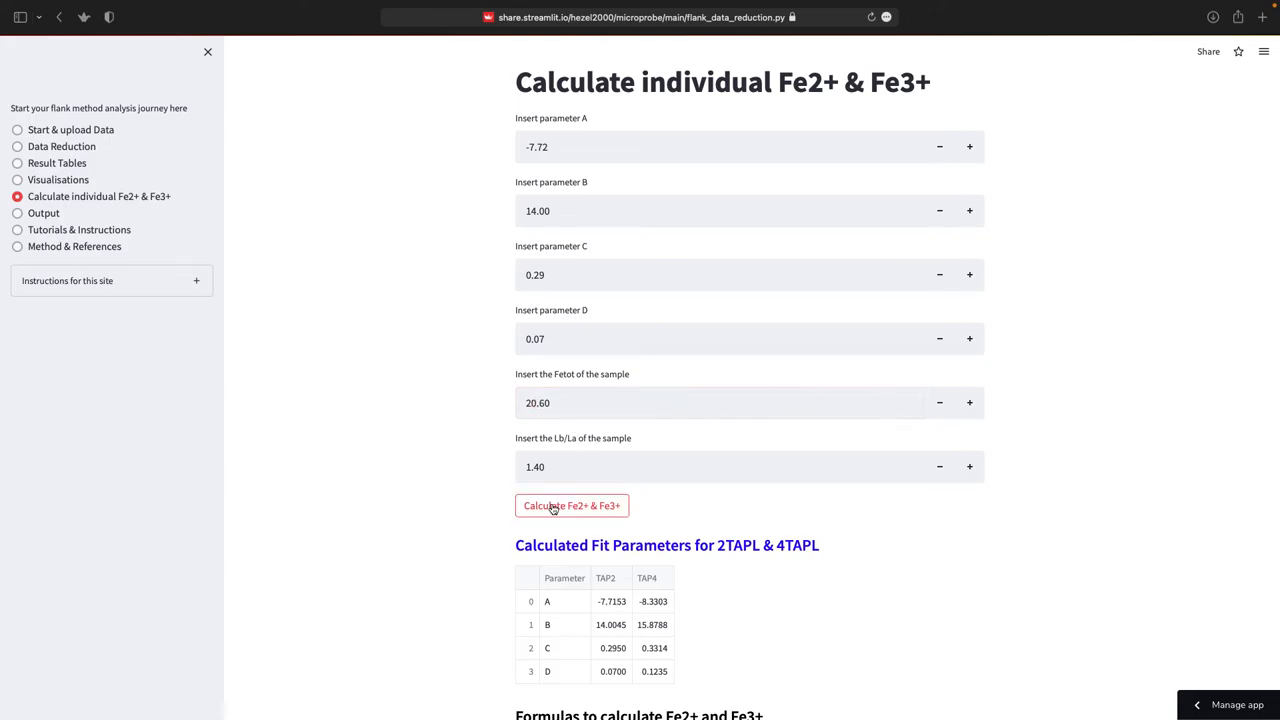
left_click(571, 505)
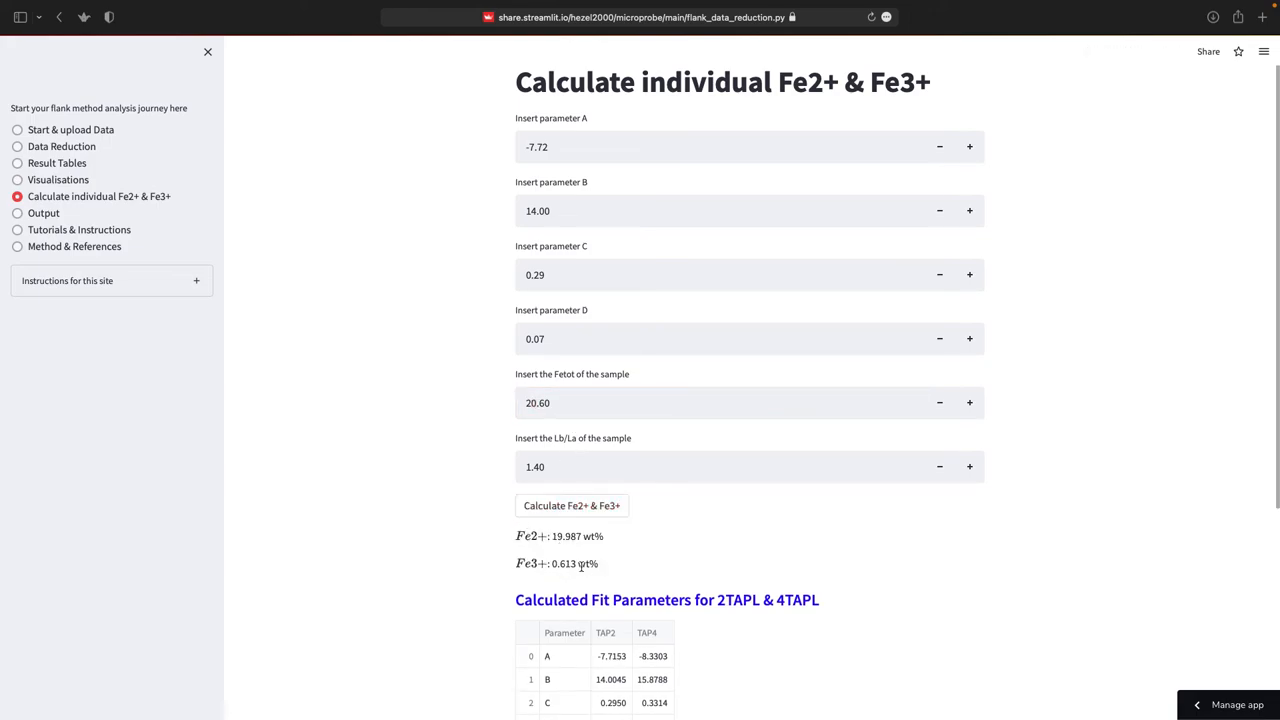
Set Fetot to 22.60 and recalculate, giving Fe2+ 20.773 and Fe3+ 1.827 wt%.
left_click(720, 402)
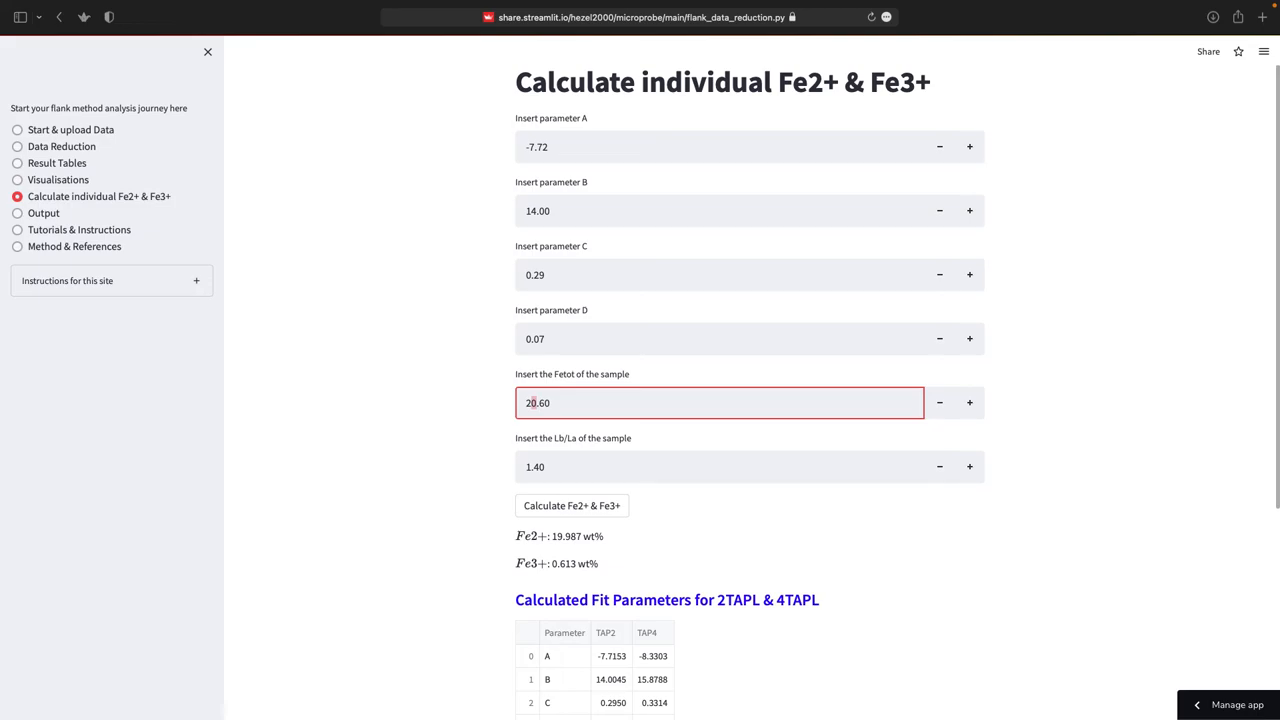
type("22.60")
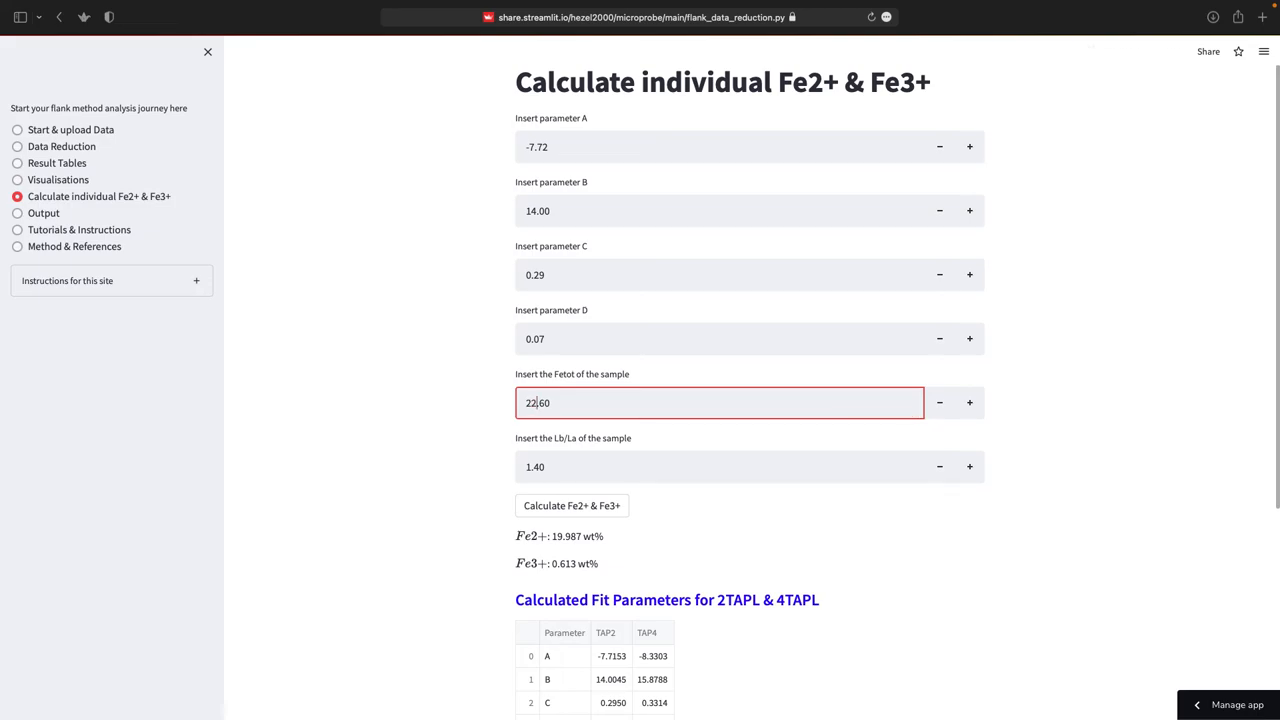
left_click(571, 505)
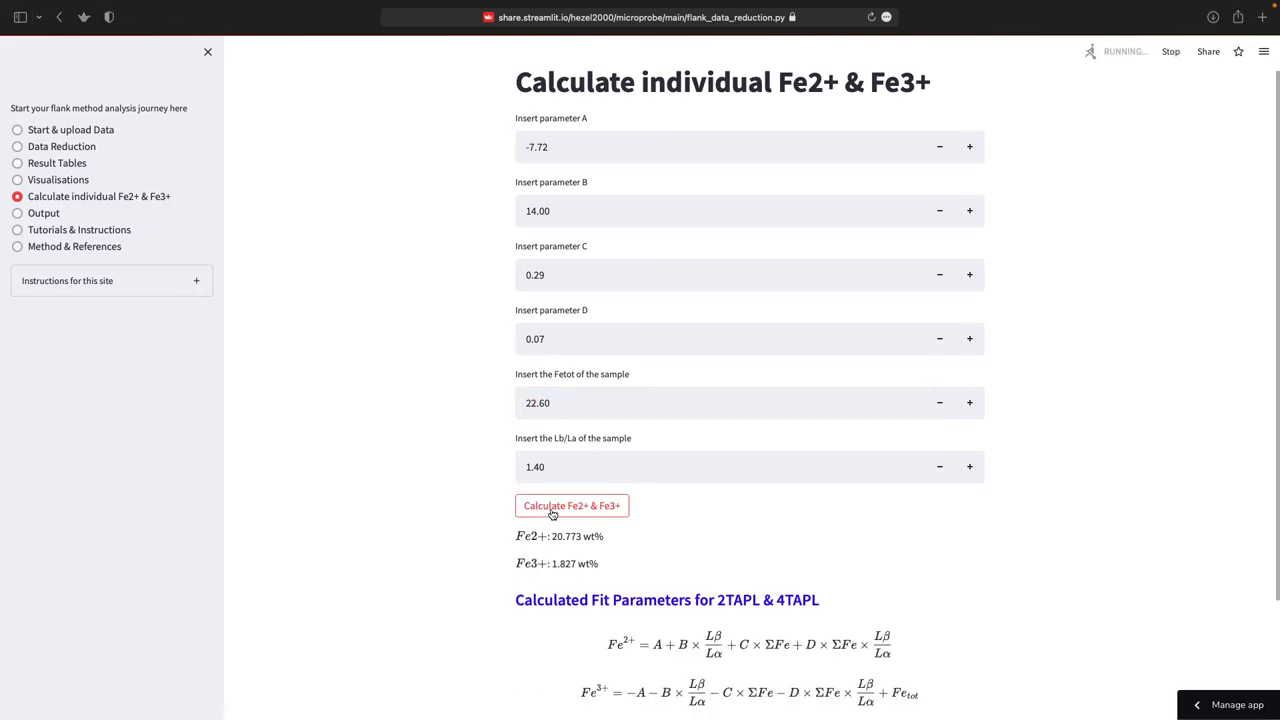
left_click(571, 505)
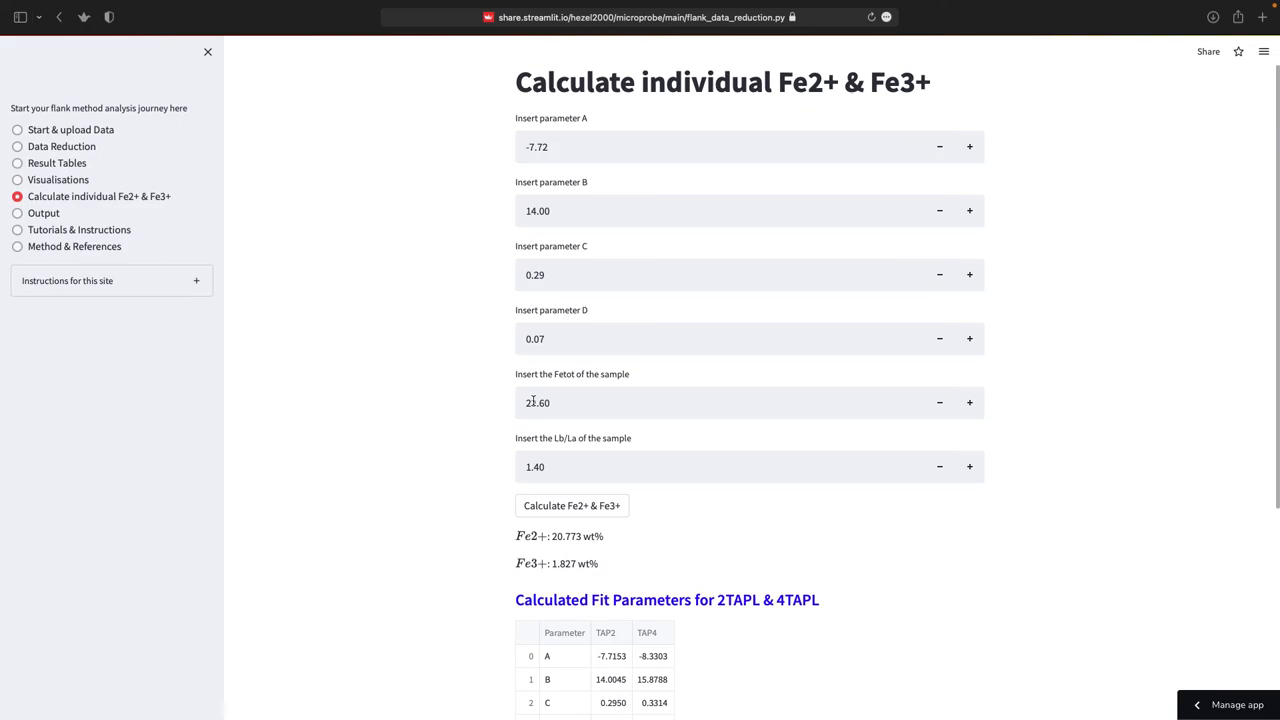
type("22.60")
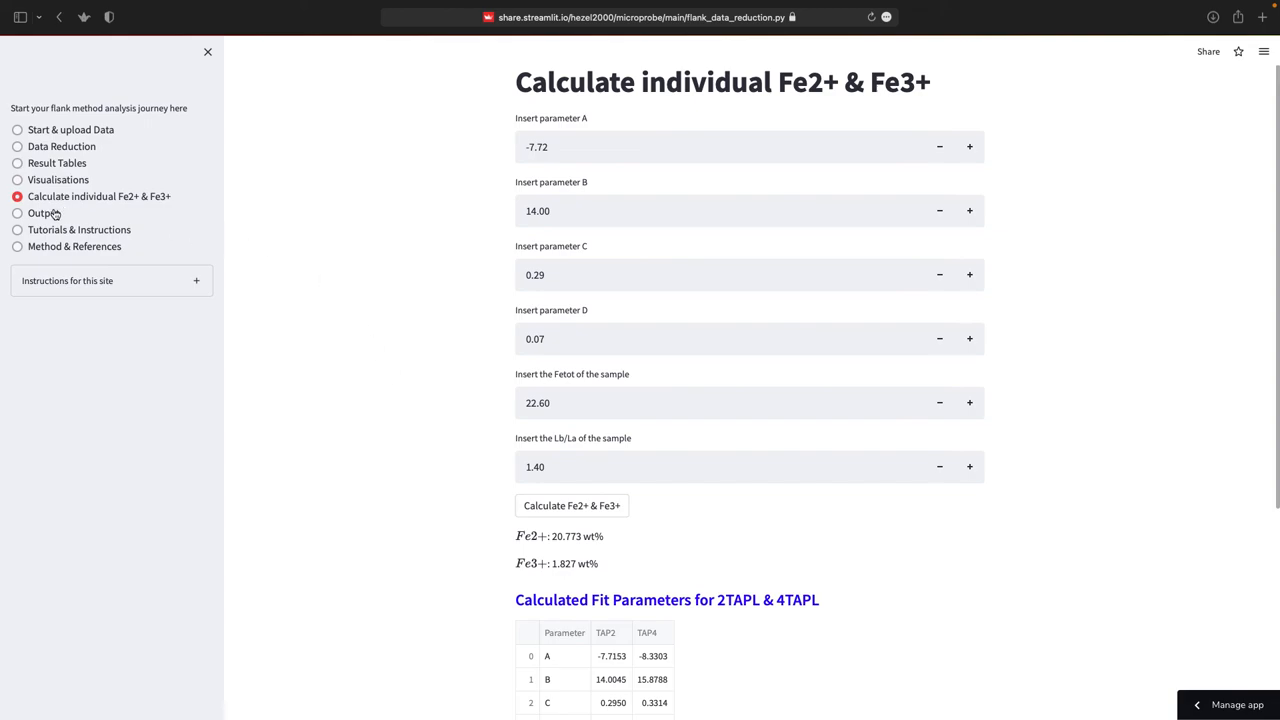
Switch to the Output page, which announces forthcoming table and results-file exports.
left_click(43, 213)
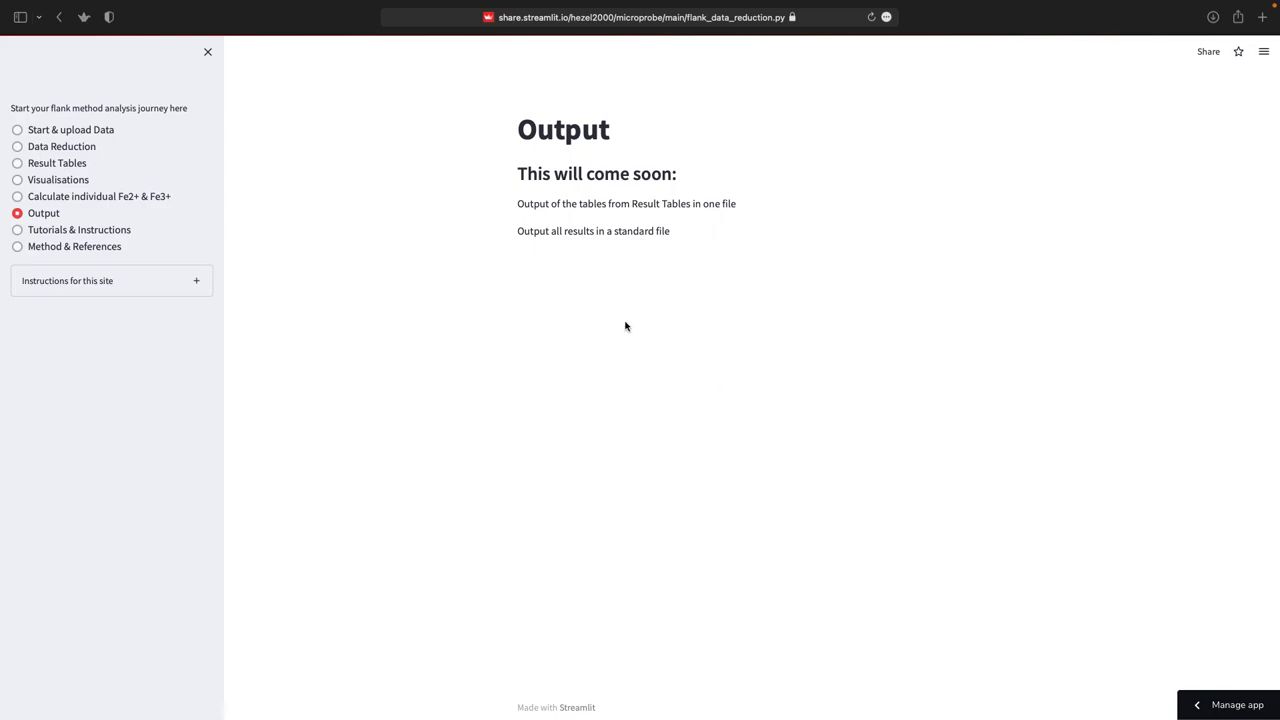
mouse_move(702, 350)
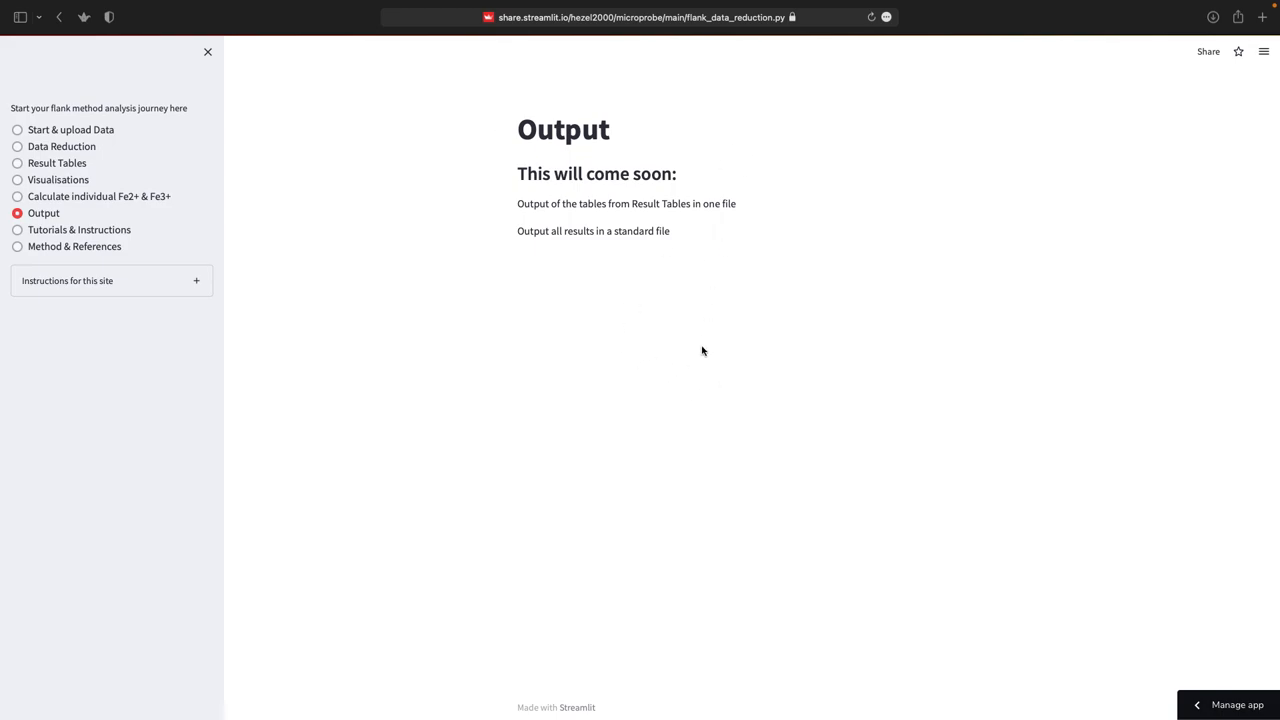